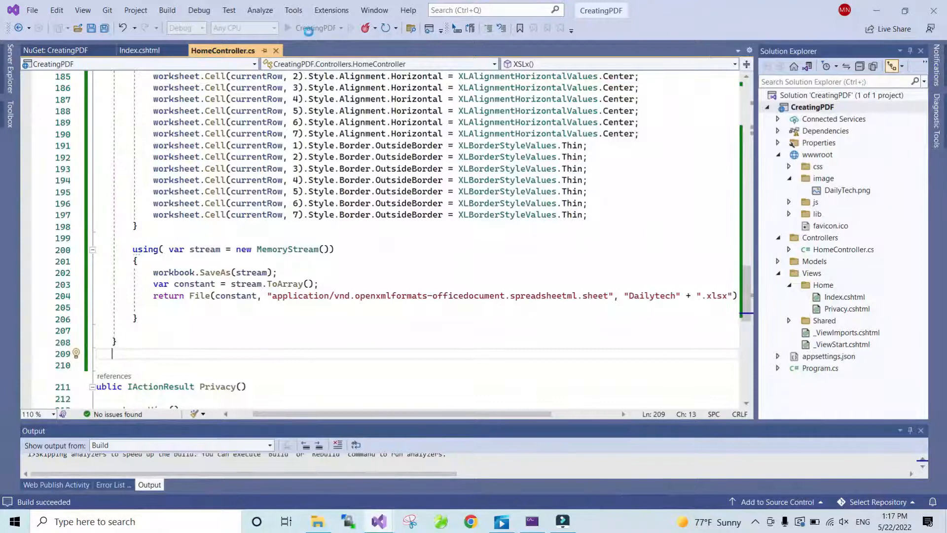
Run the web app and request Generate XSLx from the Welcome page.
click(308, 27)
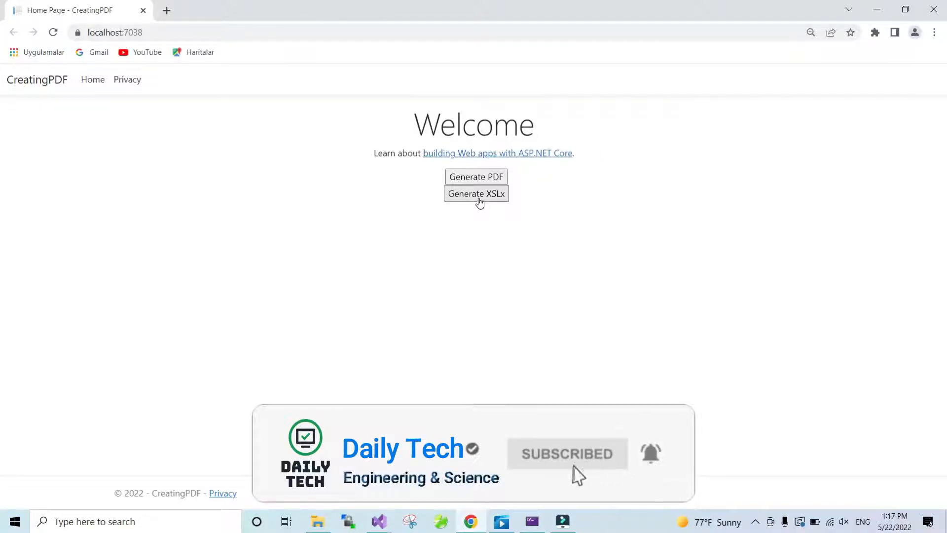
click(475, 193)
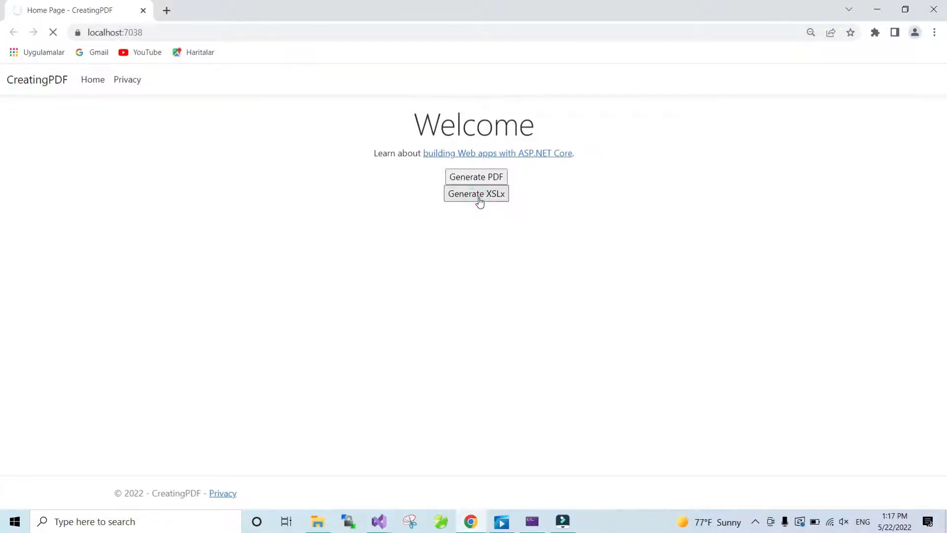
click(476, 193)
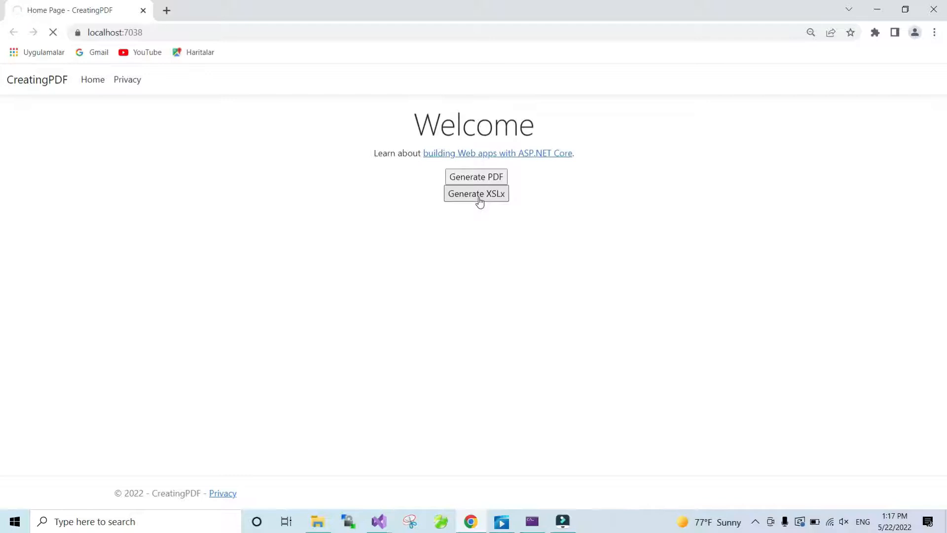
click(476, 194)
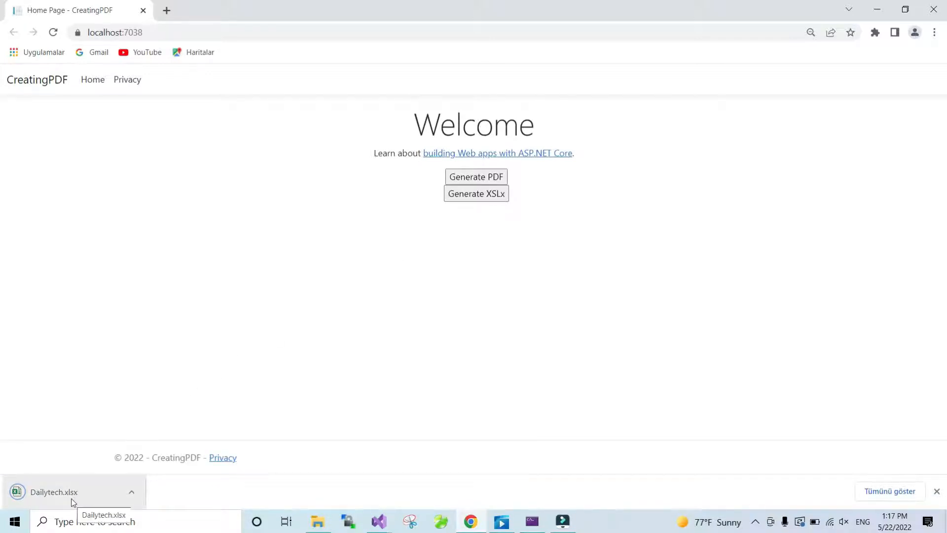
Open the downloaded Dailytech.xlsx from Chrome's download bar.
click(53, 491)
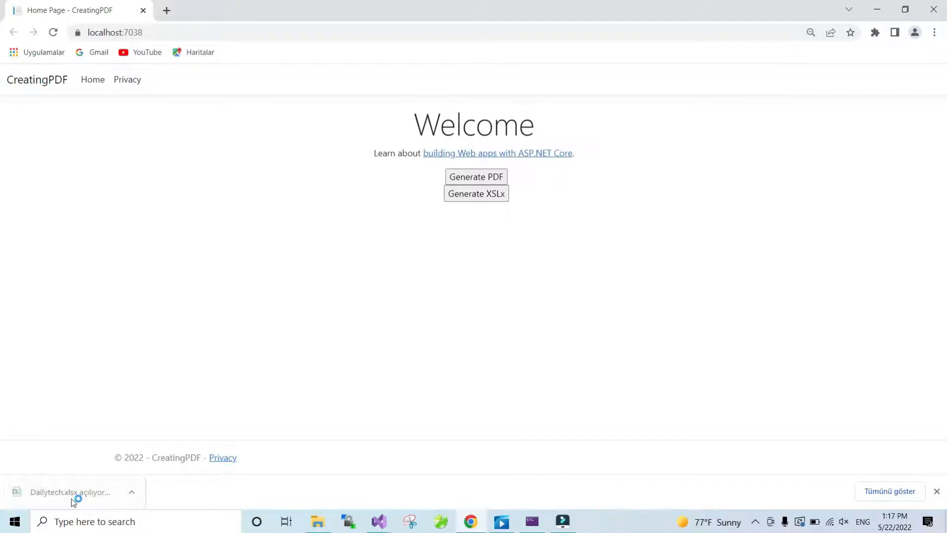
click(71, 492)
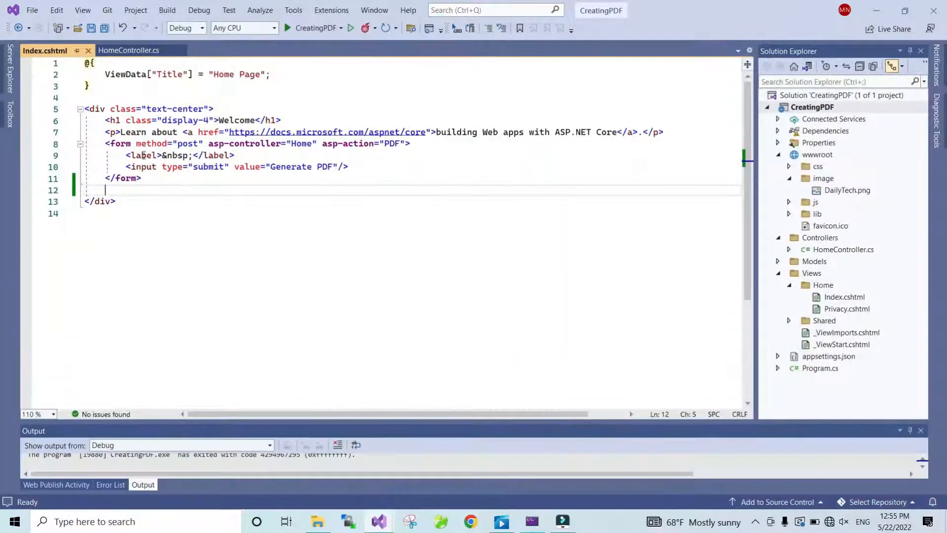
Duplicate the existing PDF form below itself in Index.cshtml.
drag(104, 143, 142, 177)
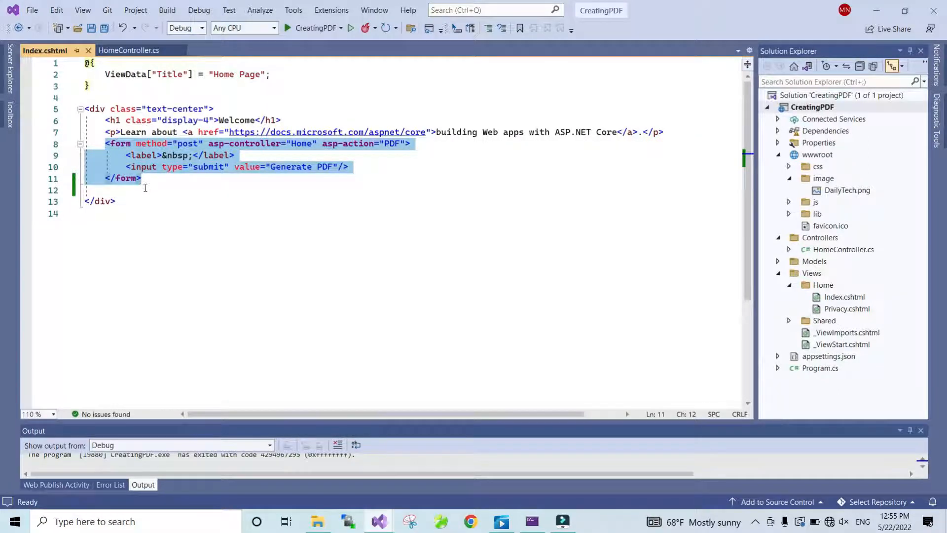
key(ctrl+v)
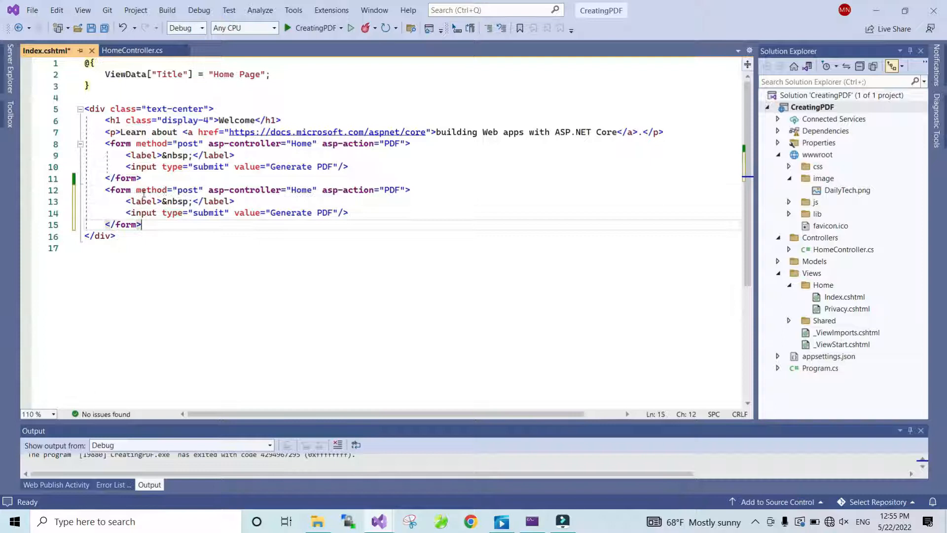
Retarget the copied form to the XSLx action with a Generate XSLx button.
double_click(392, 189)
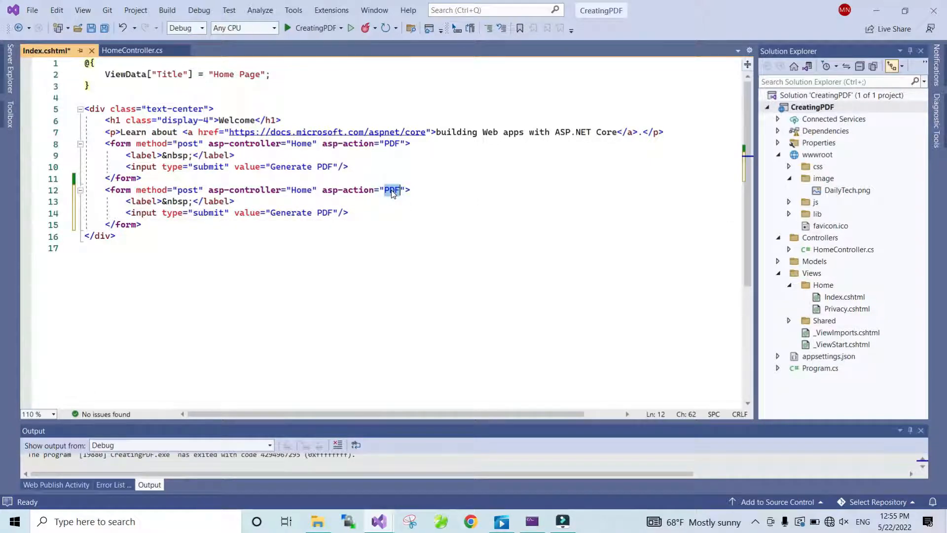
text(X)
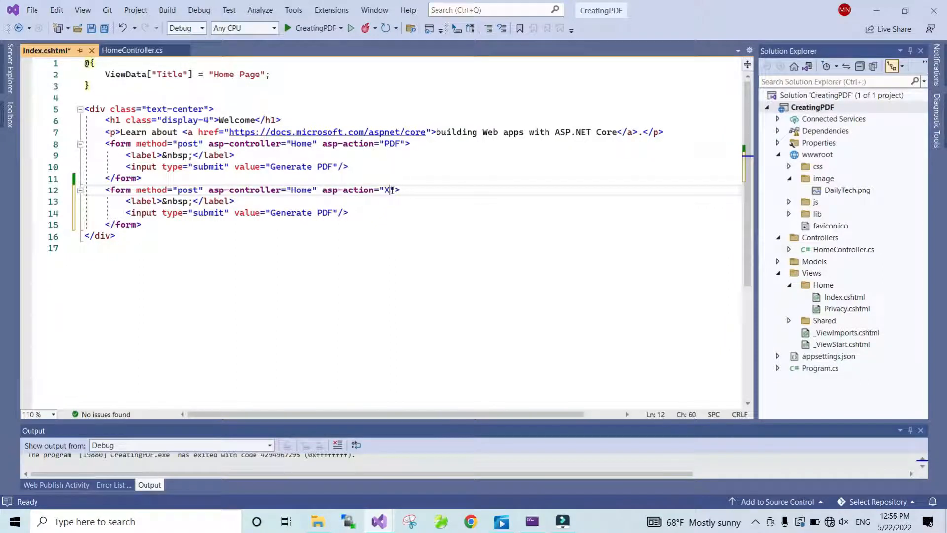
text($Ls)
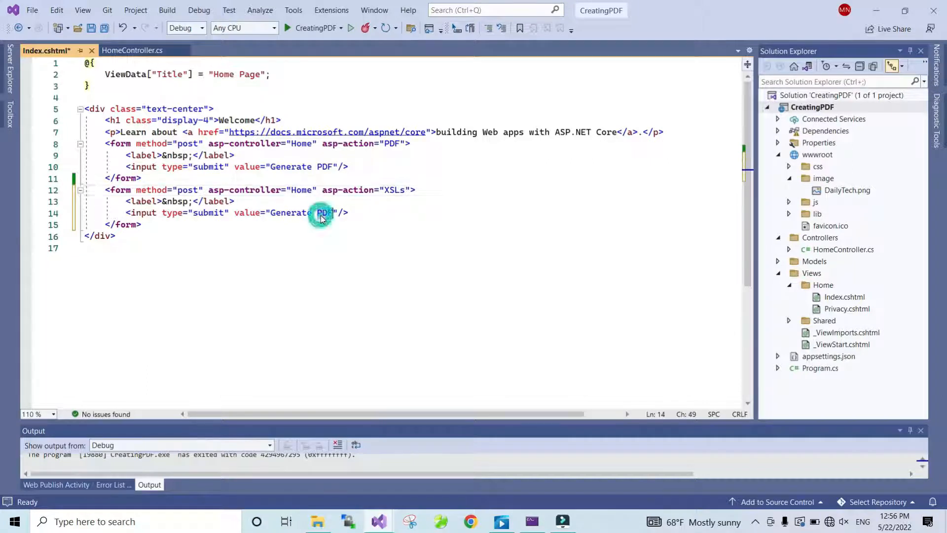
text(X)
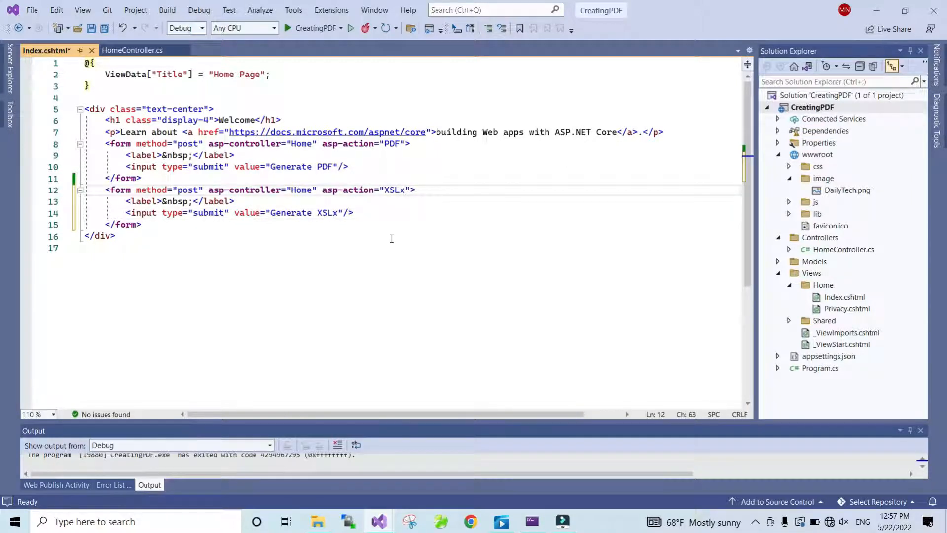
mouse_move(131, 51)
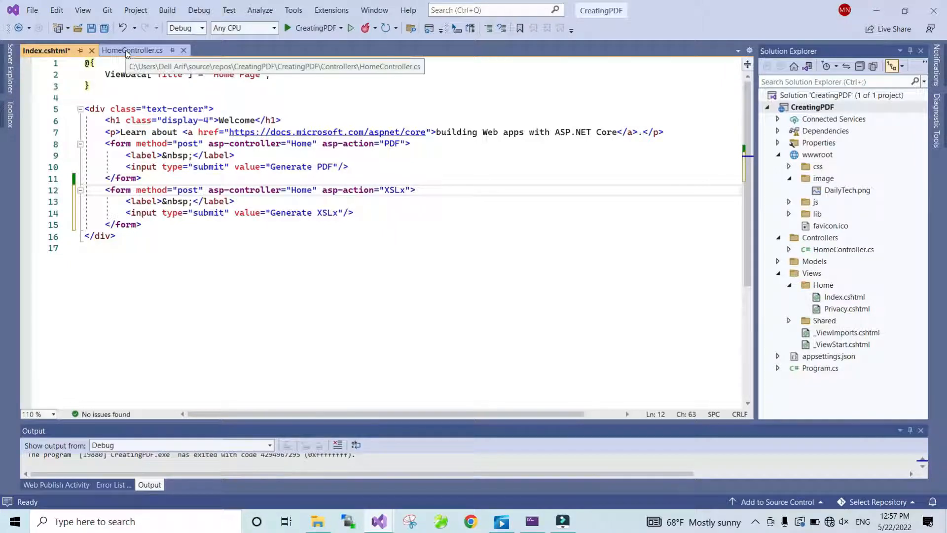
Add a public IActionResult XSLx() action returning View() after the collapsed PDF action.
click(132, 51)
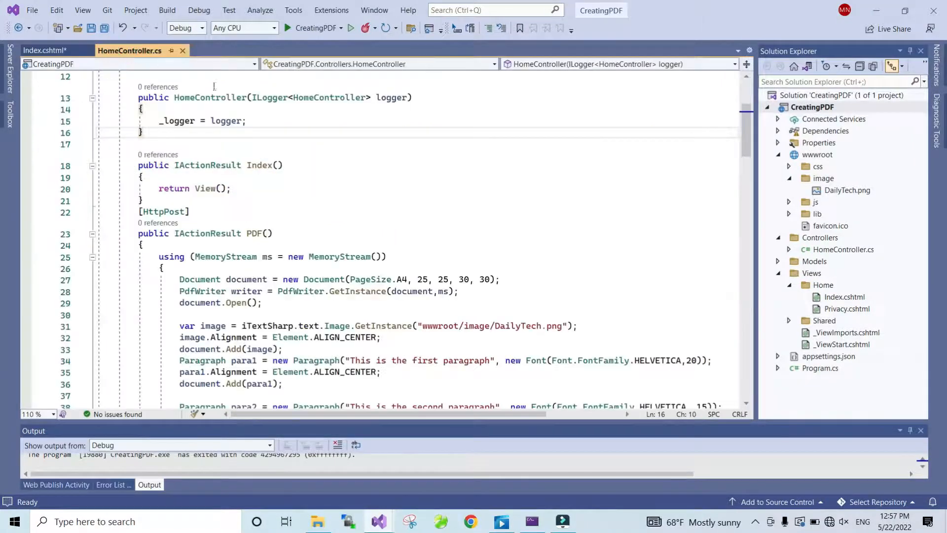
click(91, 234)
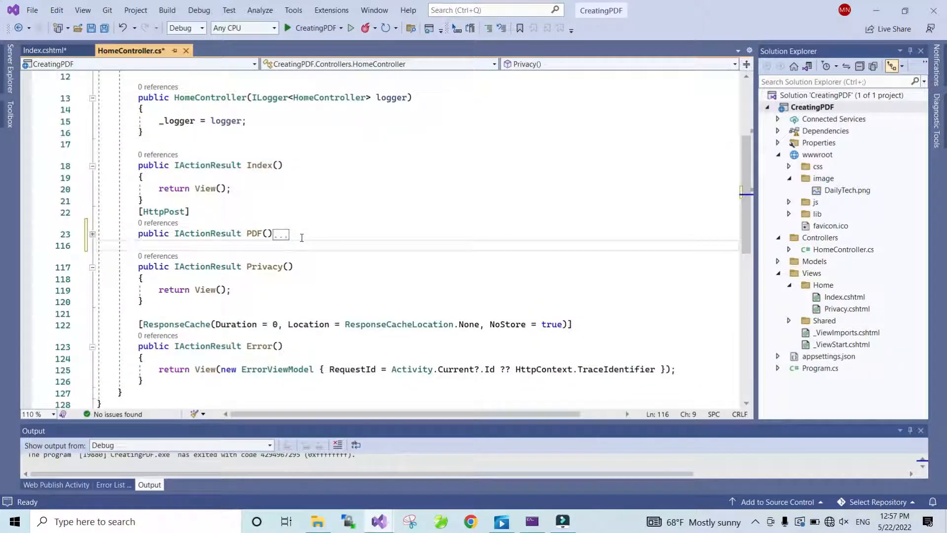
text(public IActionResult)
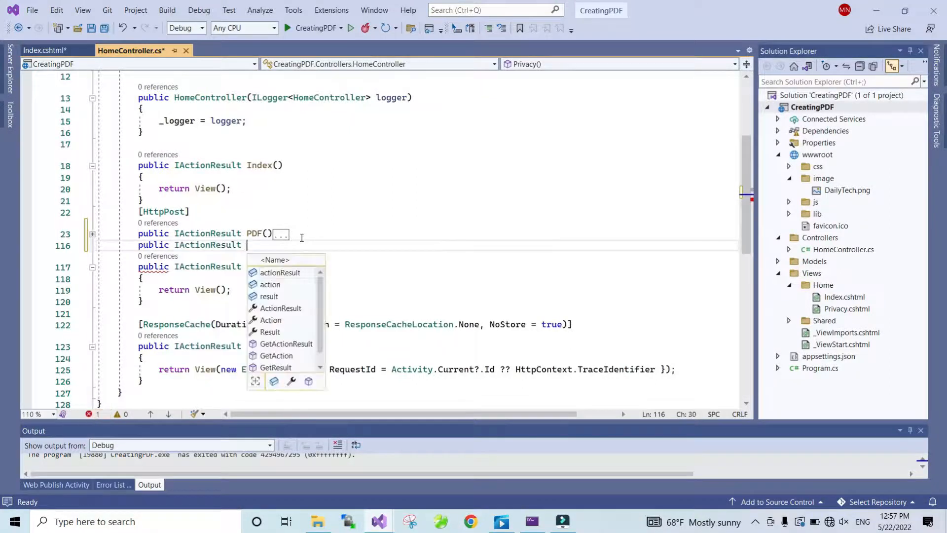
text(XS)
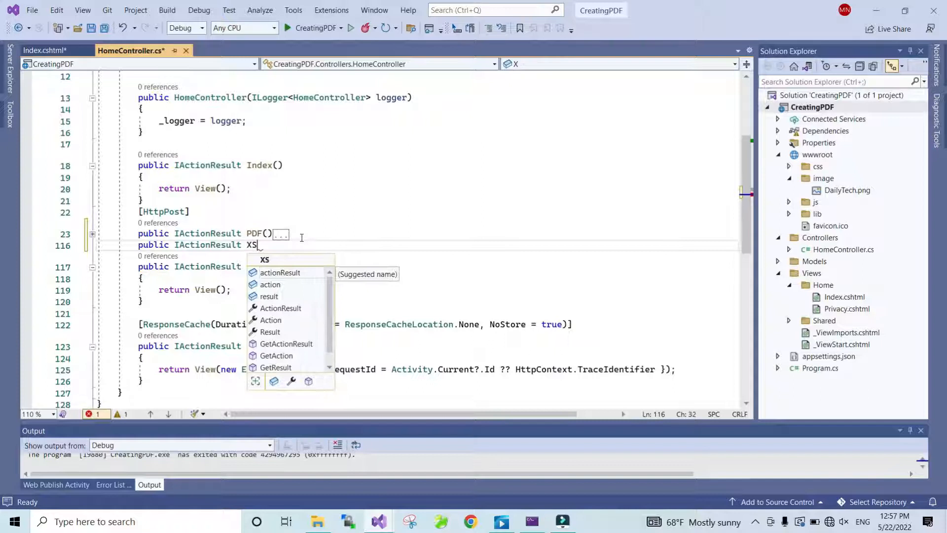
text(x()
text({ )
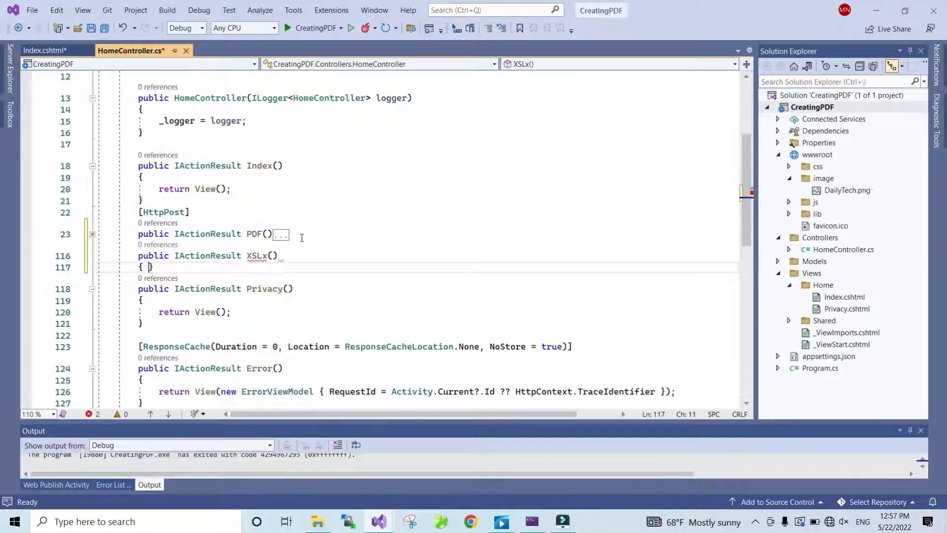
text(return)
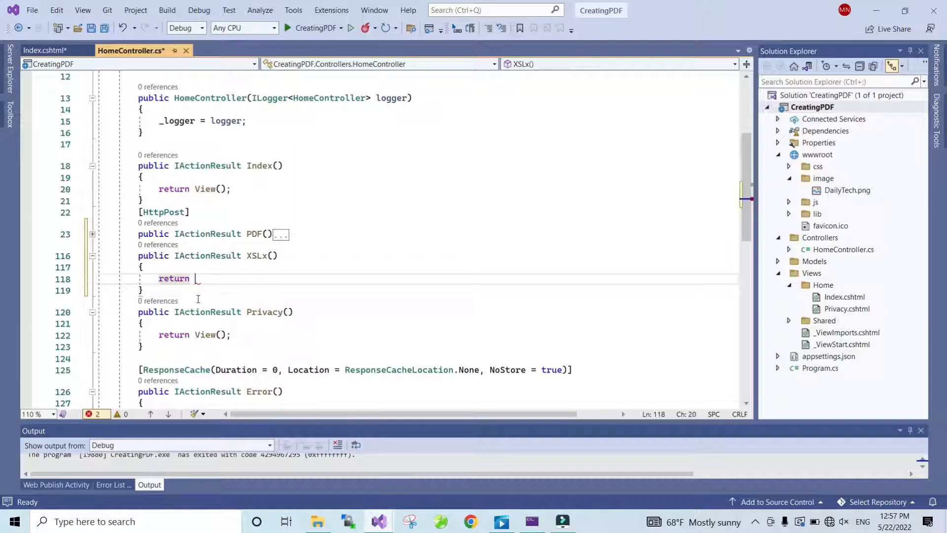
text(View();)
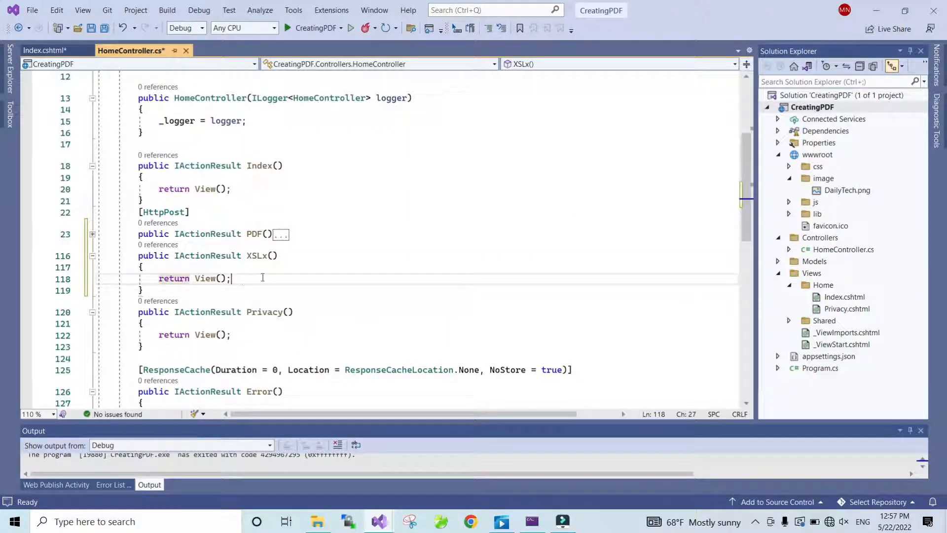
Accept the suggested StringWriter line and select the CreatingPDF project in Solution Explorer.
text(var writer = new StringWriter();)
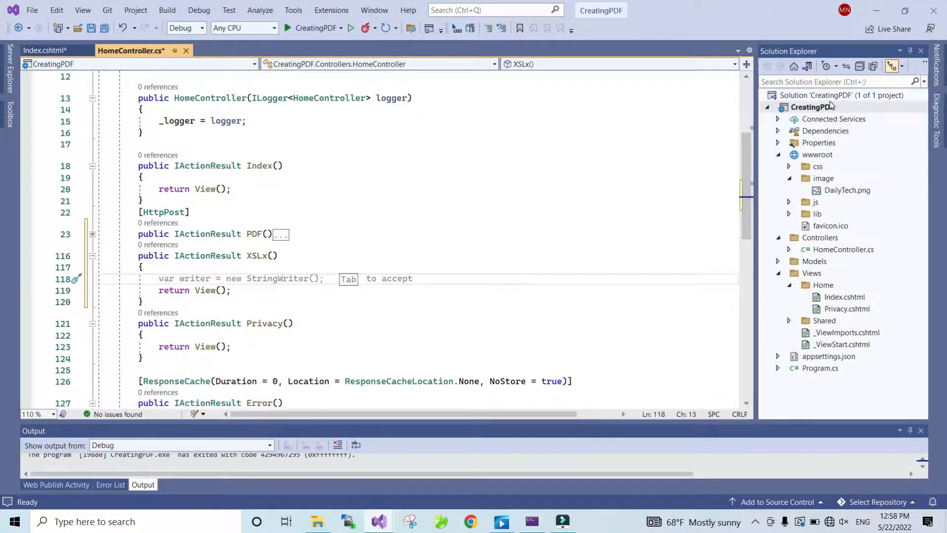
click(812, 107)
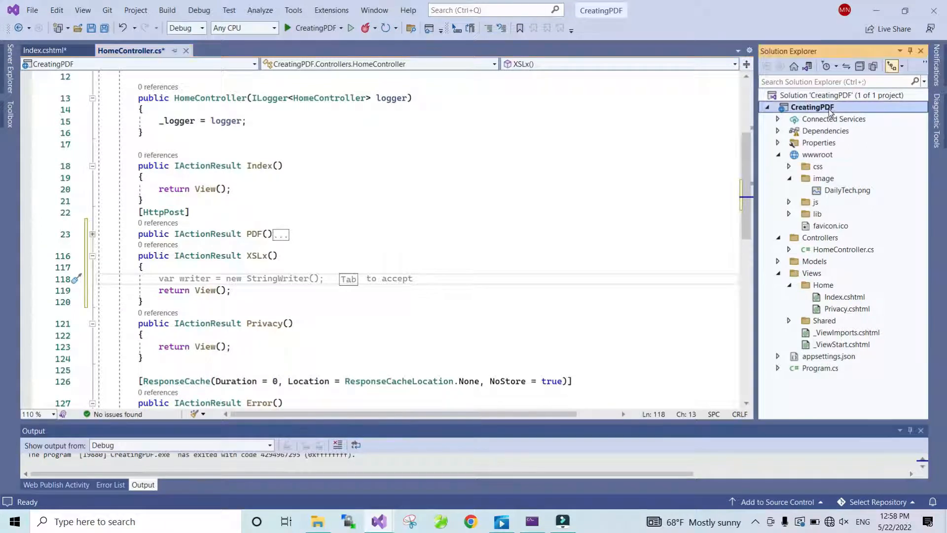
Open Manage NuGet Packages for the CreatingPDF project.
right_click(812, 107)
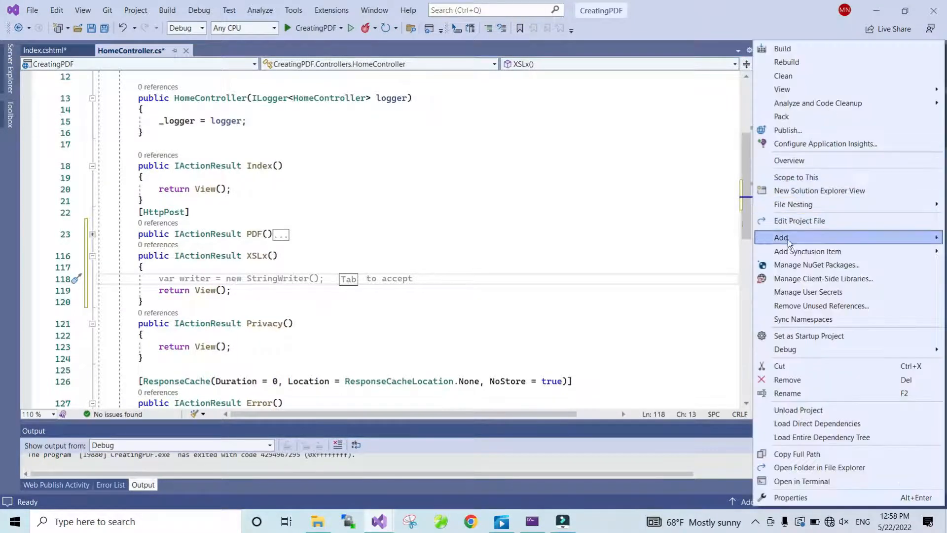
mouse_move(816, 265)
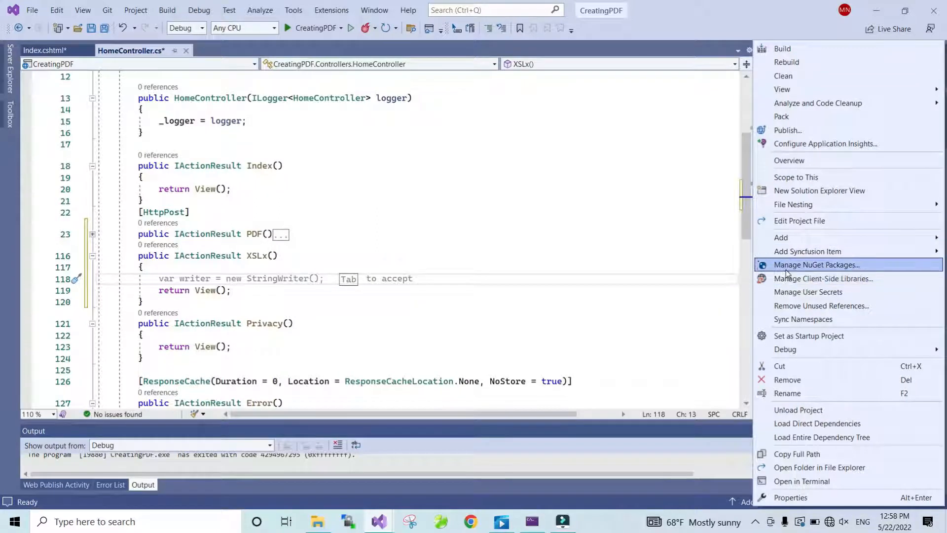
click(816, 264)
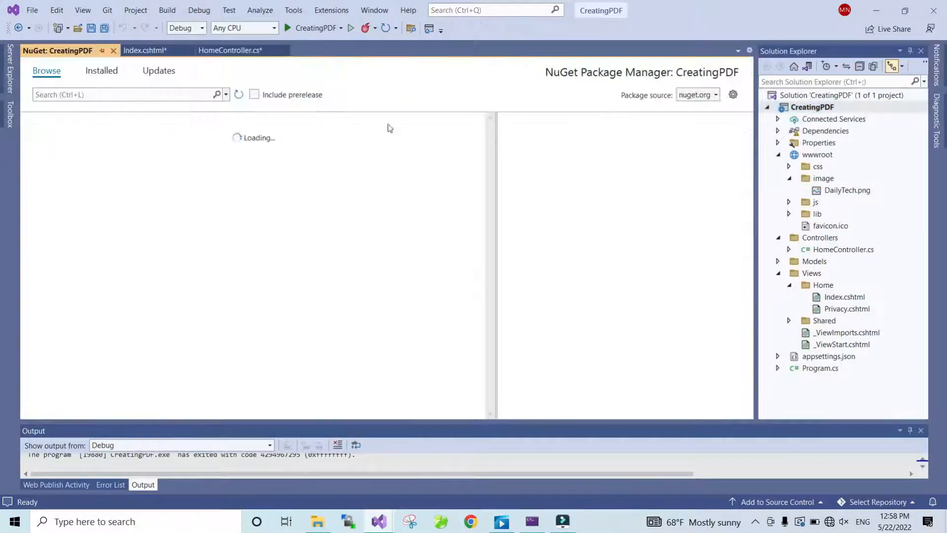
Search Browse for closedx and show the ClosedXML package details.
text(cl)
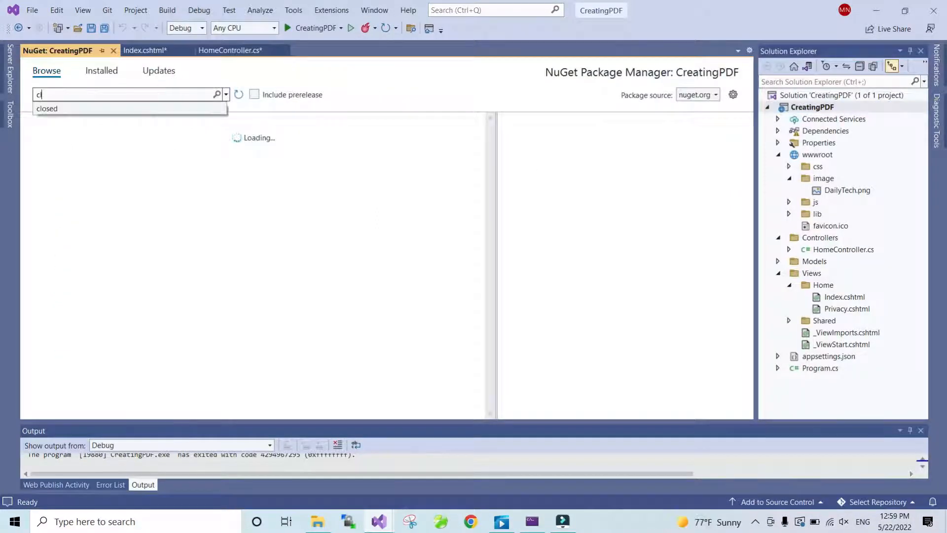
text(closed)
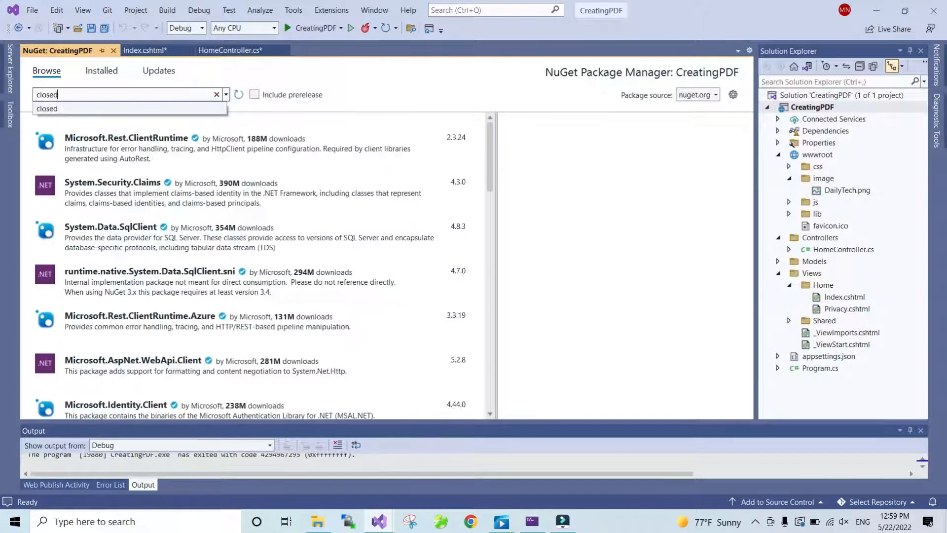
text(x)
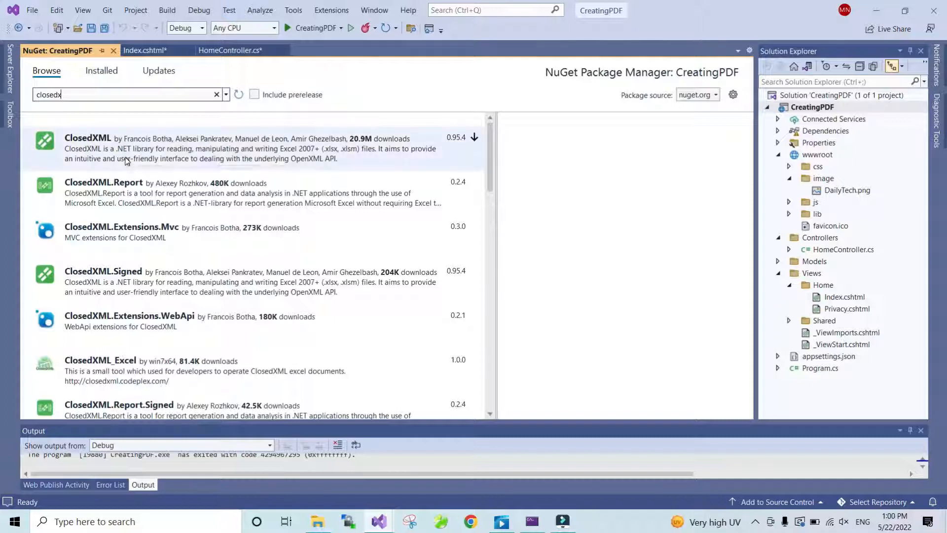
click(88, 138)
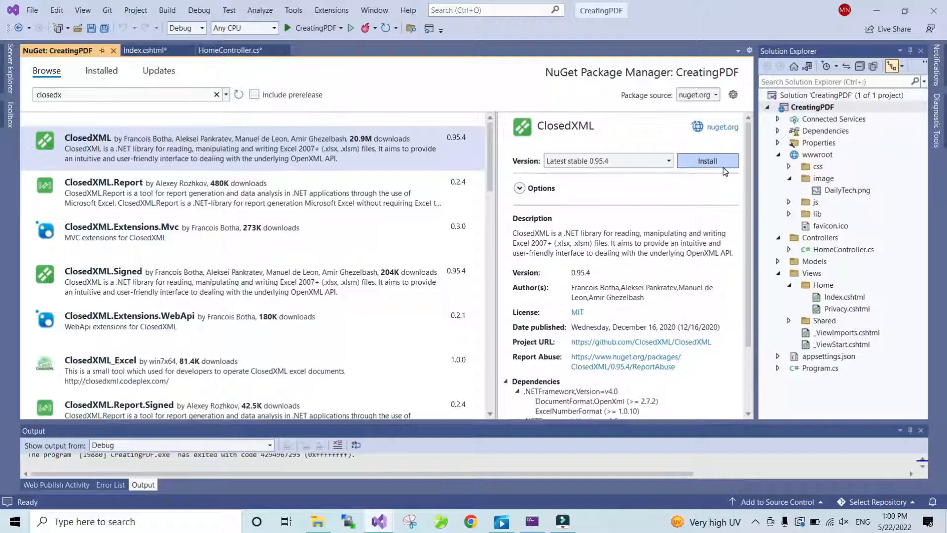
Install ClosedXML 0.95.4, approving the preview changes and accepting the license, then return to HomeController.cs.
click(706, 160)
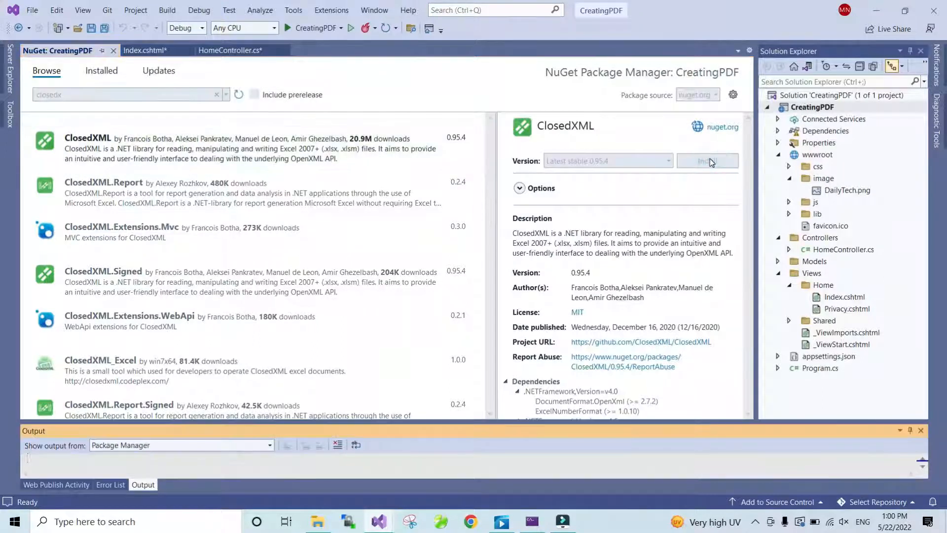
click(707, 161)
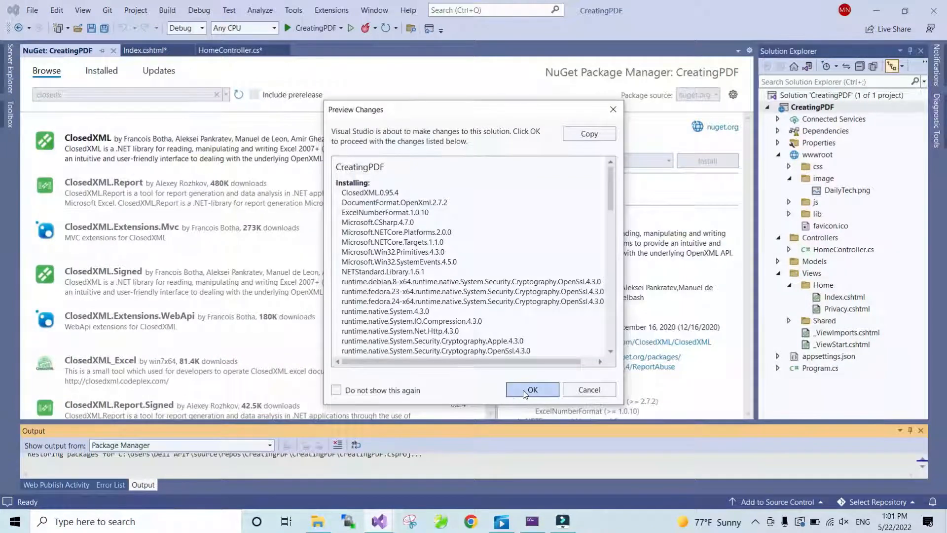
click(532, 389)
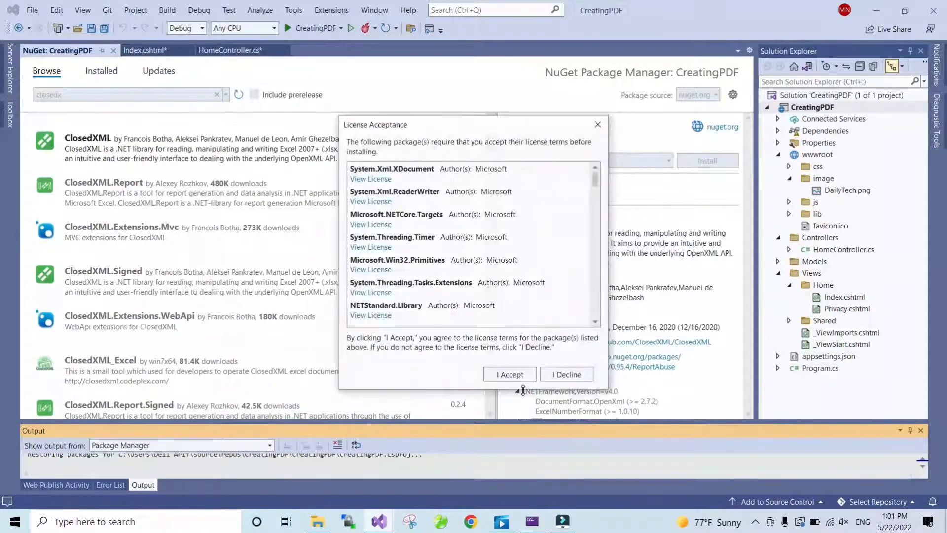
click(509, 373)
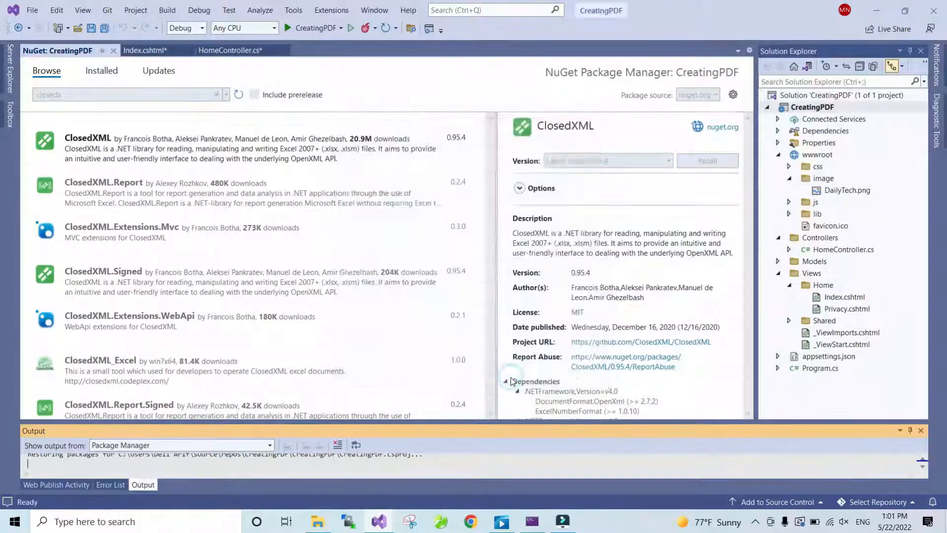
click(111, 485)
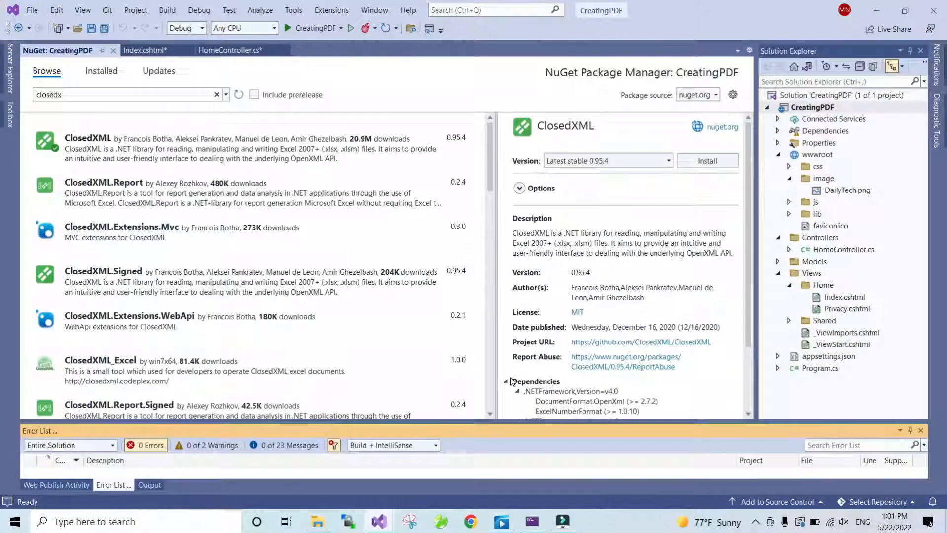
click(707, 161)
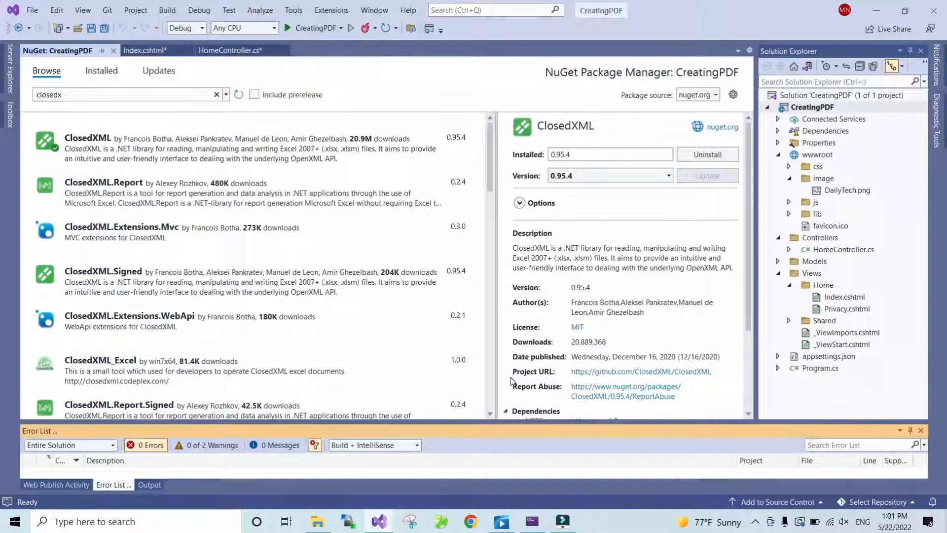
click(228, 50)
text(using(var )
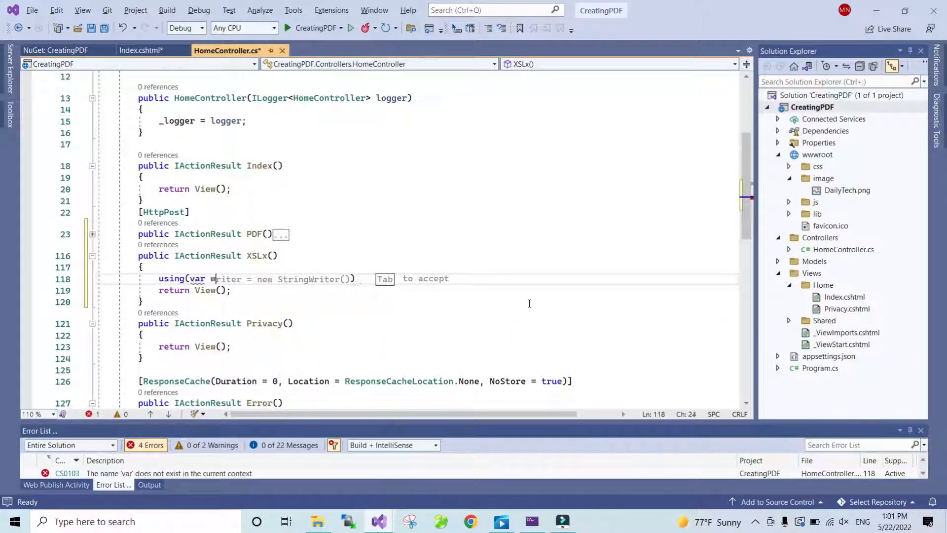
Write using(var workbook = new XLWorkbook()) at the start of the XSLx action.
text(workbook)
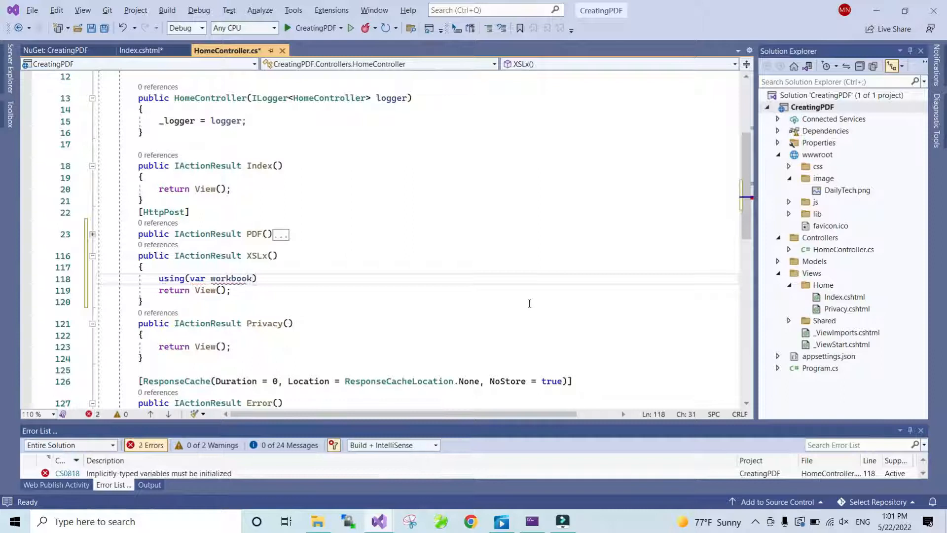
text(=)
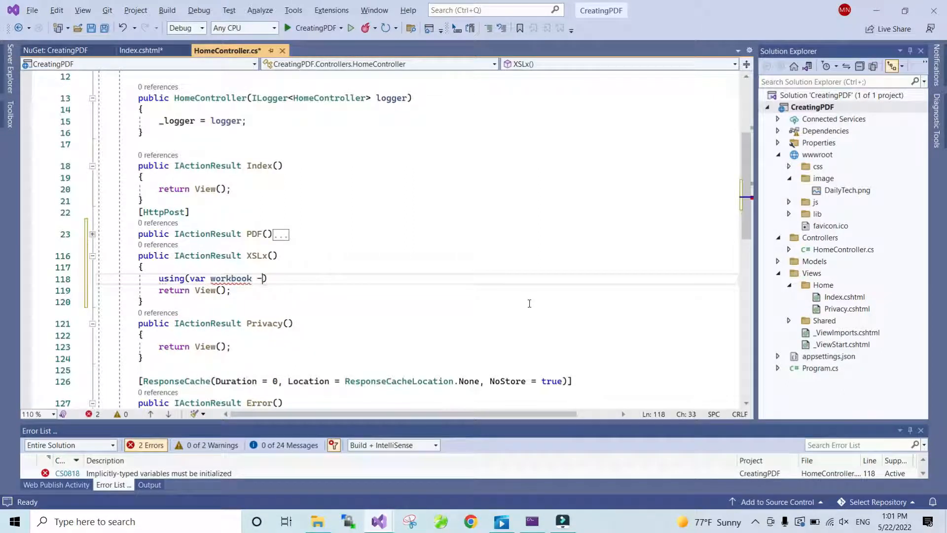
text(= new)
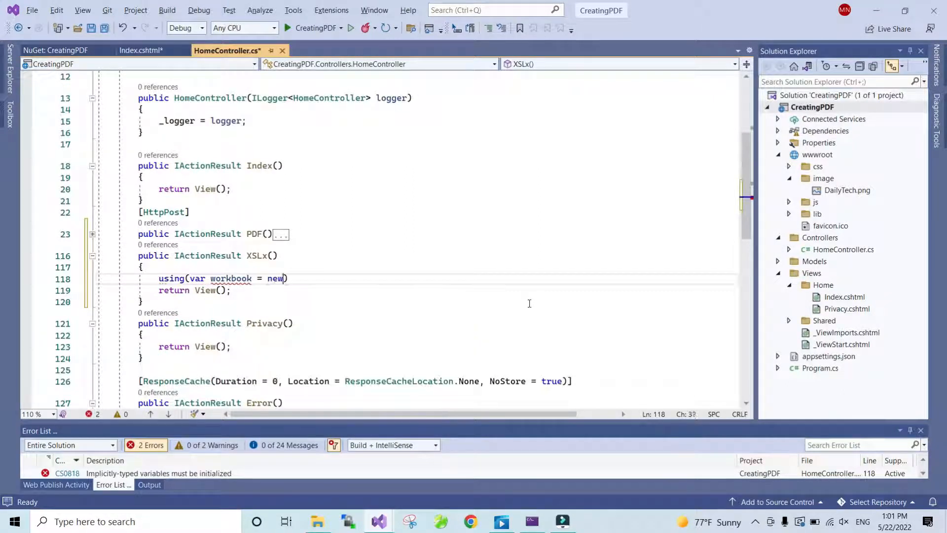
text(XL)
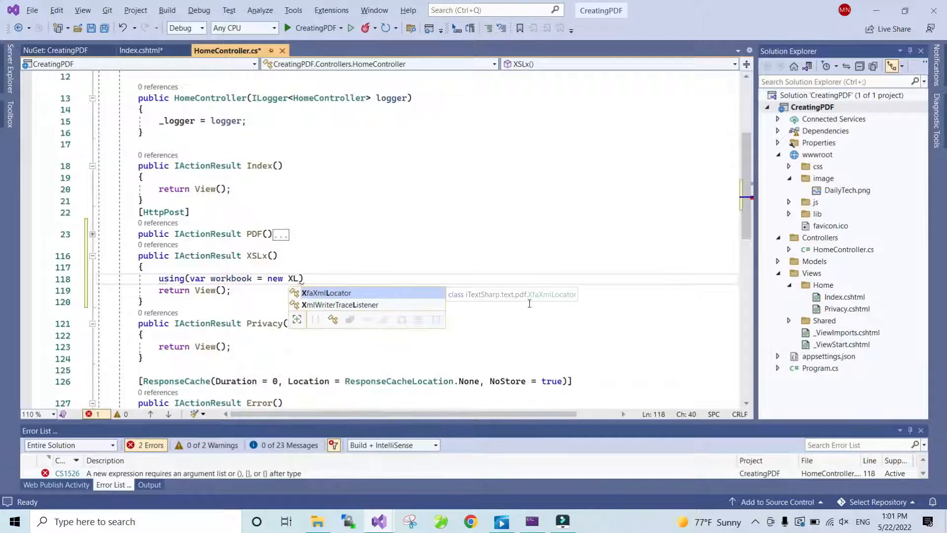
text(Work)
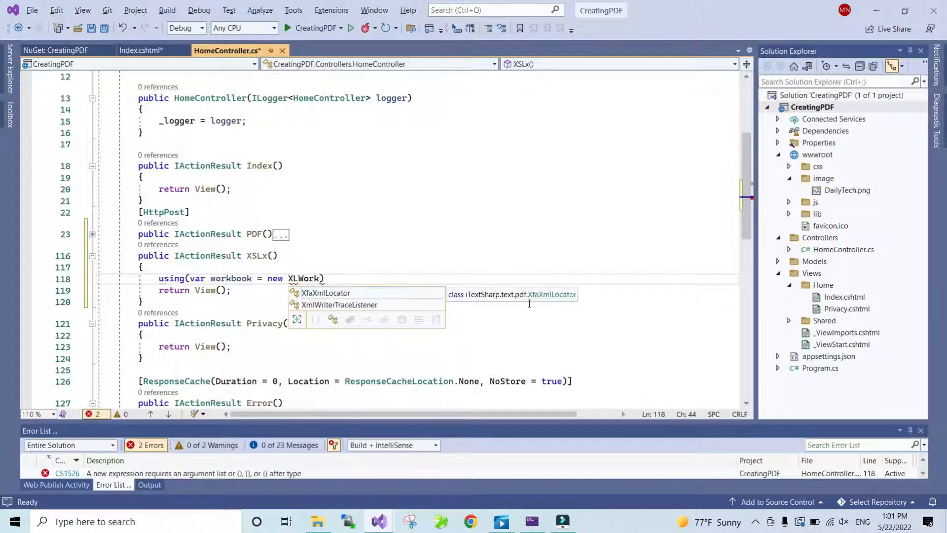
text(Book)
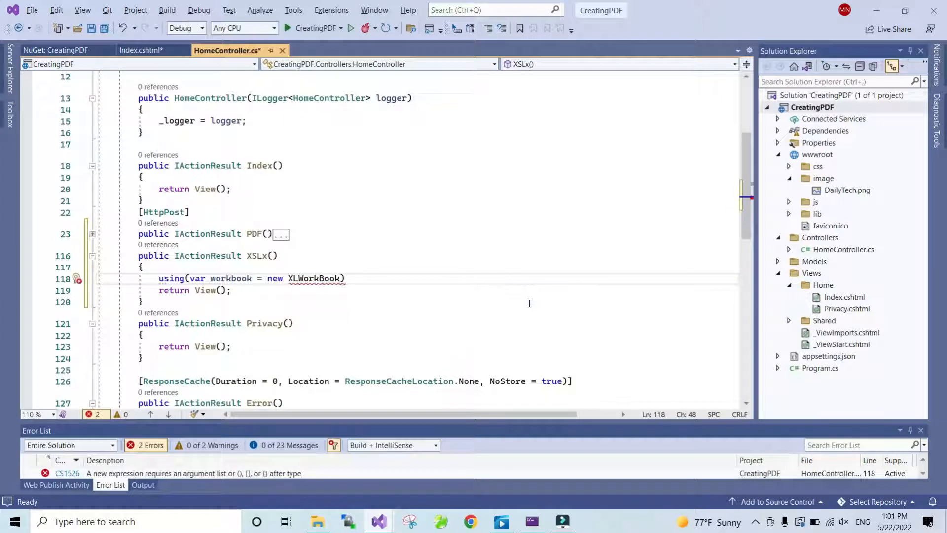
key(Backspace)
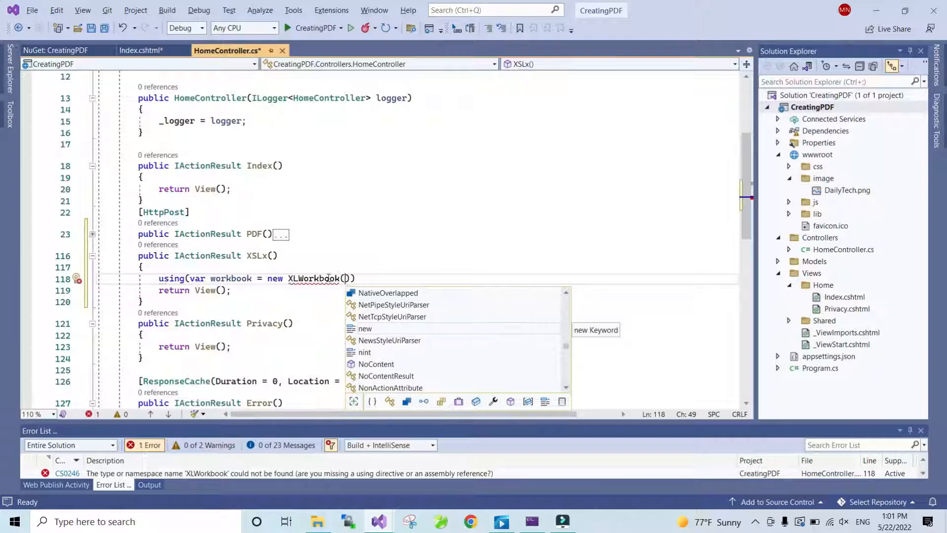
Resolve XLWorkbook via Quick Actions by adding the ClosedXML.Excel using directive.
right_click(308, 278)
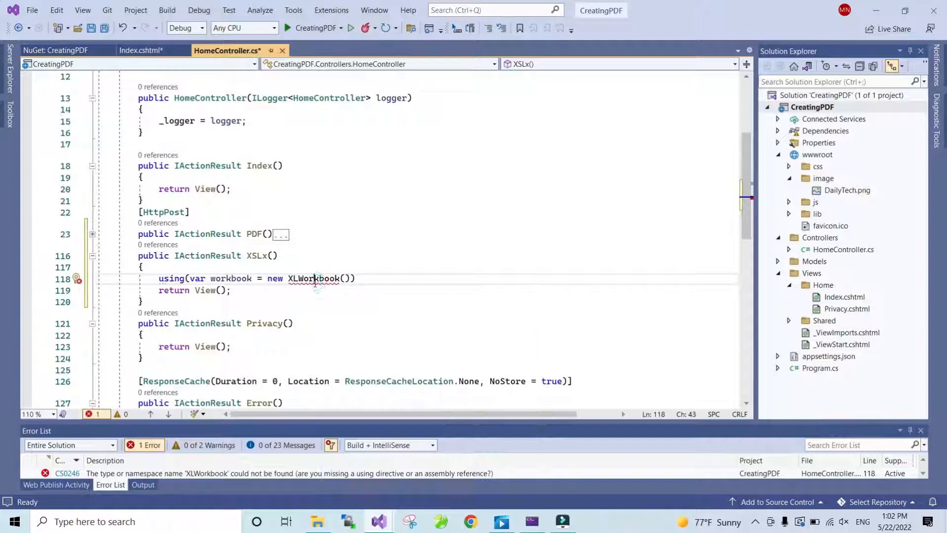
mouse_move(314, 278)
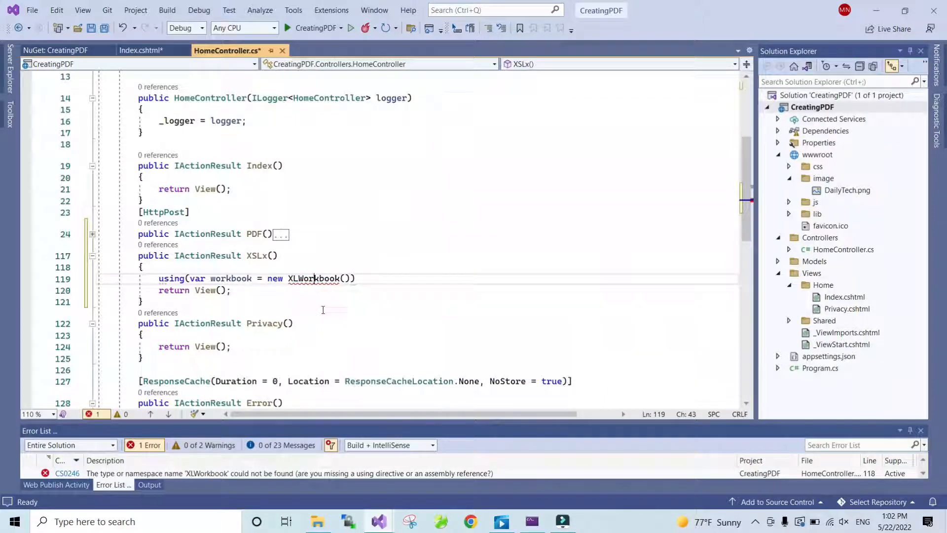
click(356, 278)
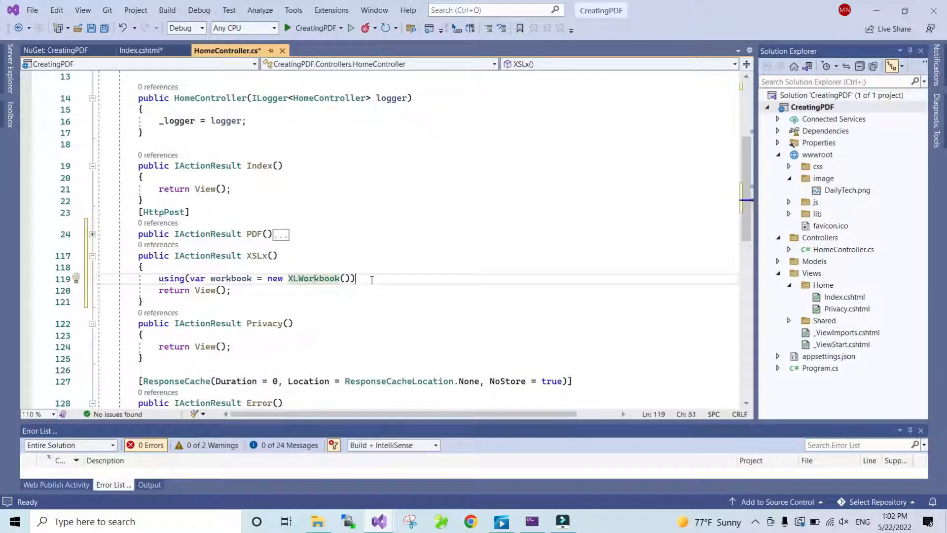
Inside the using block, begin var worksheet = workbook.Worksheets.Add(...).
key(enter)
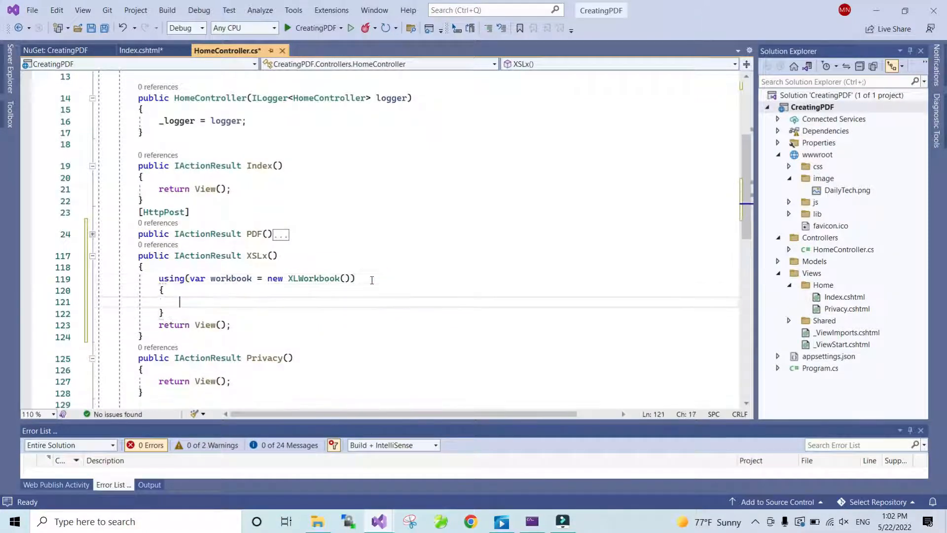
text(var work)
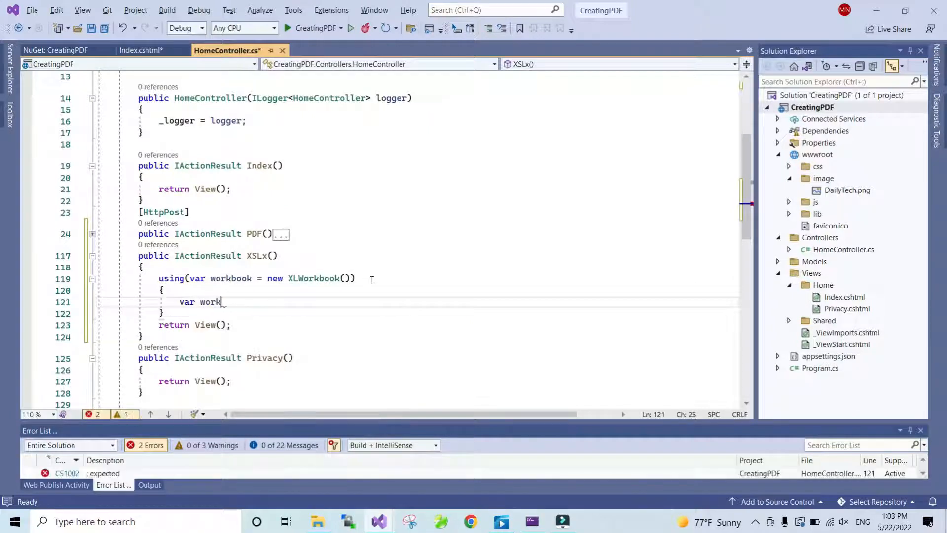
text(sheet)
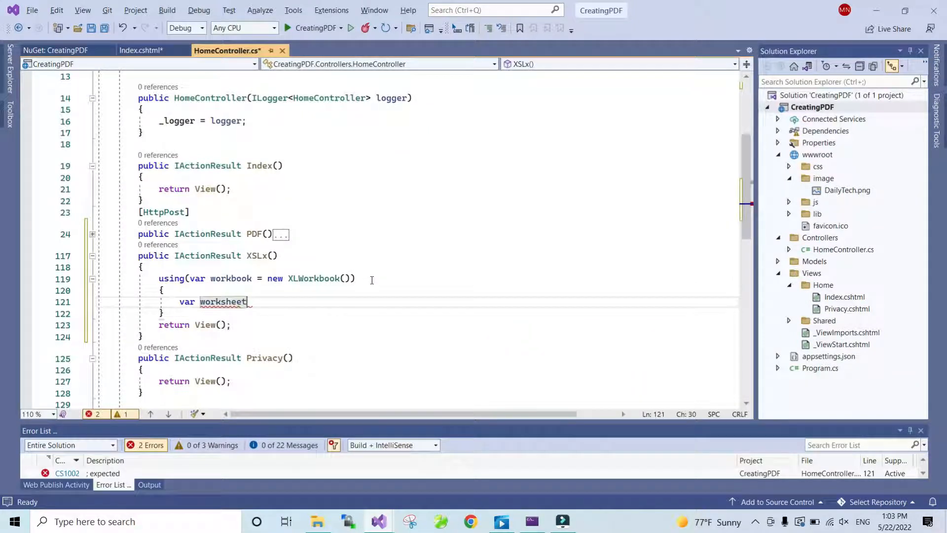
text(= w)
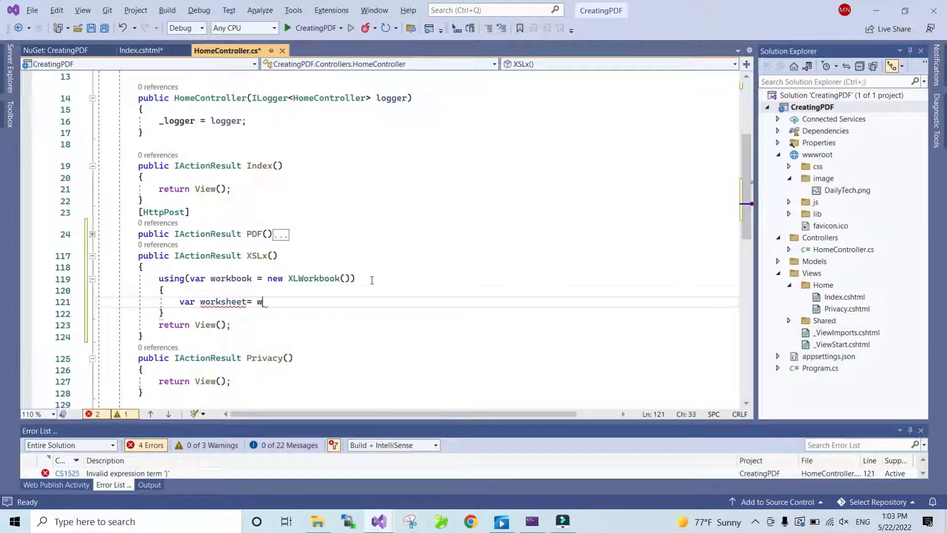
text(w)
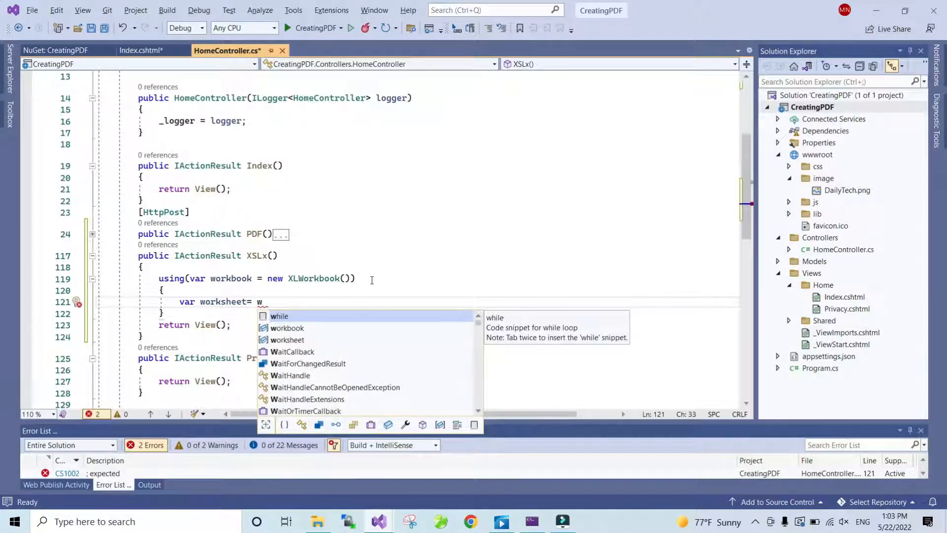
key(backspace)
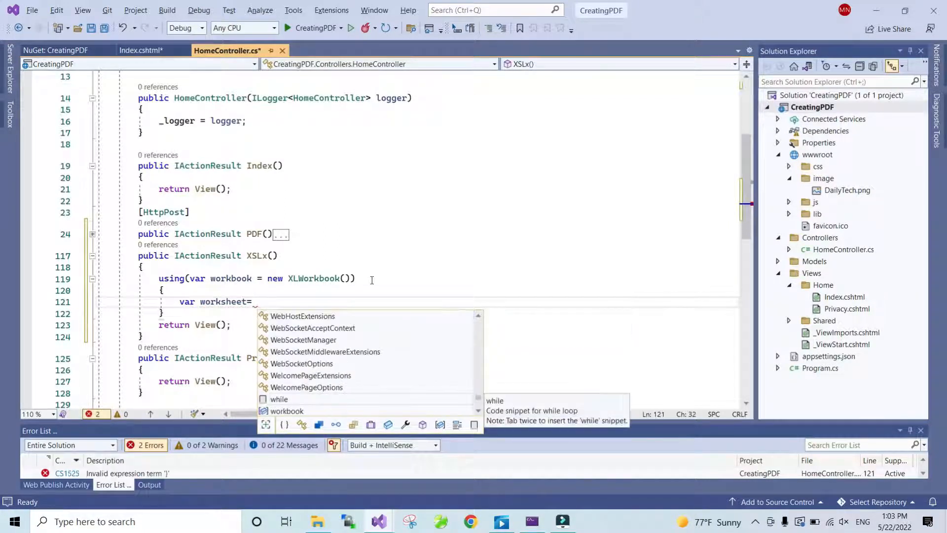
text(_workbook.)
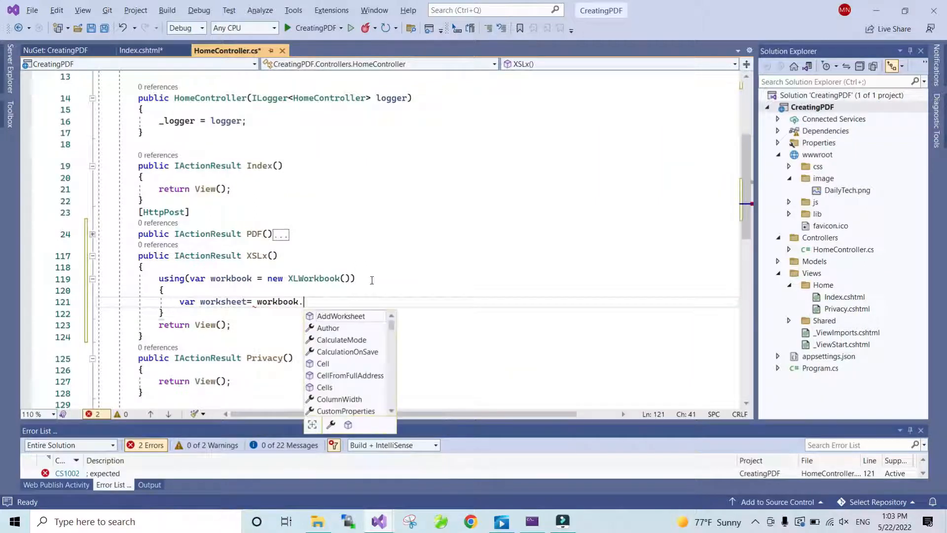
text(Worksheet.ad)
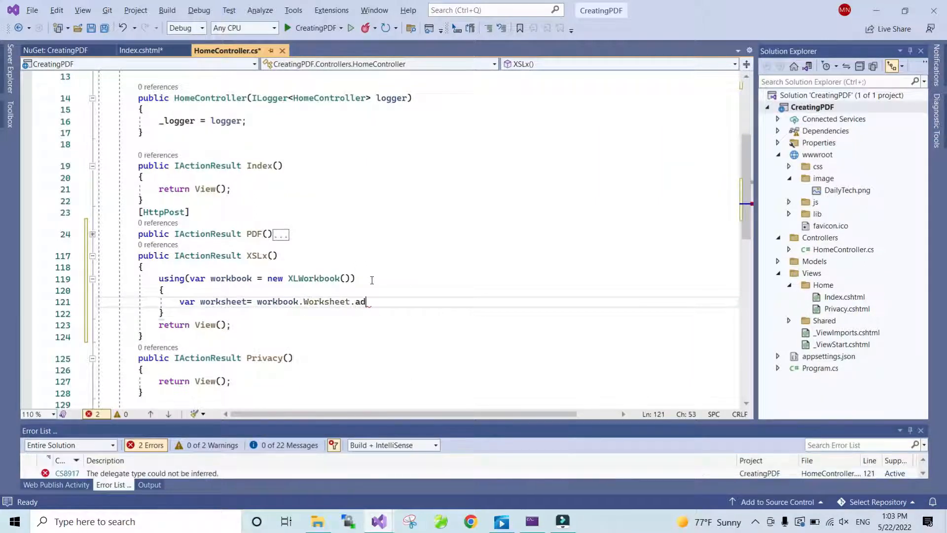
key(Backspace)
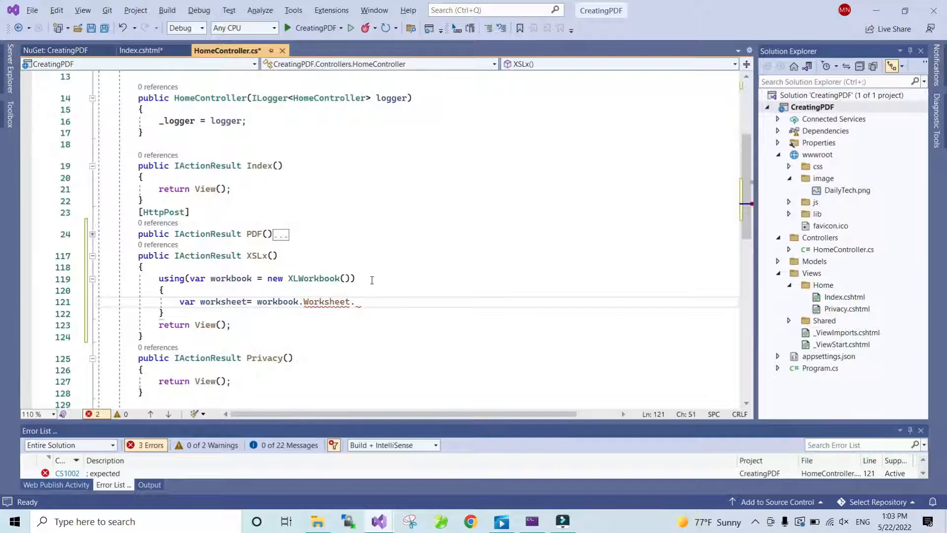
text(Add()
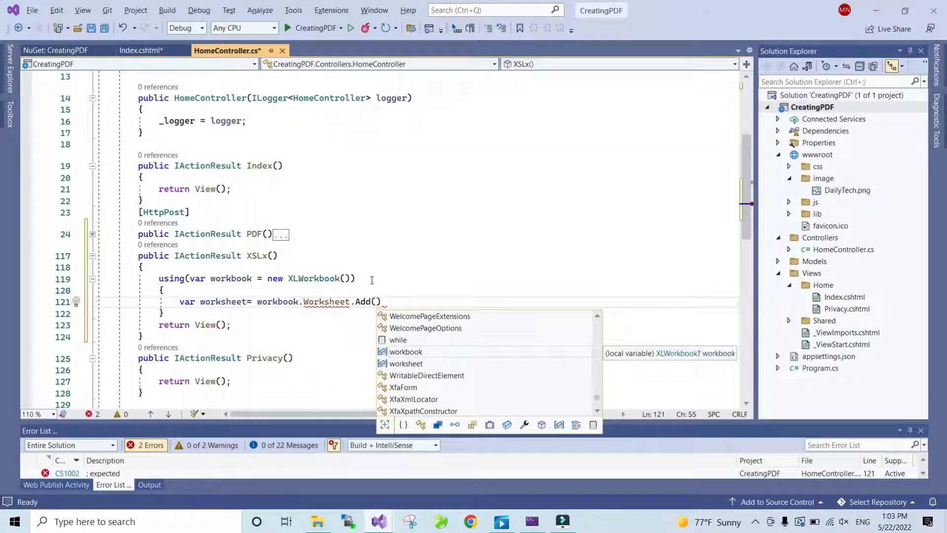
Name the added worksheet "Excel Document" and finish the statement.
text("X)
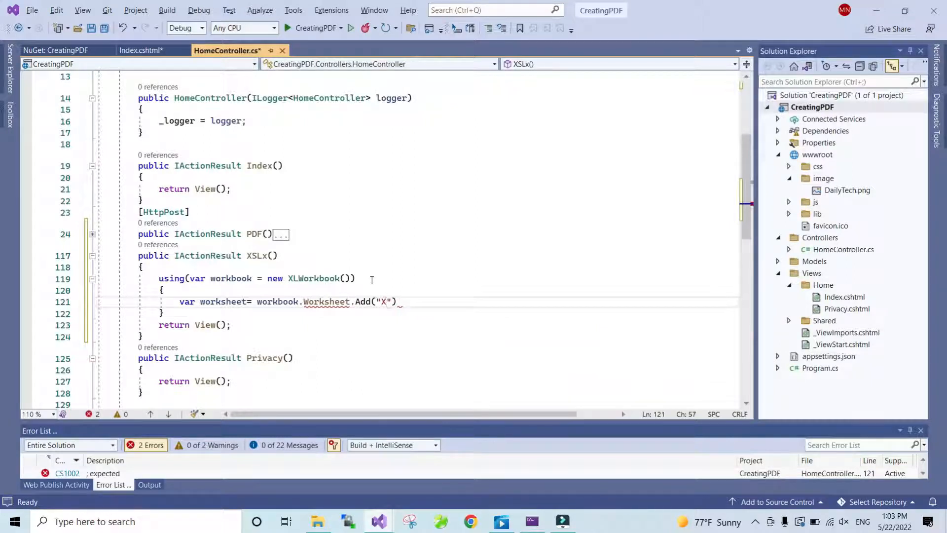
text(Ev)
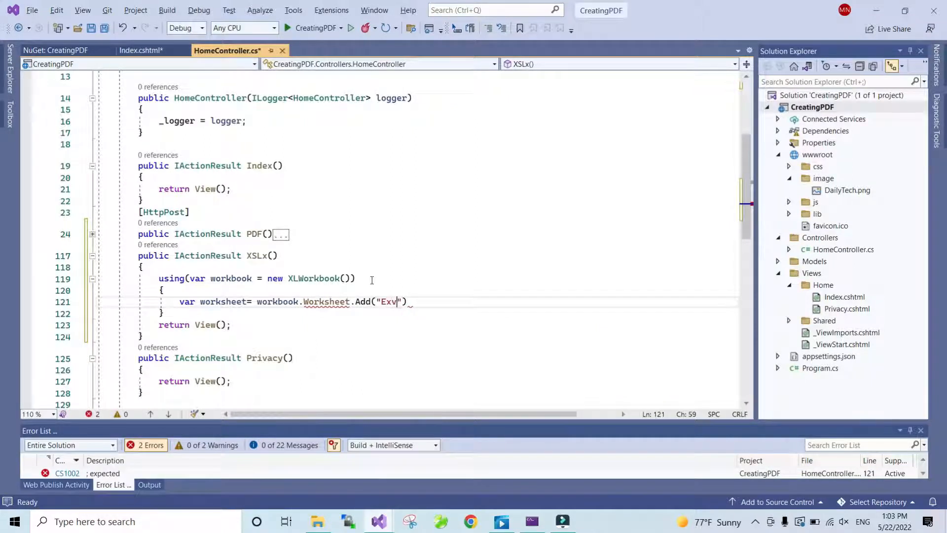
text(Excel Do)
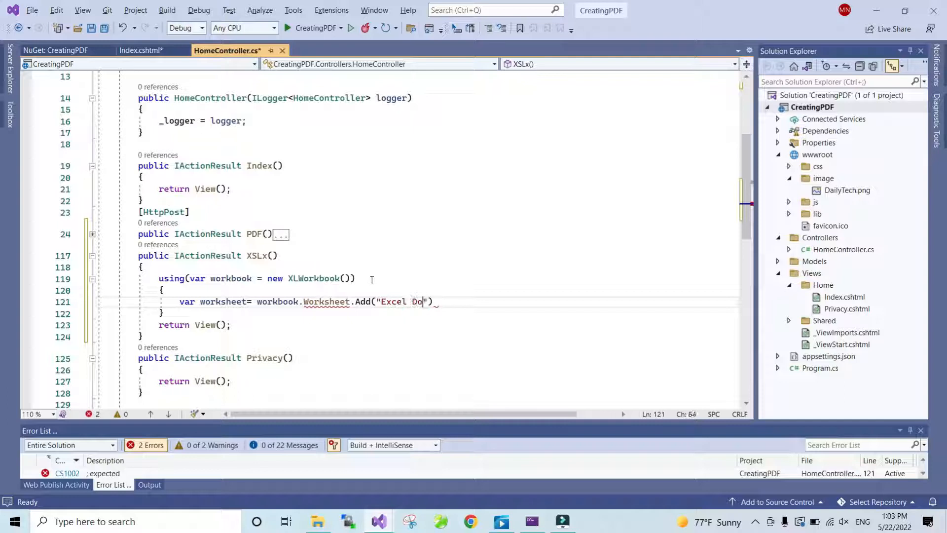
text(cument)
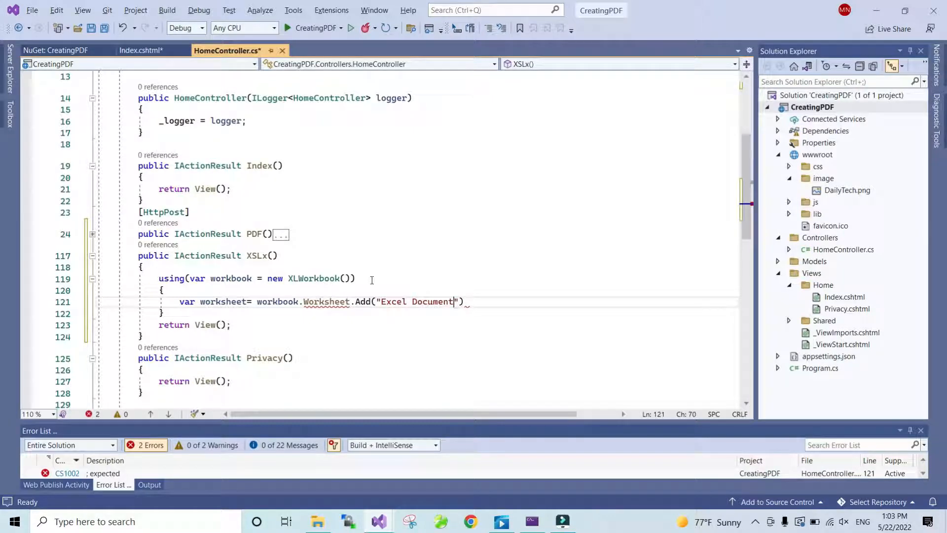
text(;)
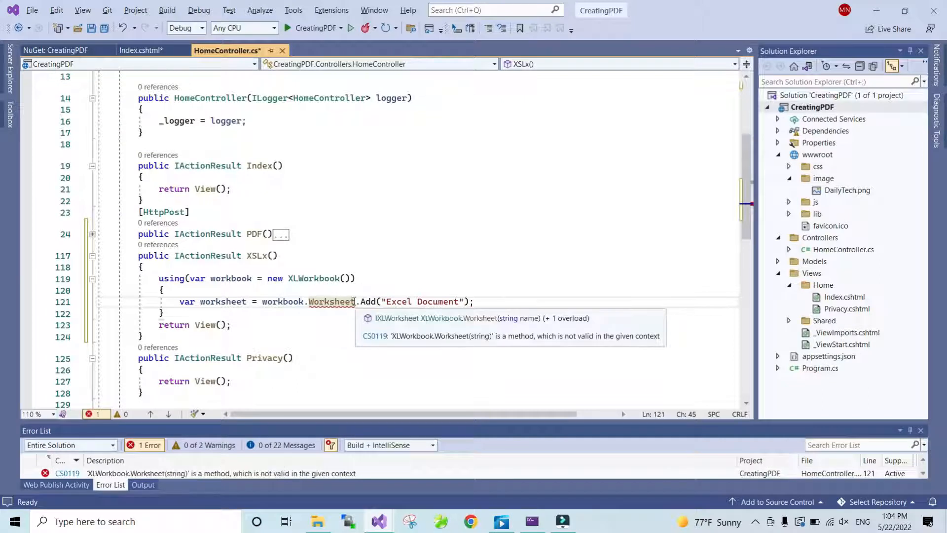
text(s)
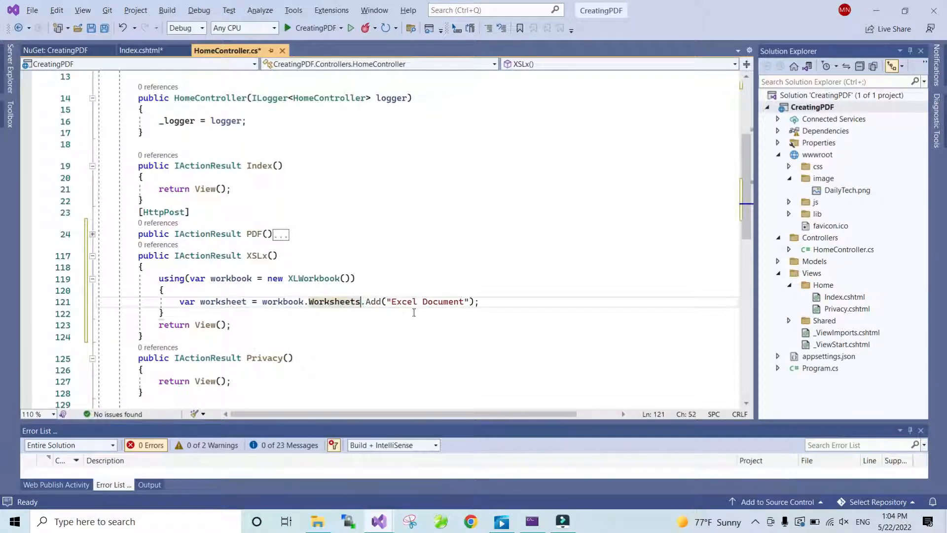
click(501, 302)
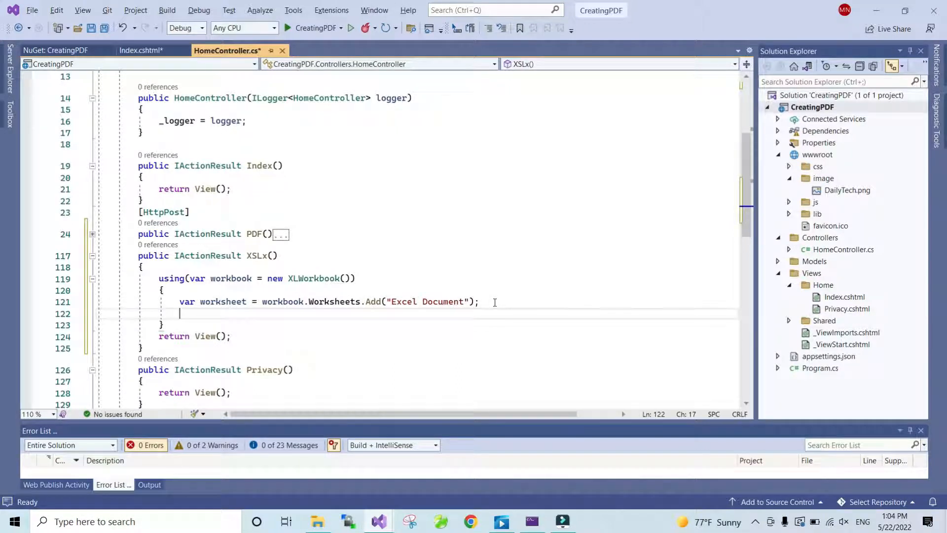
Set workbook.Author to "Daily Tech" and add a // Header comment line.
text(w)
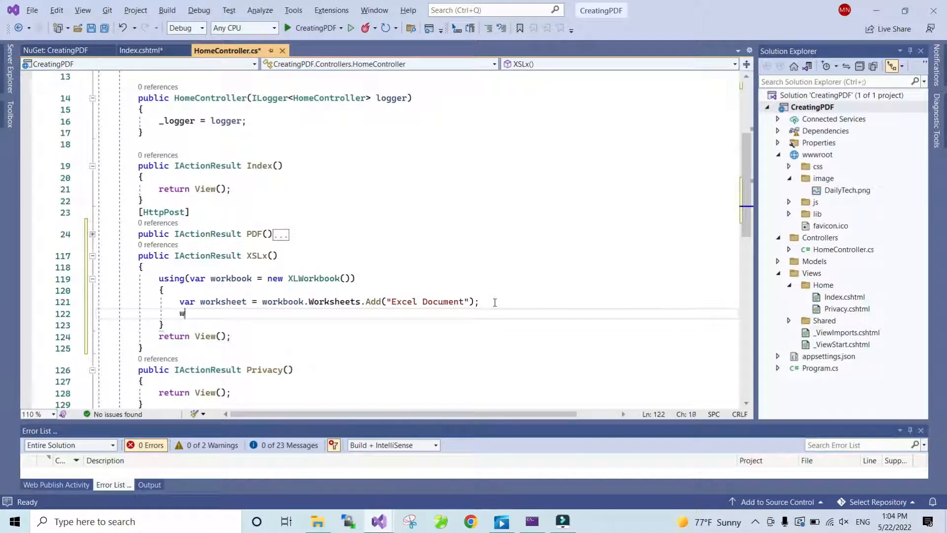
text(orkbook.a)
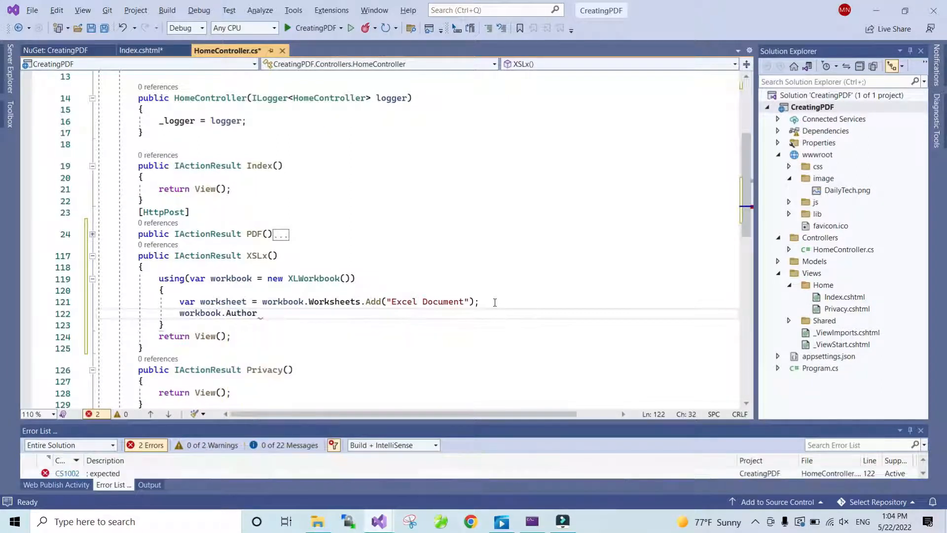
text(= "")
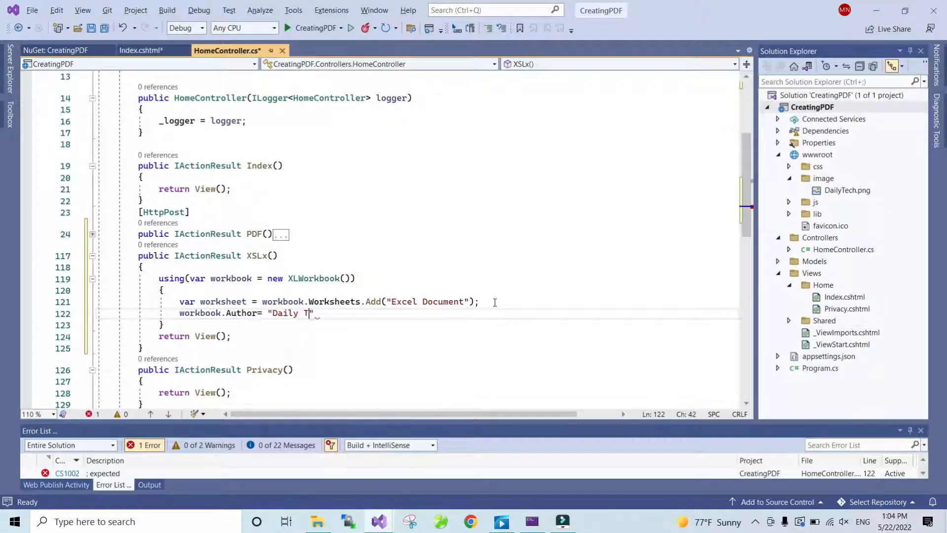
text(ech";)
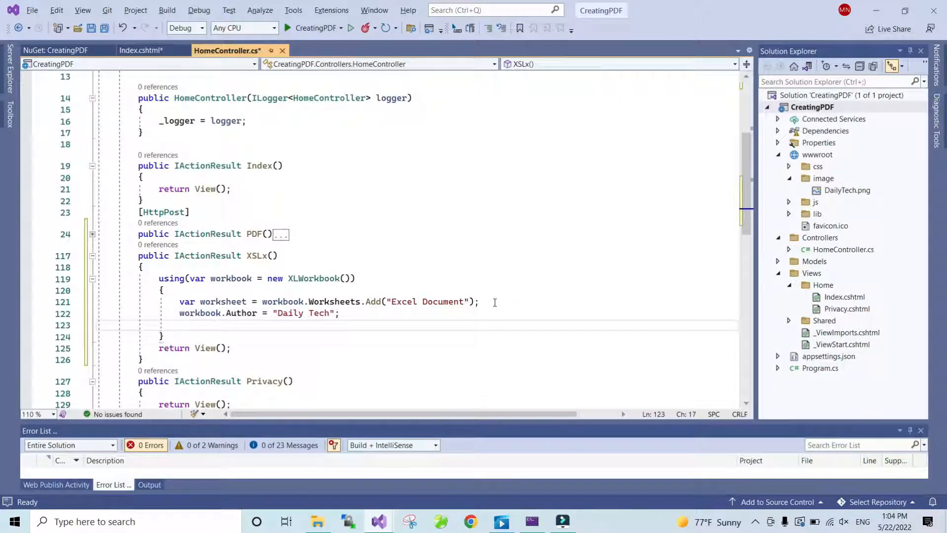
text(//)
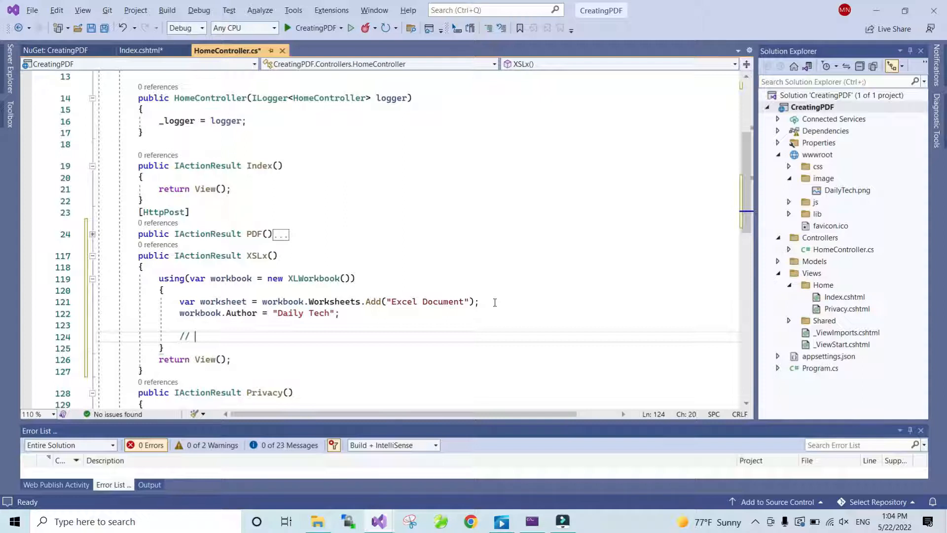
text(Header)
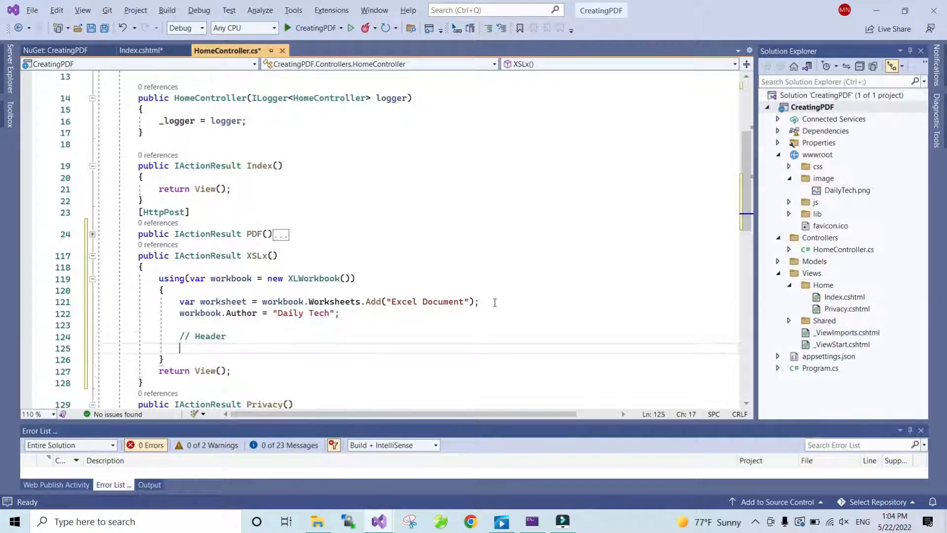
Paste the centered header-cell styling, add a // Column Title comment and var currentRow = 2.
text(worksheet.Cell(1, 1).Style.Alignment.Horizontal = XLAlignmentHorizontalValues.Center;)
text(//)
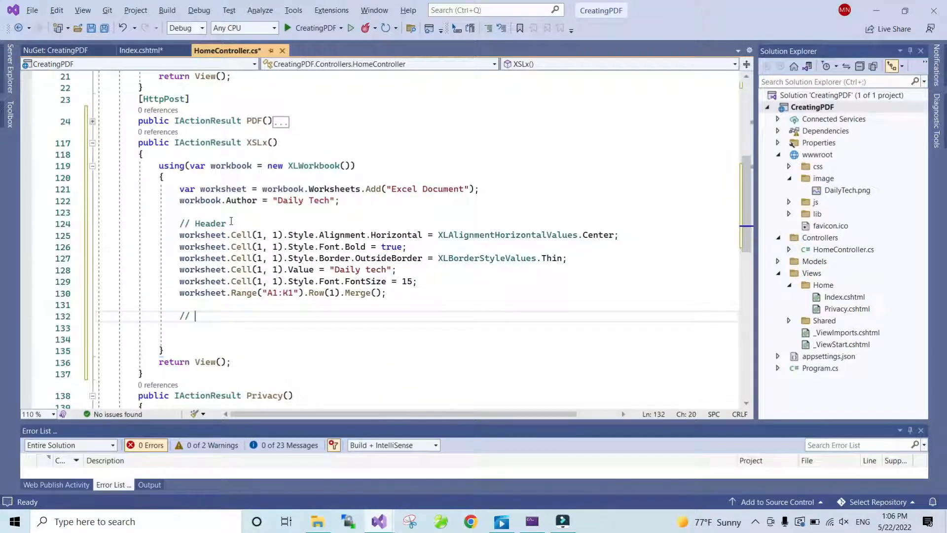
text(Column Tittle)
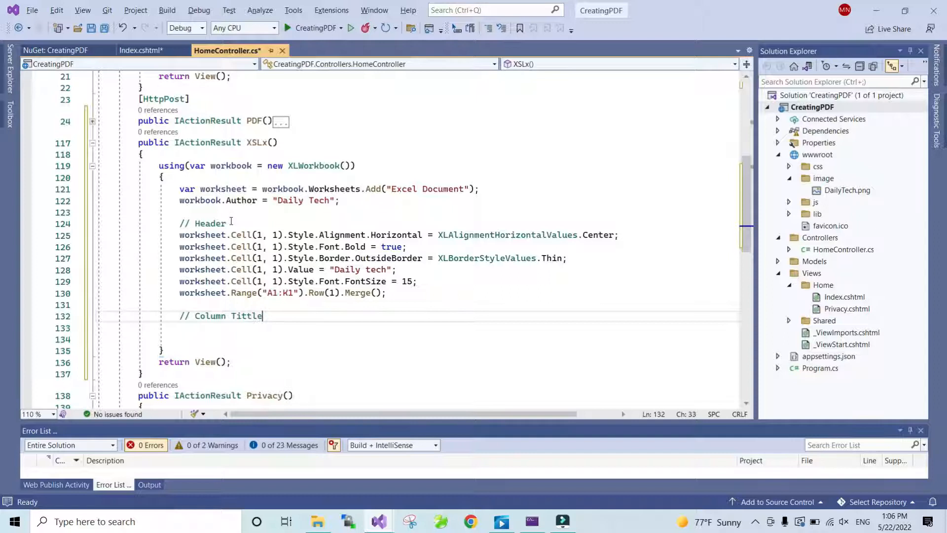
text(Title)
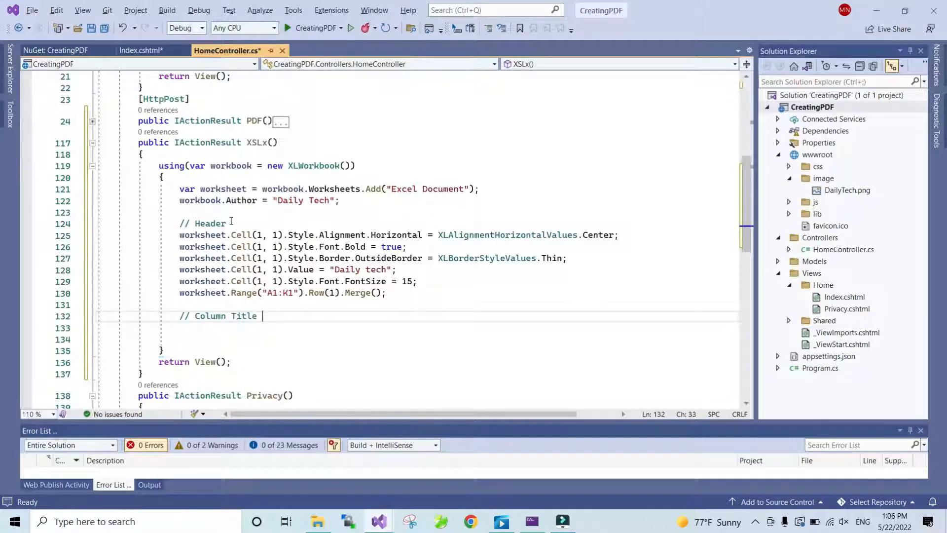
text(var c)
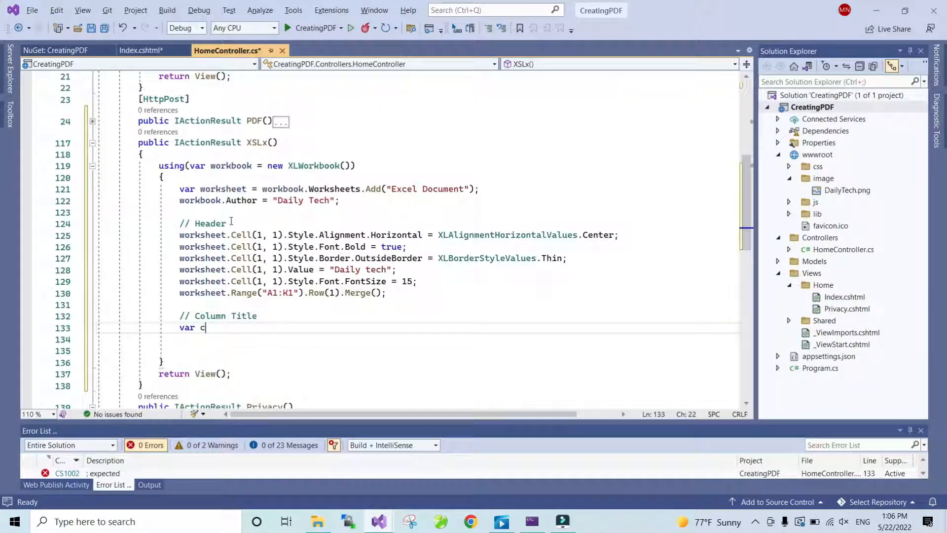
text(urrent)
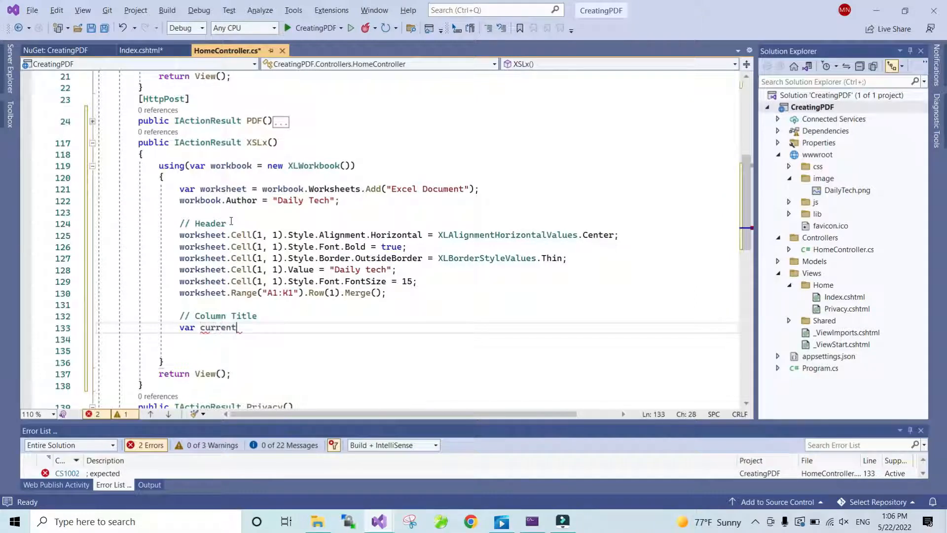
text(Row=)
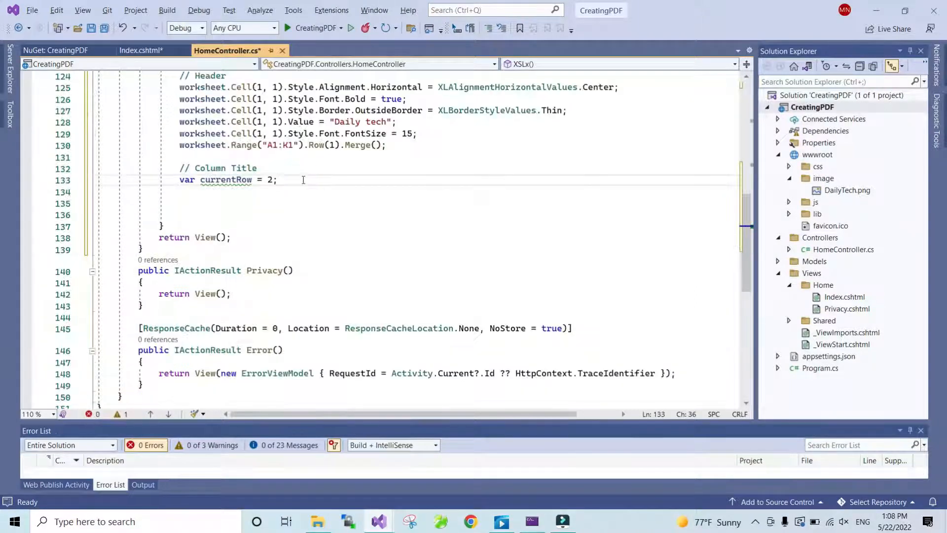
Review the column title cells from Date through Surname, Title and Phone.
scroll(down, 3)
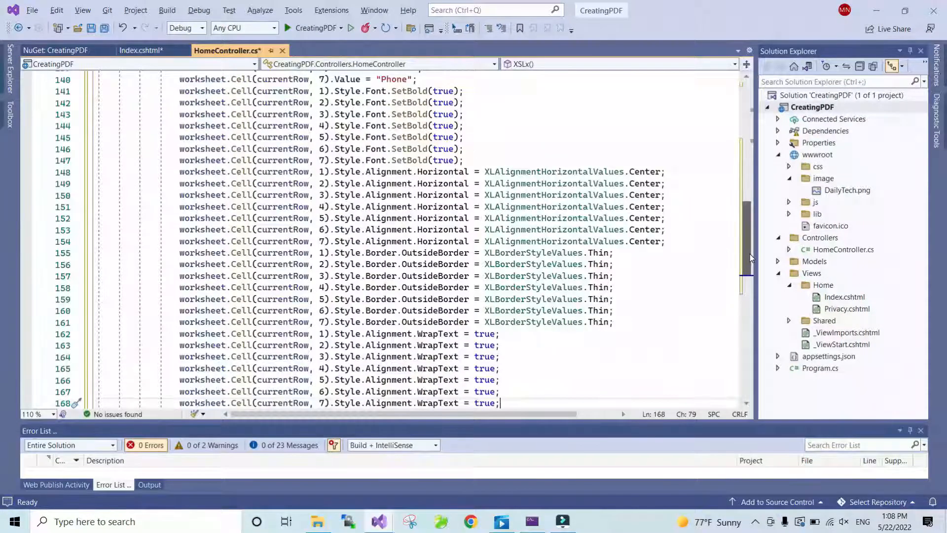
scroll(up, 3)
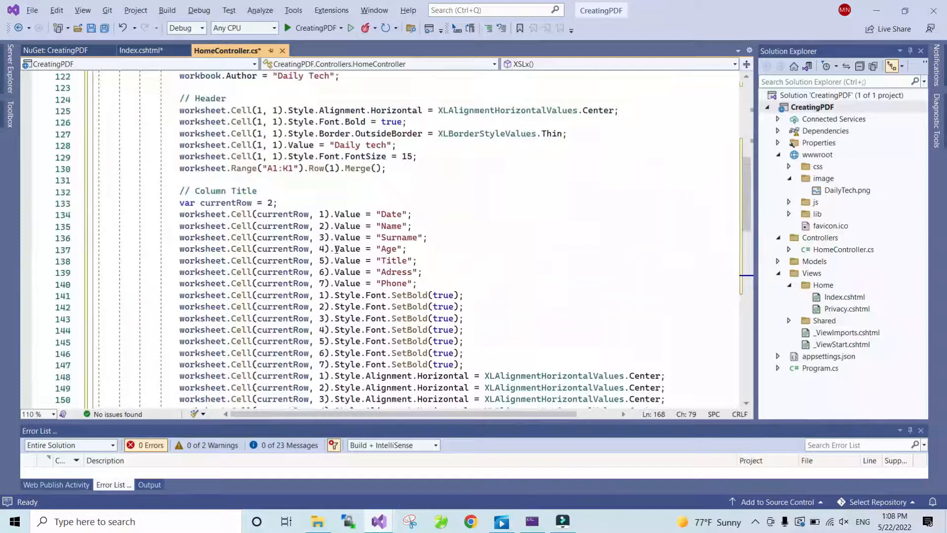
click(208, 215)
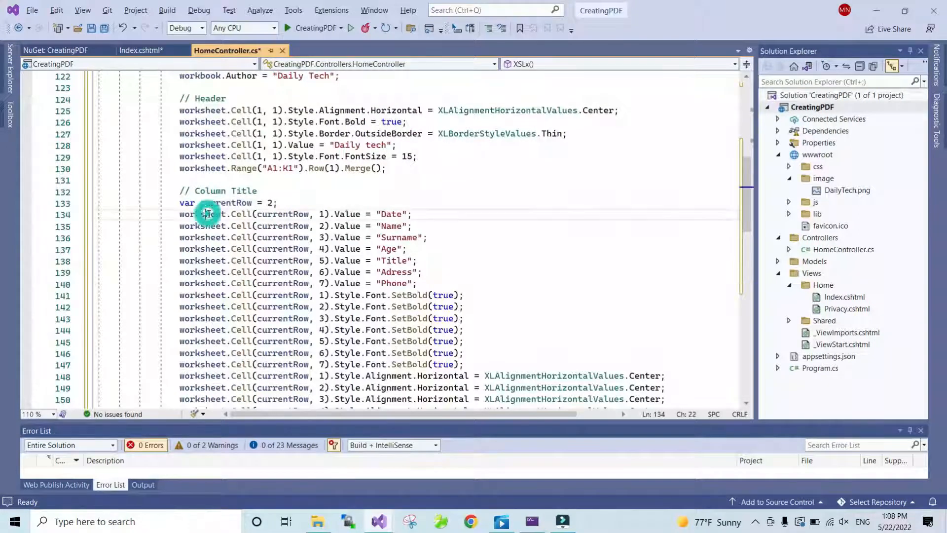
click(395, 214)
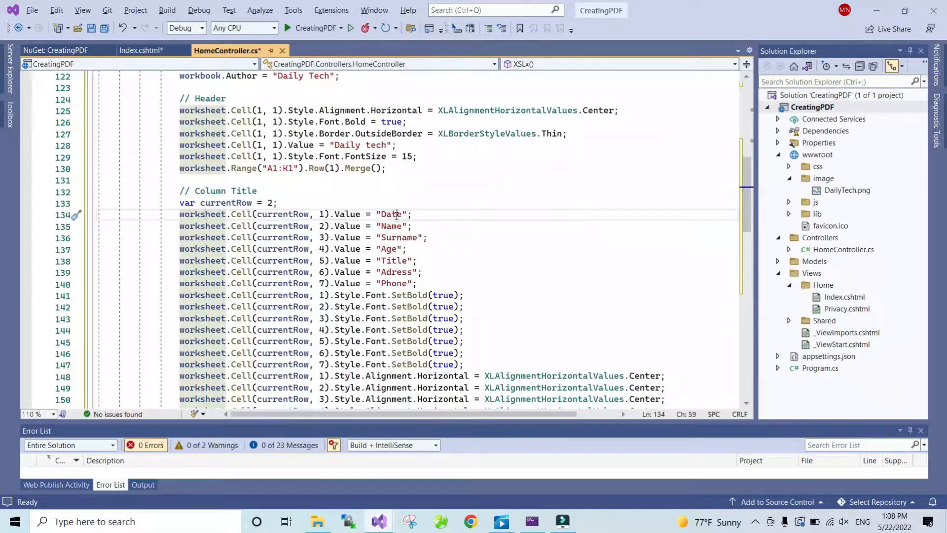
click(391, 236)
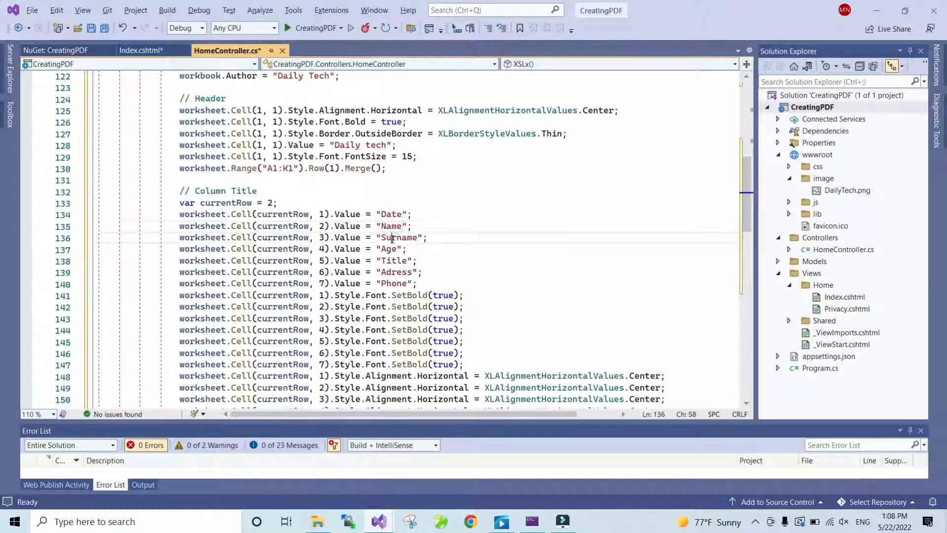
click(390, 261)
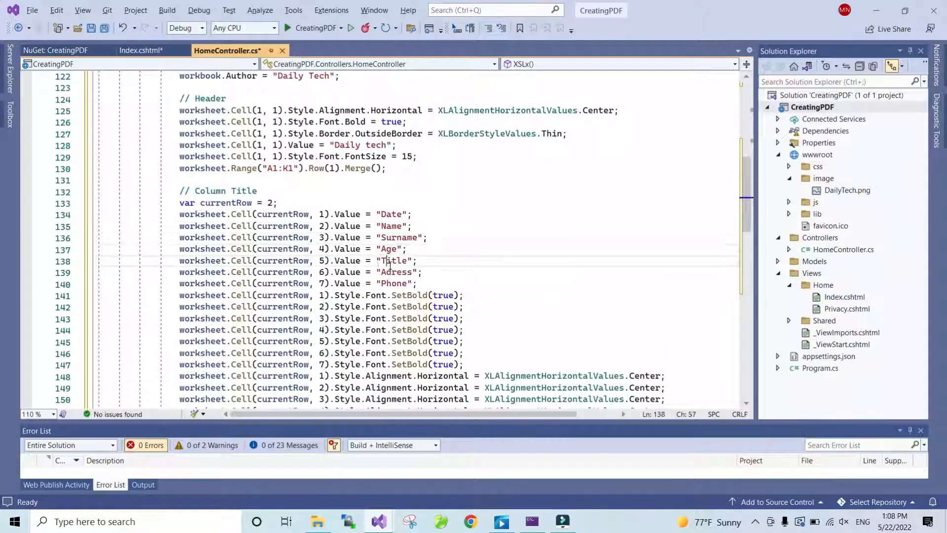
click(416, 283)
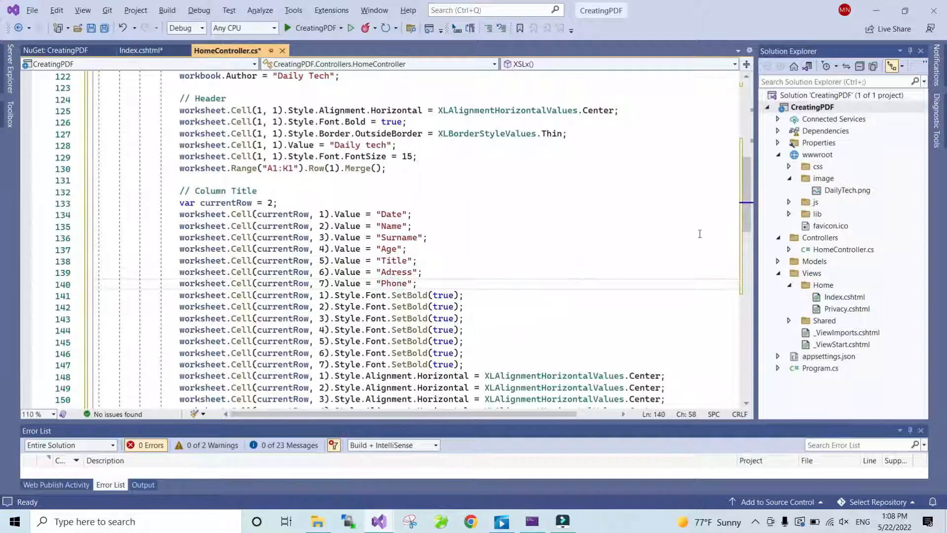
Review the bold, centered, bordered styling applied to the seven column titles.
scroll(down, 3)
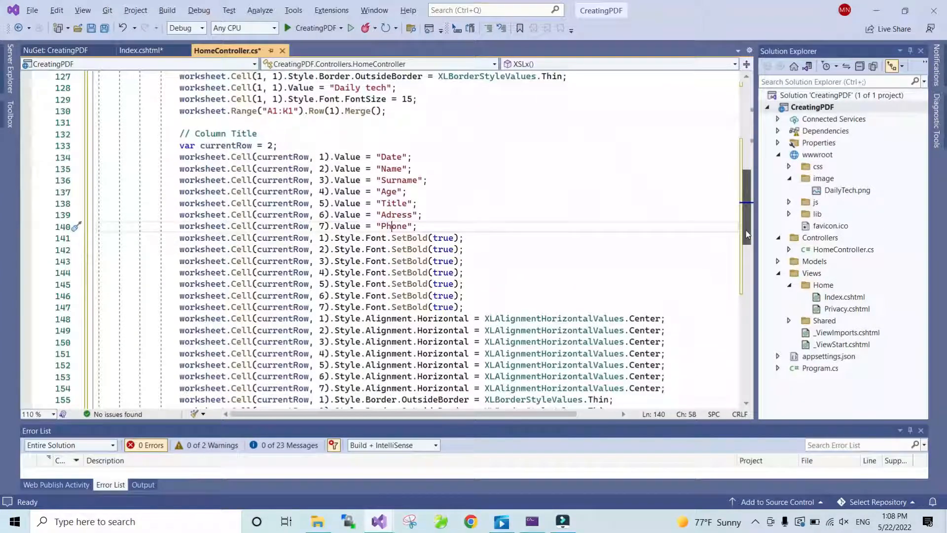
scroll(down, 3)
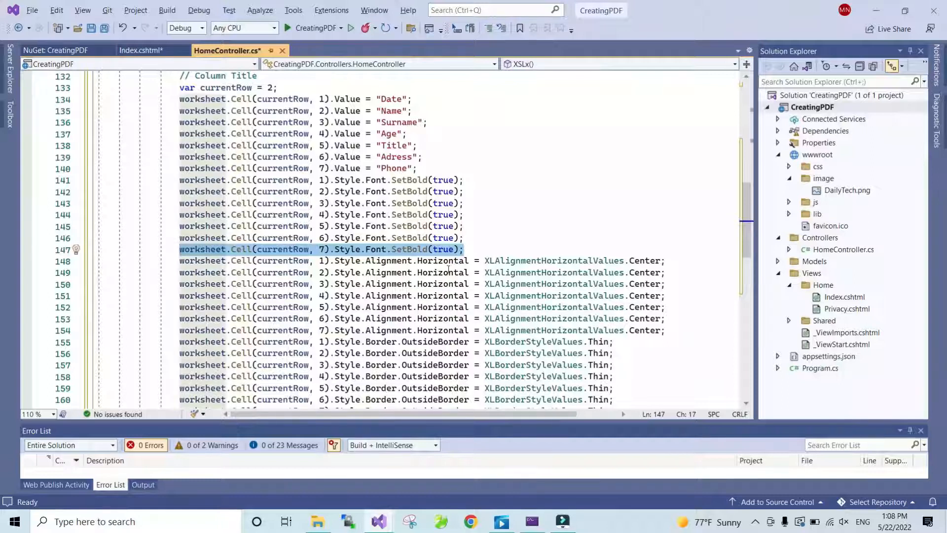
double_click(645, 261)
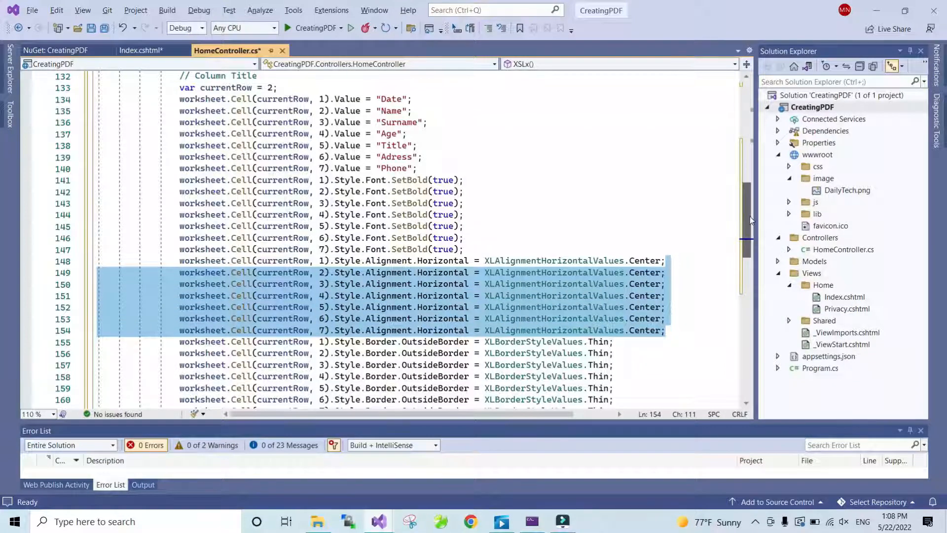
scroll(down, 3)
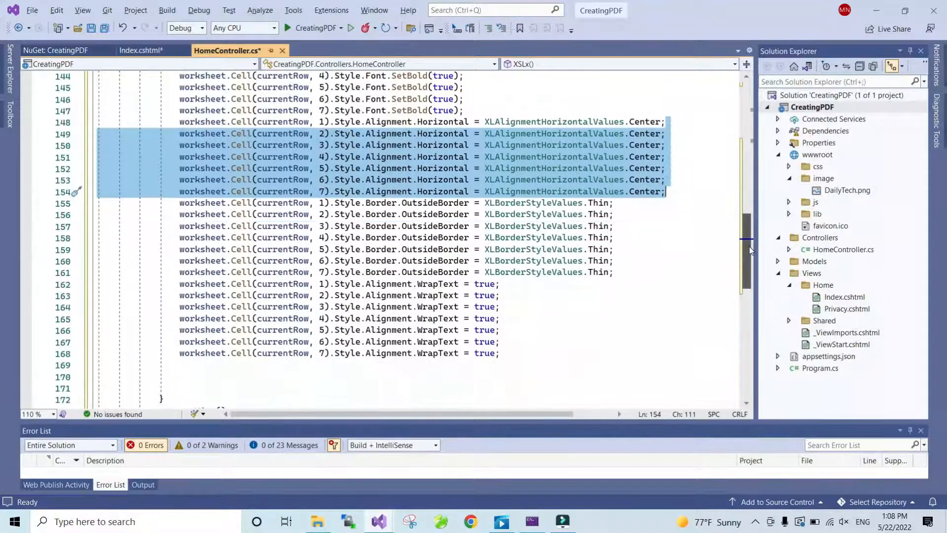
scroll(down, 3)
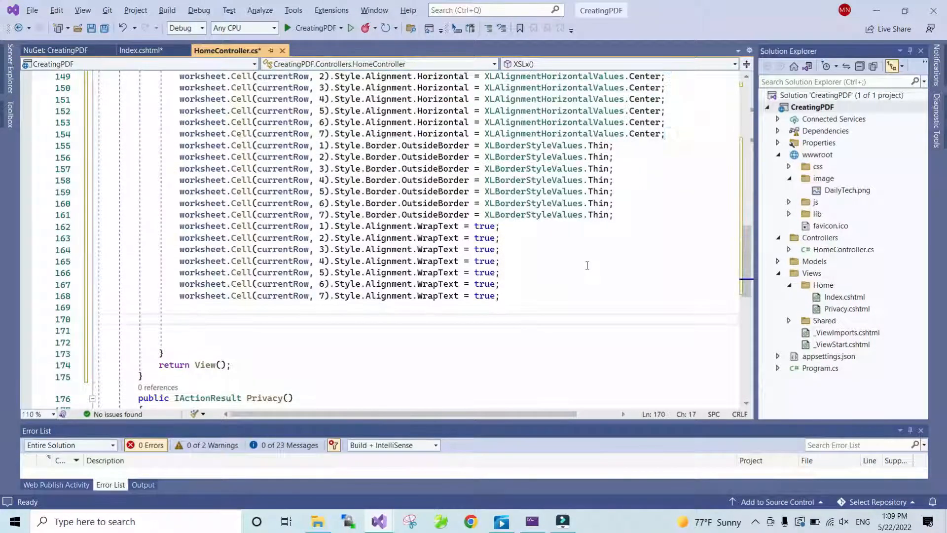
Insert a for loop running from 0 to below 100 after the column title code.
text(for (int i = 0; i < length; i++)
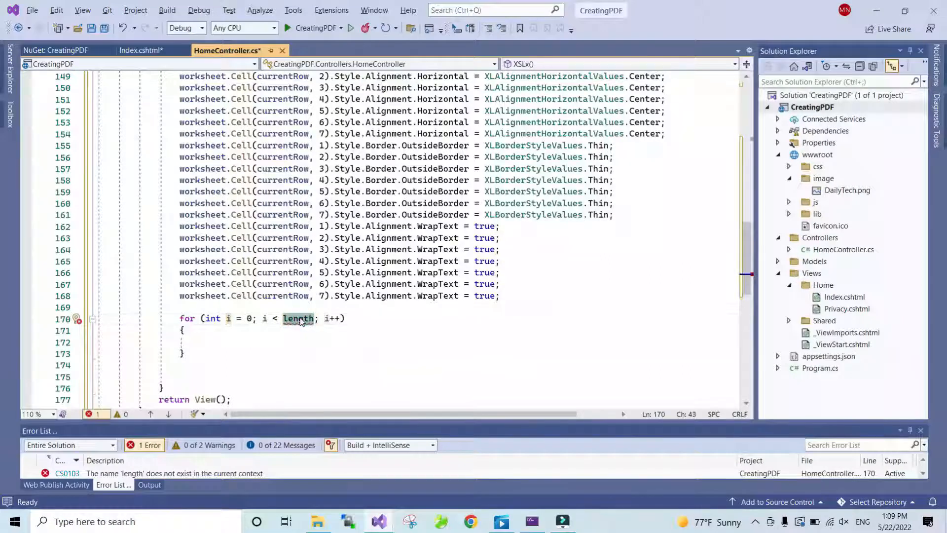
text(2)
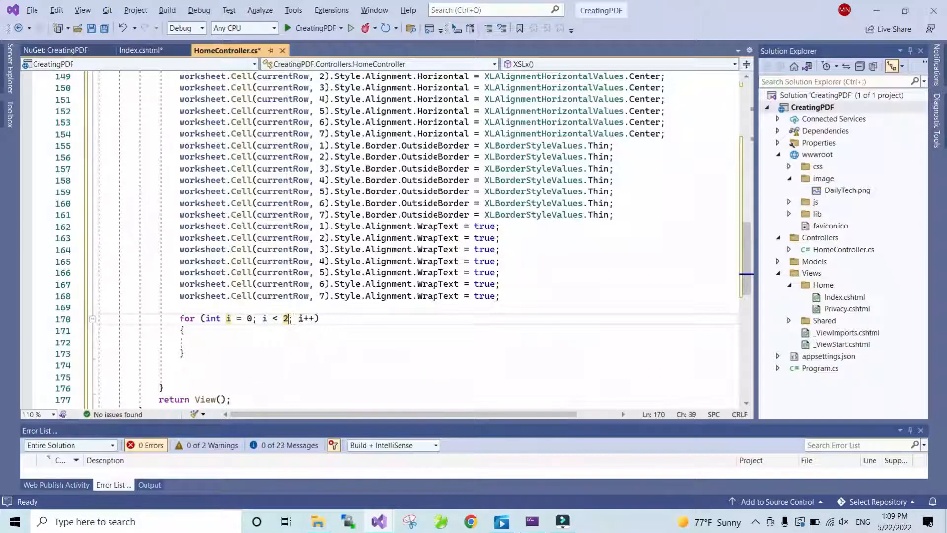
text(00)
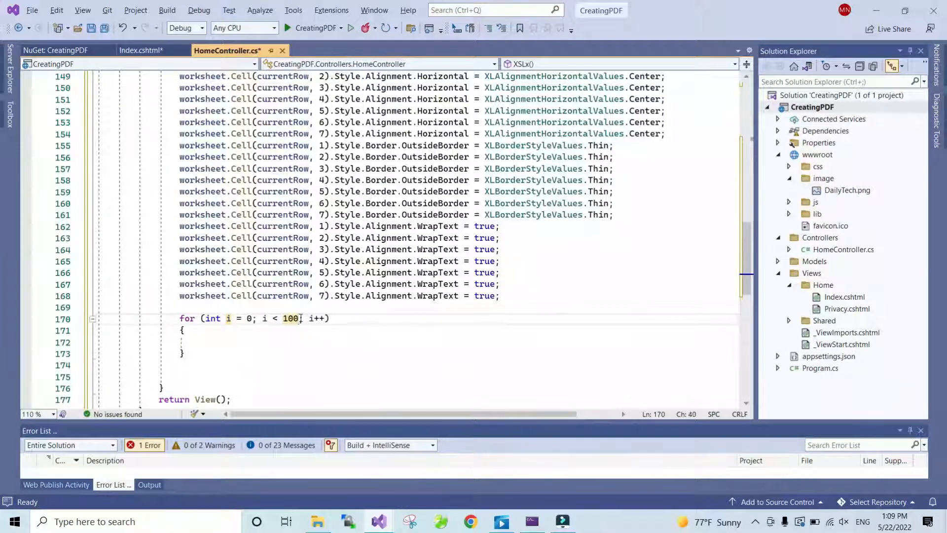
scroll(down, 3)
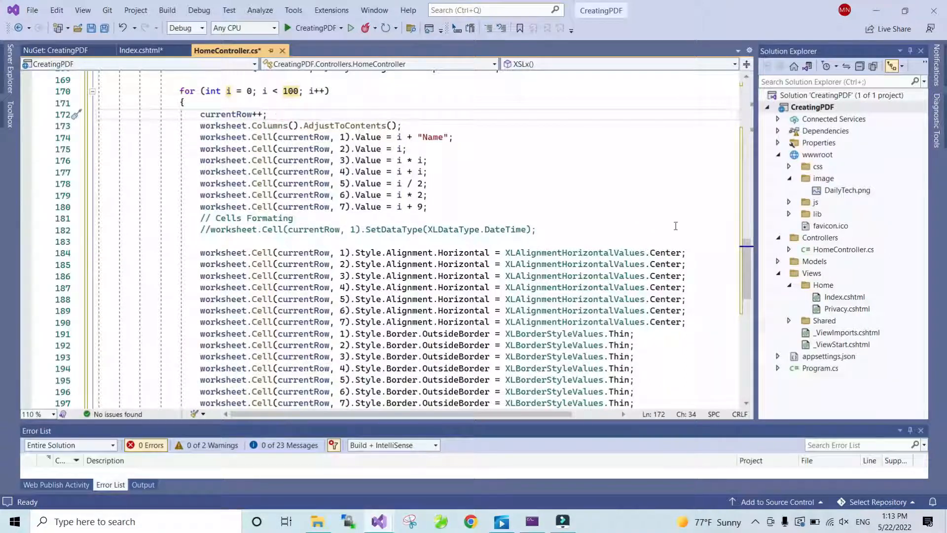
scroll(up, 3)
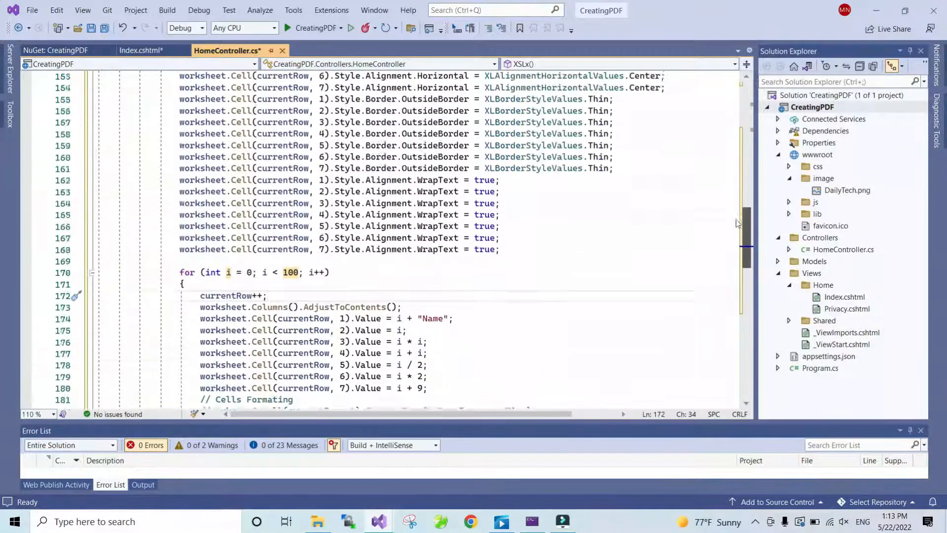
scroll(up, 3)
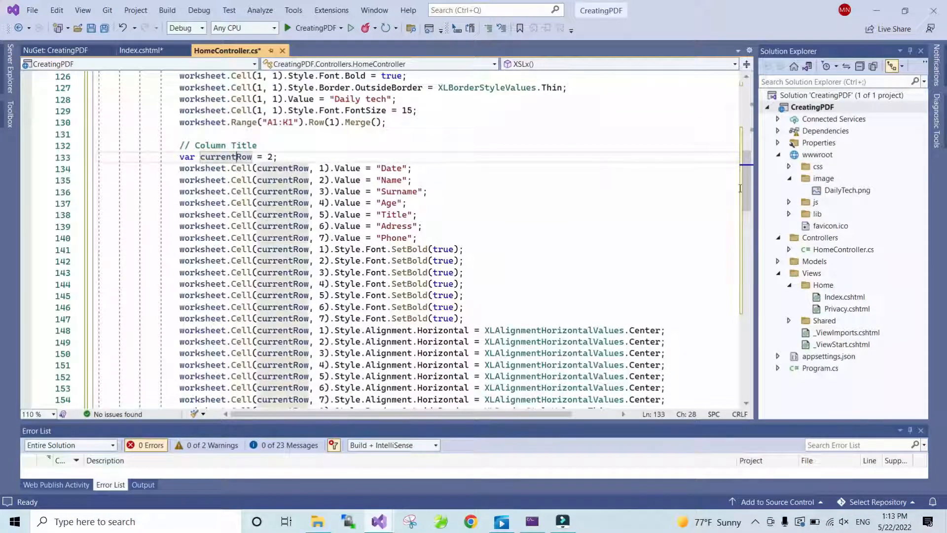
scroll(down, 3)
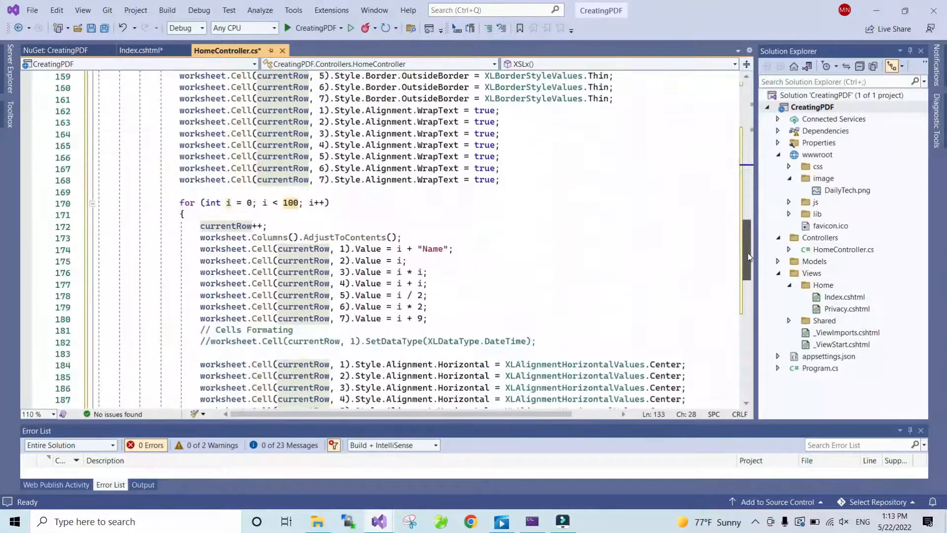
scroll(down, 3)
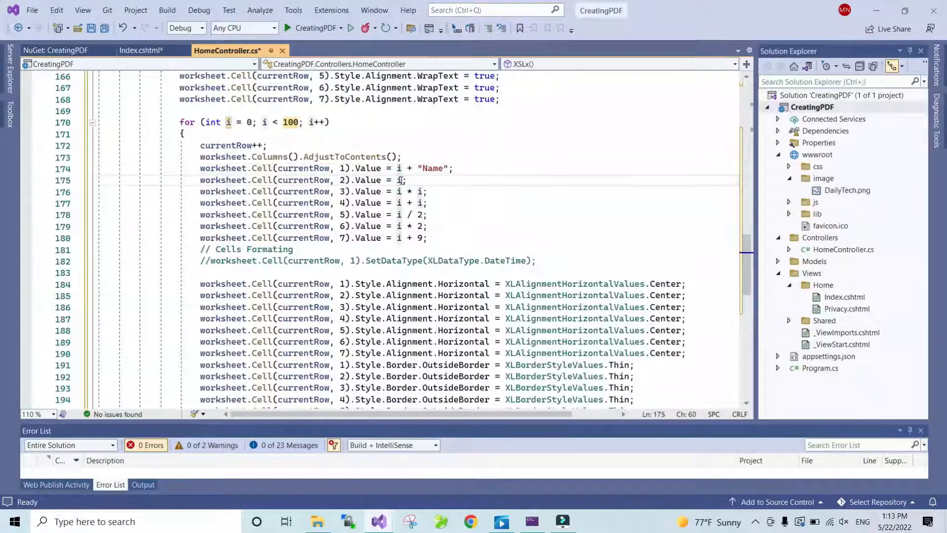
Change the column 1 value expression to i + "Date".
text(+5)
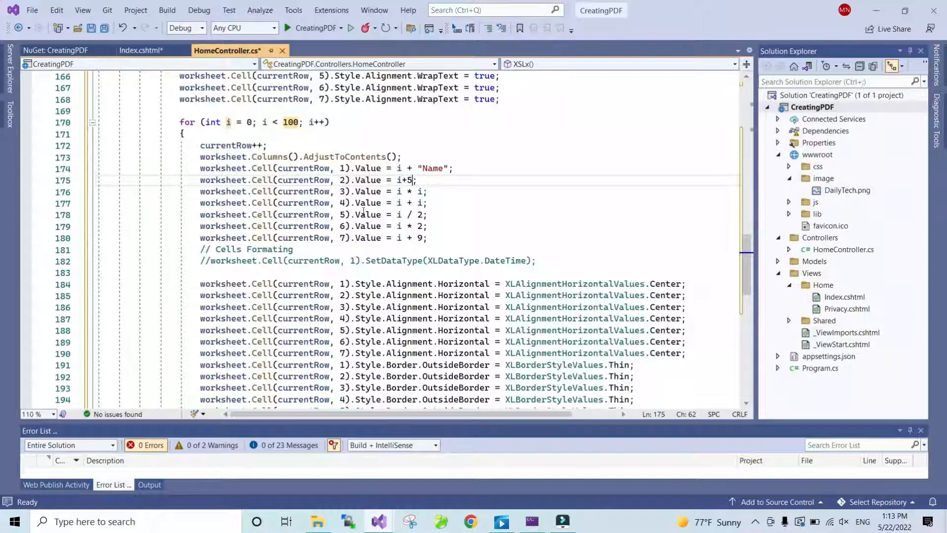
mouse_move(420, 190)
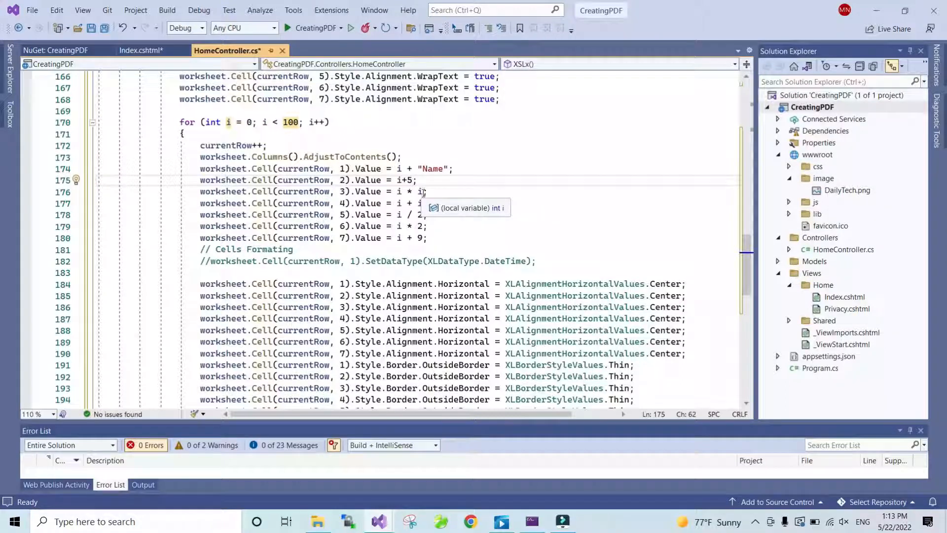
mouse_move(733, 270)
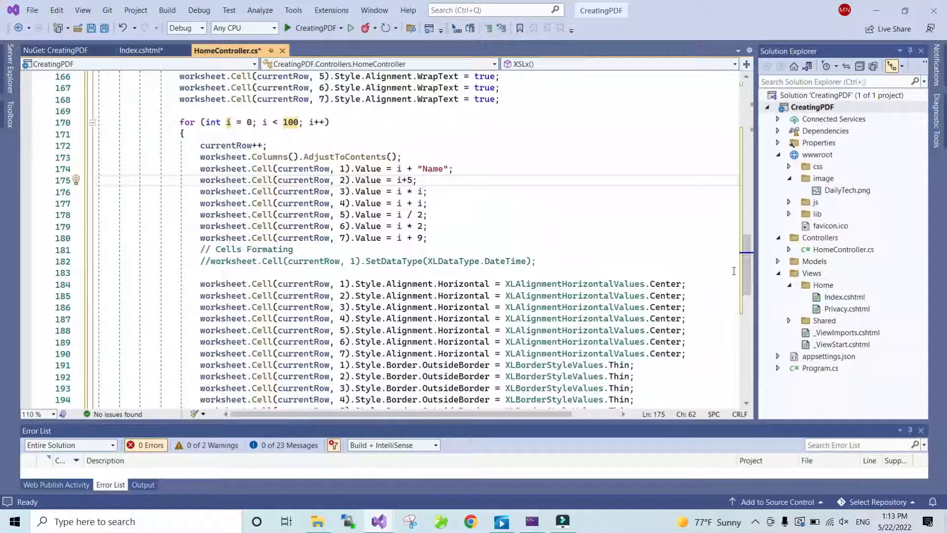
scroll(up, 3)
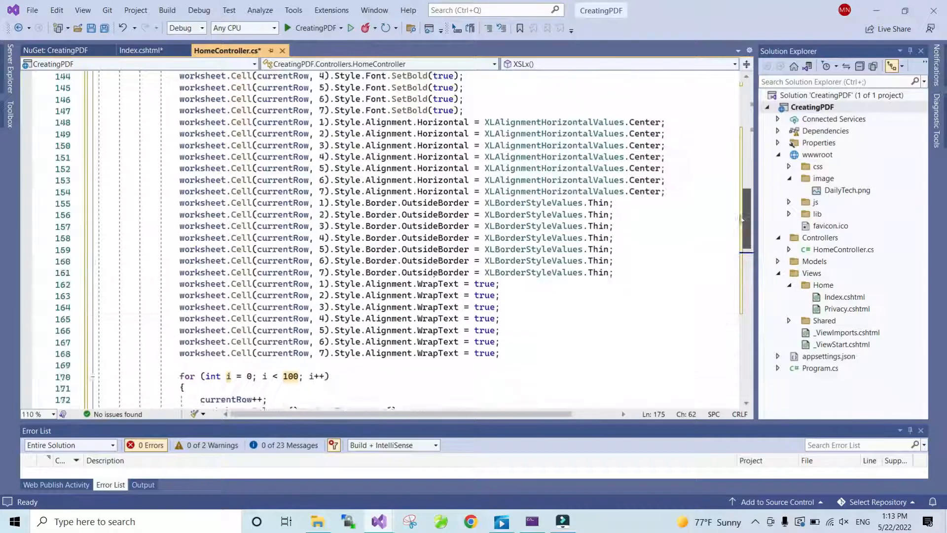
scroll(up, 3)
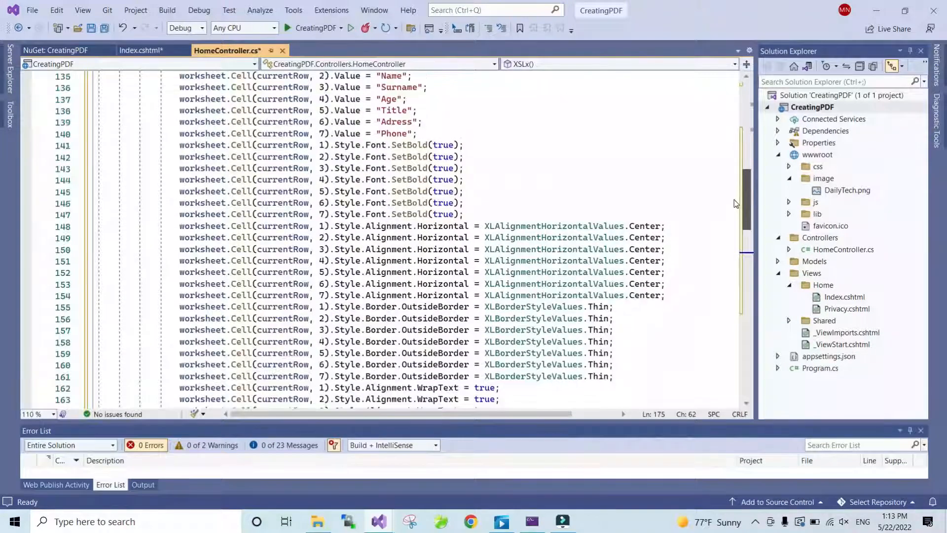
scroll(up, 3)
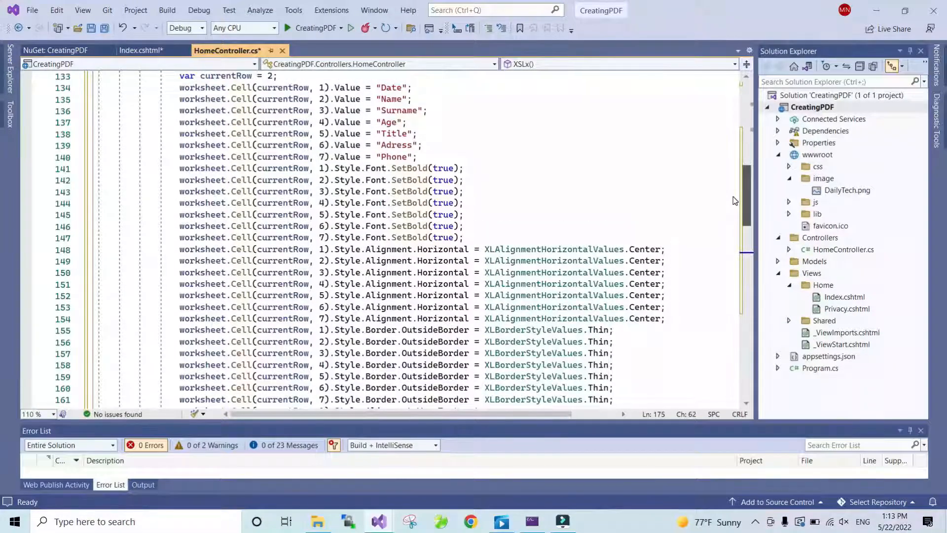
scroll(down, 3)
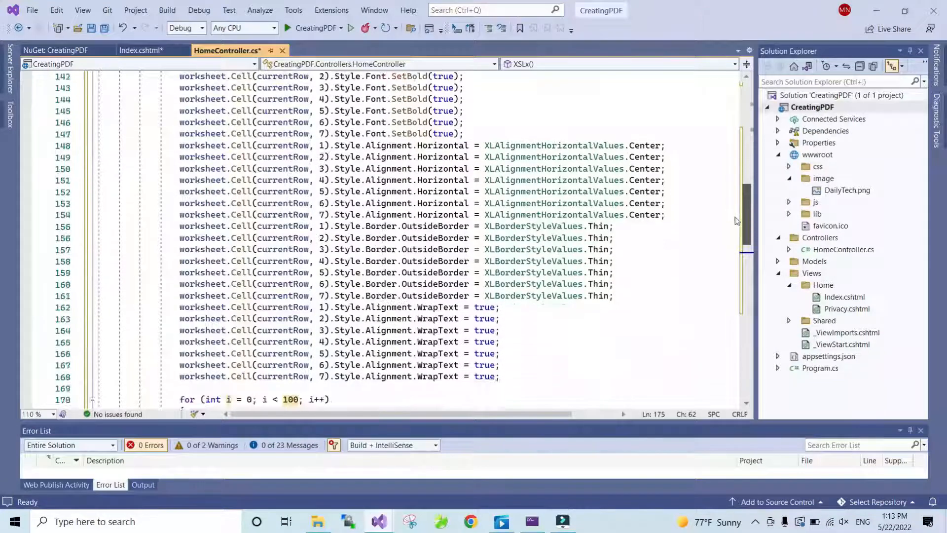
scroll(down, 3)
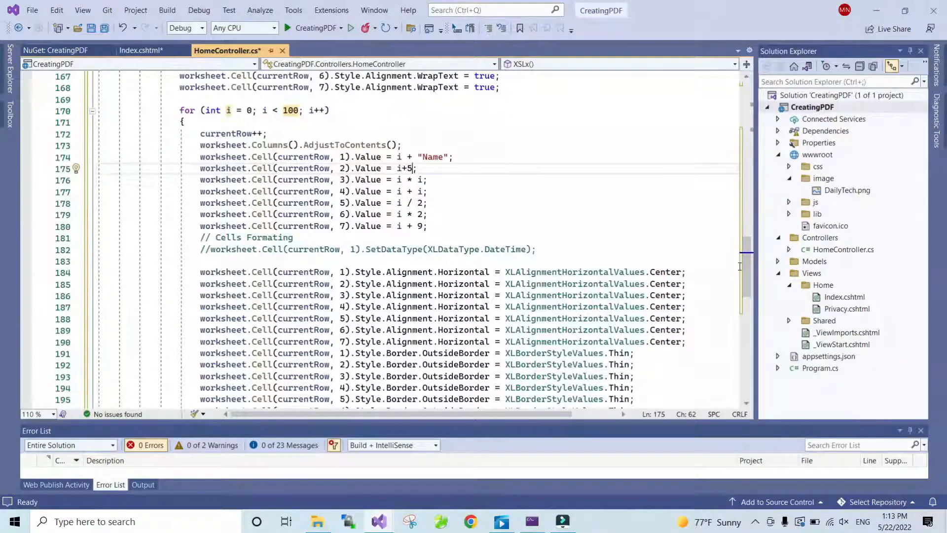
double_click(432, 157)
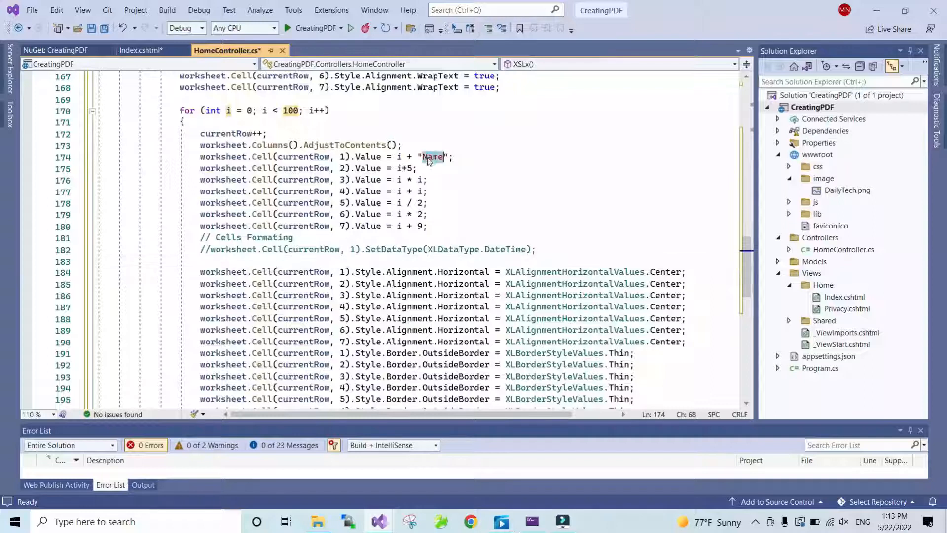
text(Date)
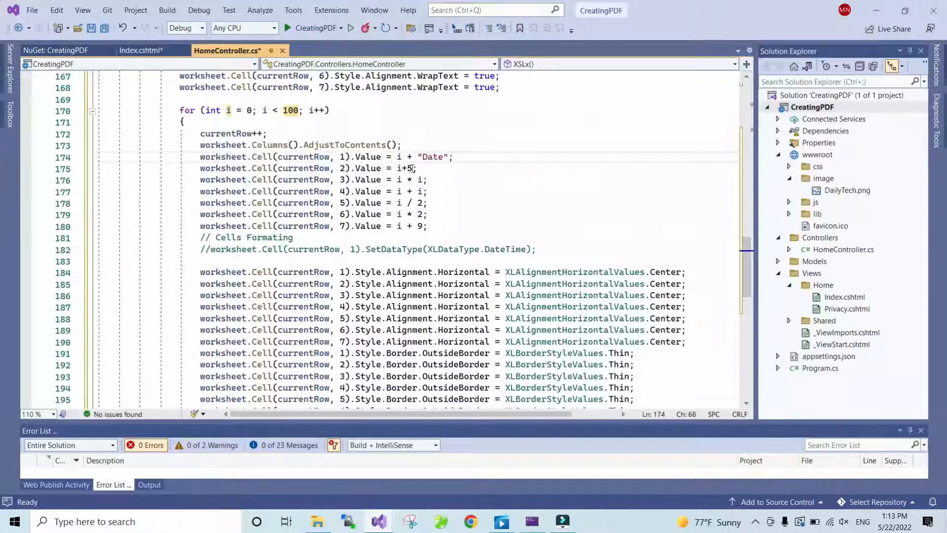
Make column 2 concatenate i with "Name" and column 4 with "Age", fixing the unquoted Name error.
text(N)
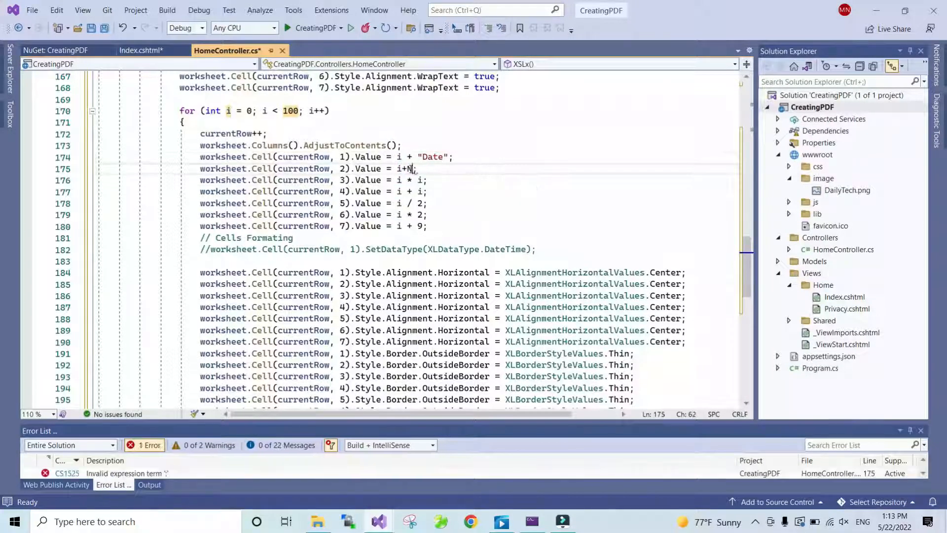
text(ame)
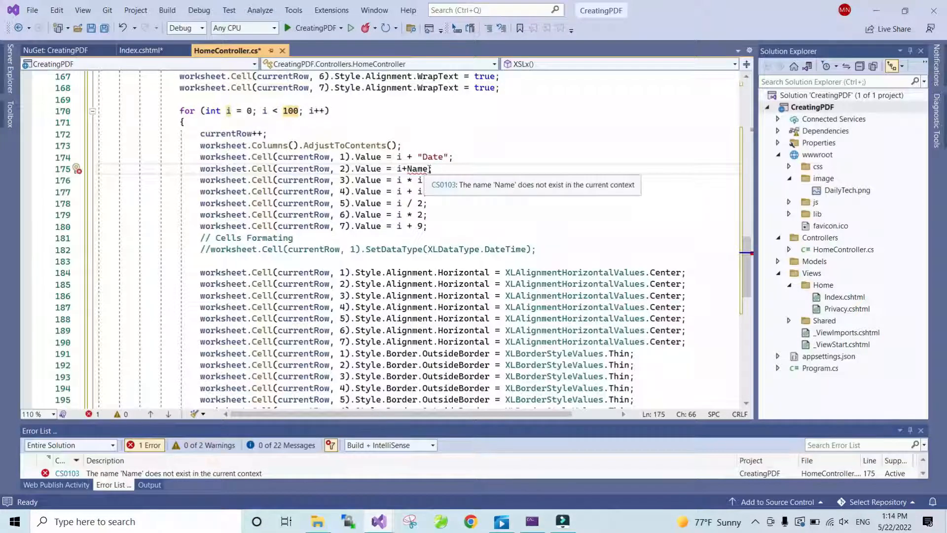
key(Backspace)
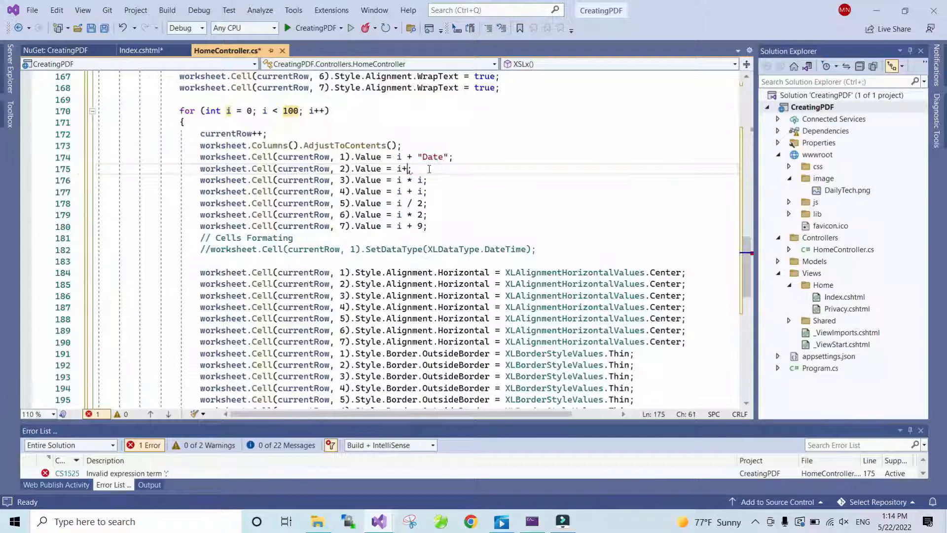
text("Name")
click(469, 191)
text(+)
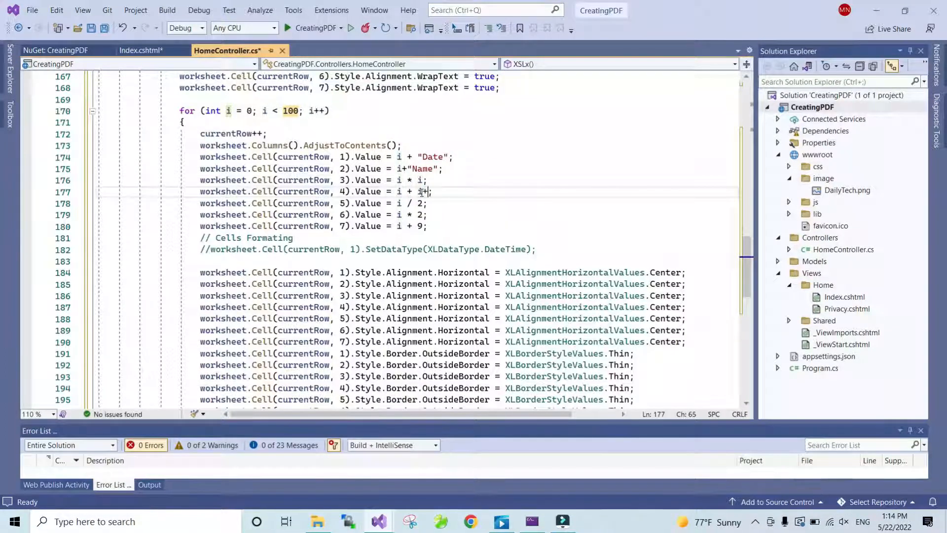
text("Age")
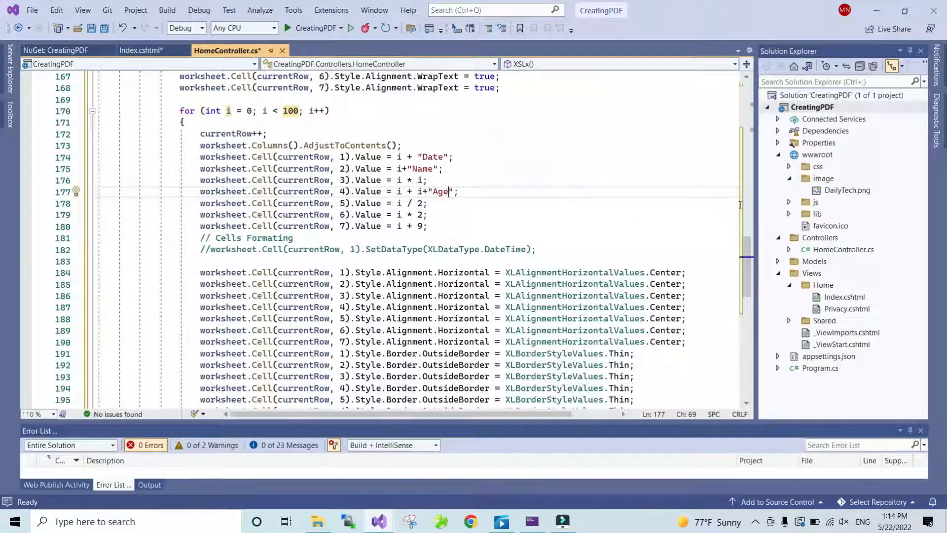
scroll(down, 3)
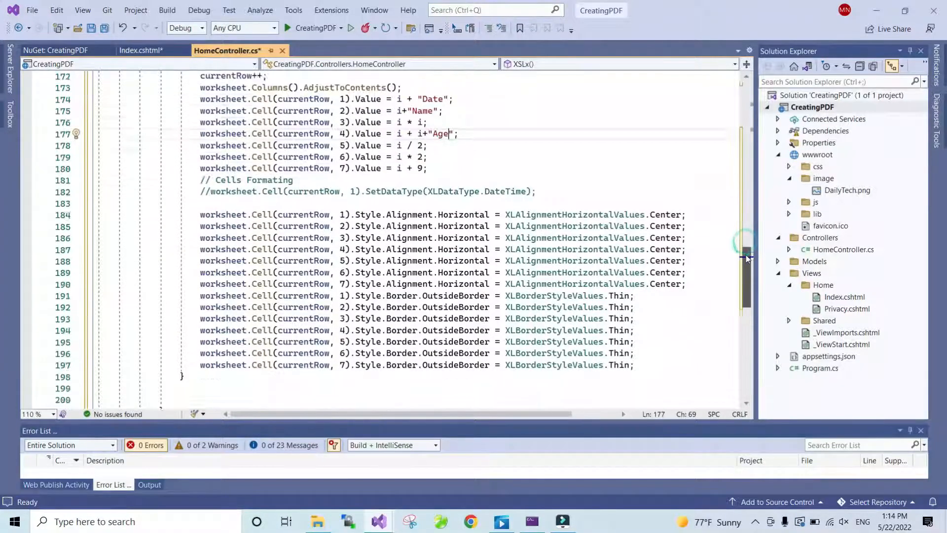
scroll(down, 3)
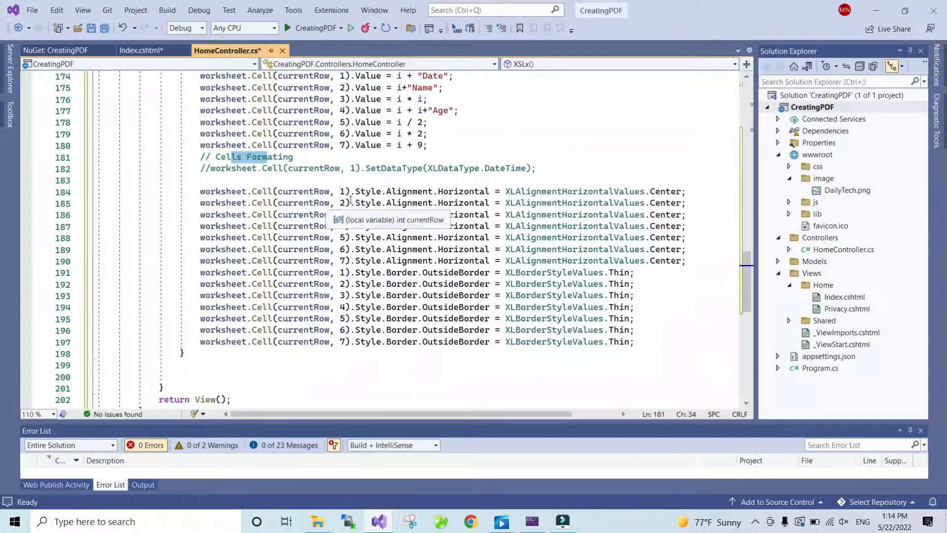
click(430, 203)
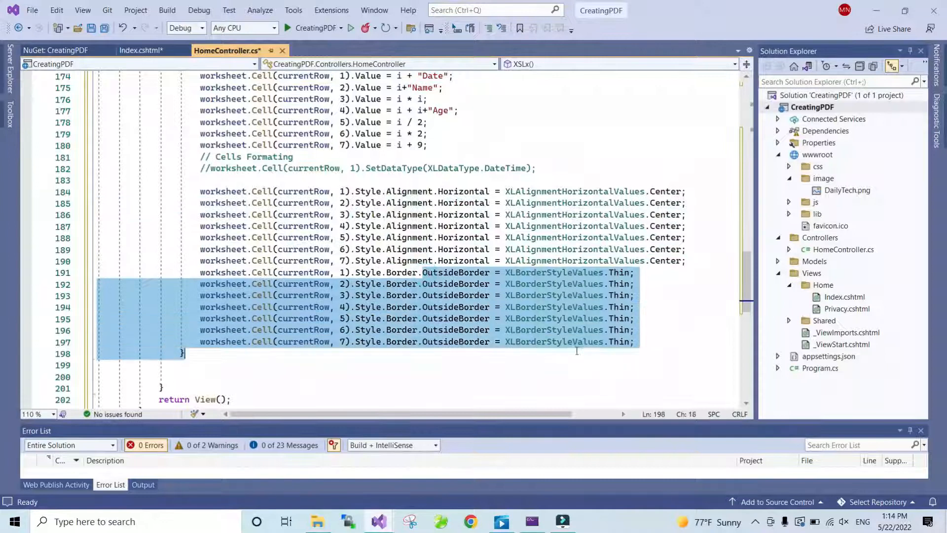
click(577, 331)
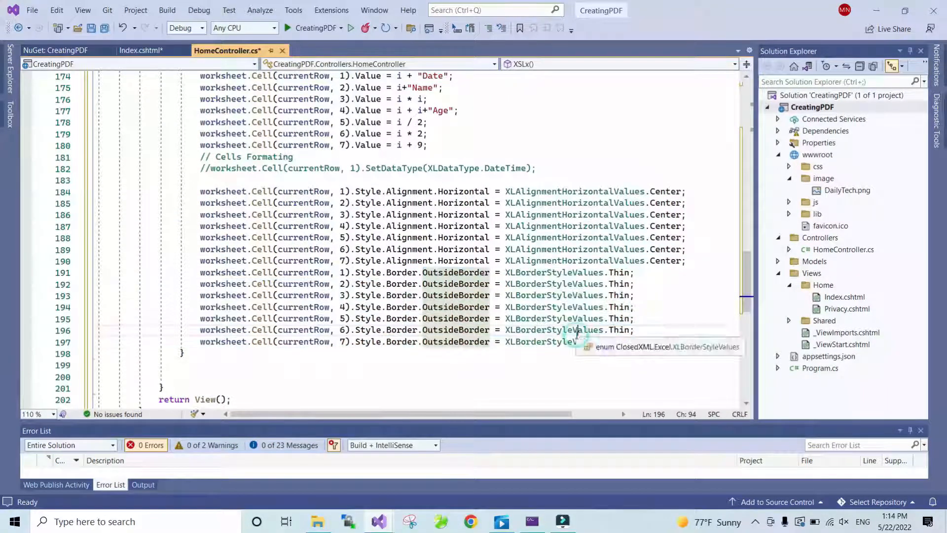
scroll(down, 3)
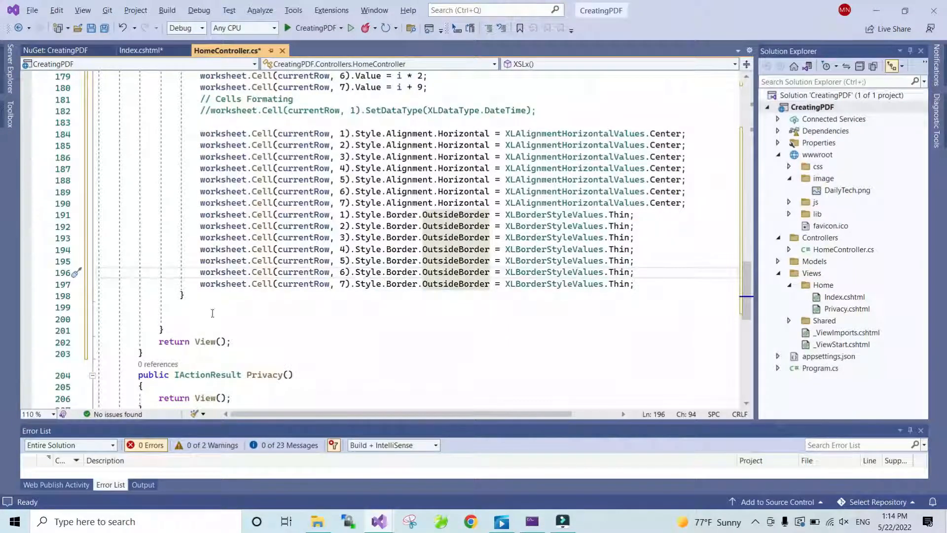
After the loop, add using (var stream = new MemoryStream()) { workbook.SaveAs(stream); }.
click(211, 308)
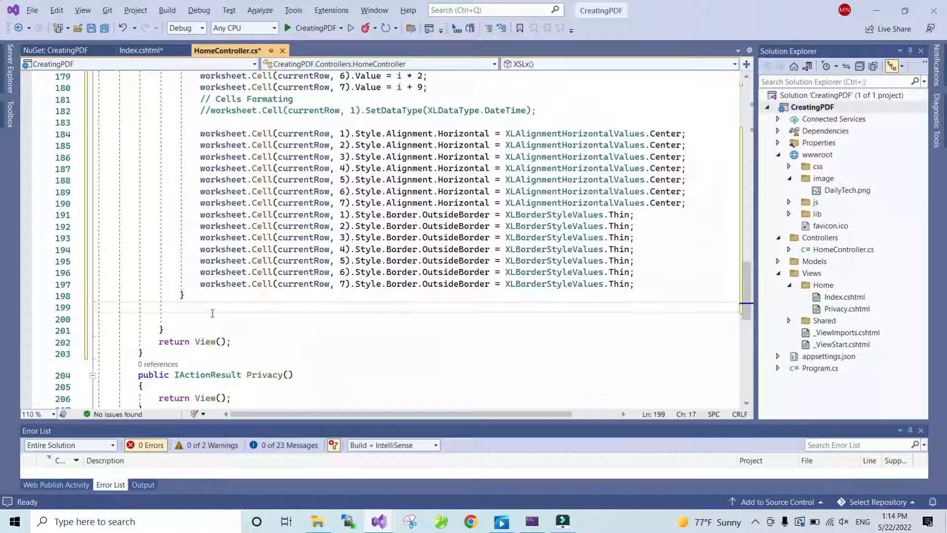
text(using( var)
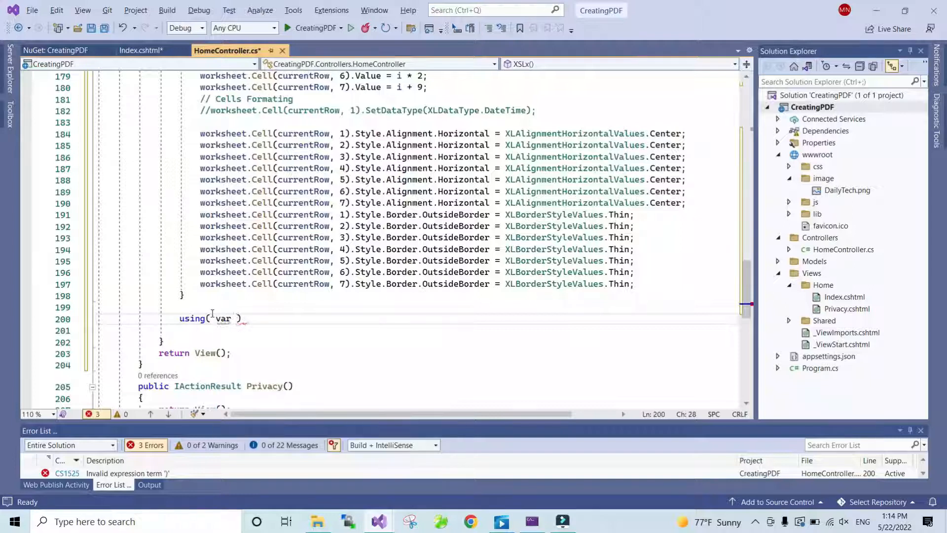
text(stream)
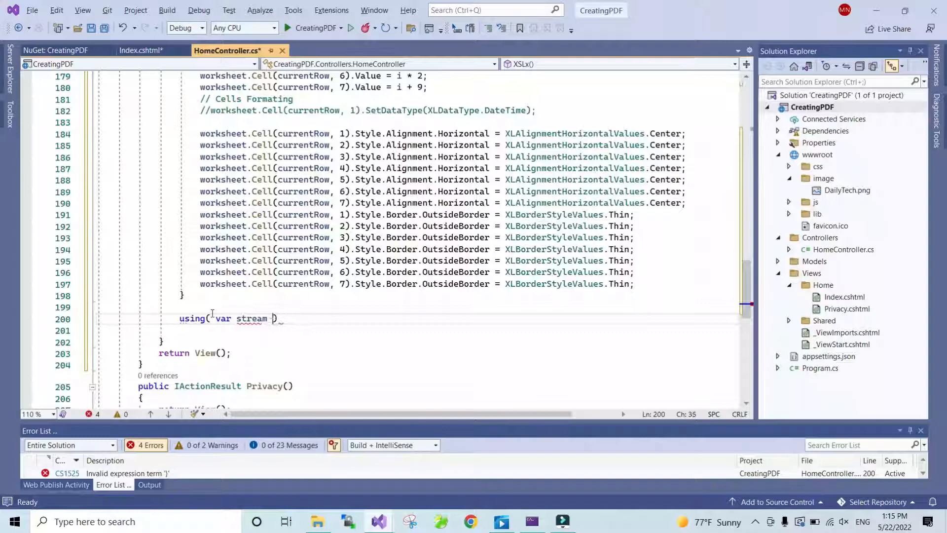
text(= new memoryStream)
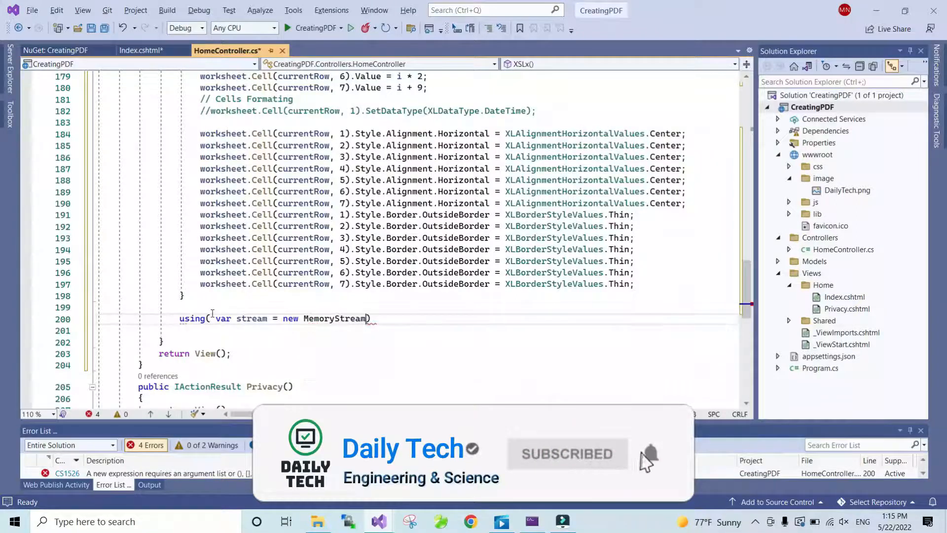
text(()
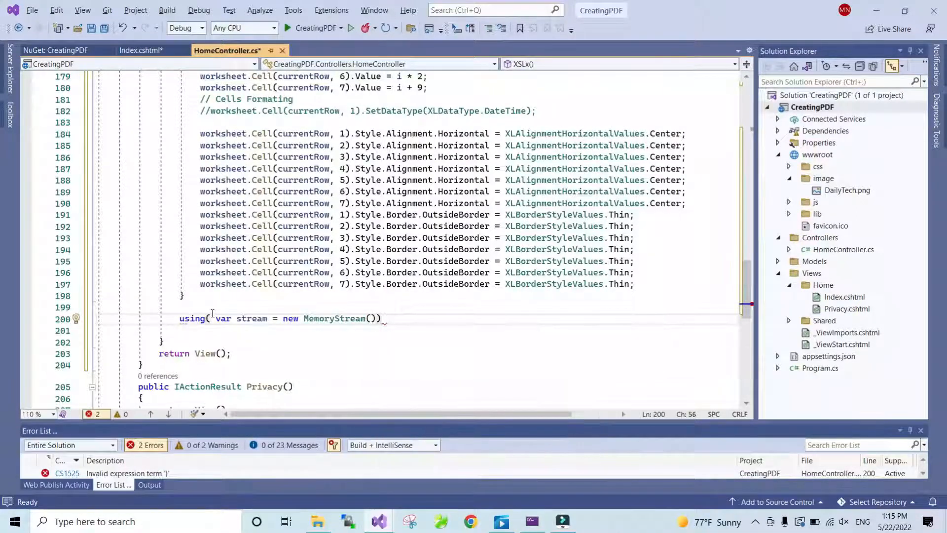
text({)
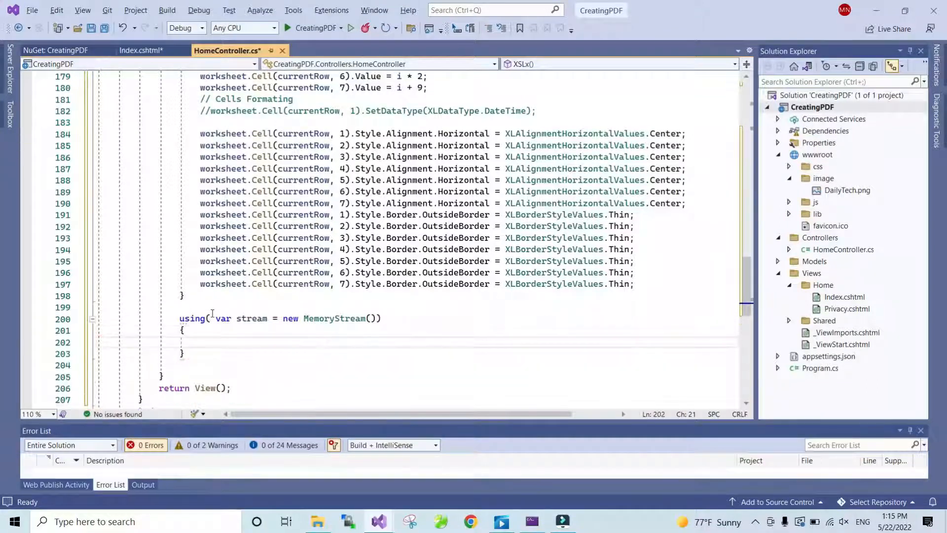
text(workbook)
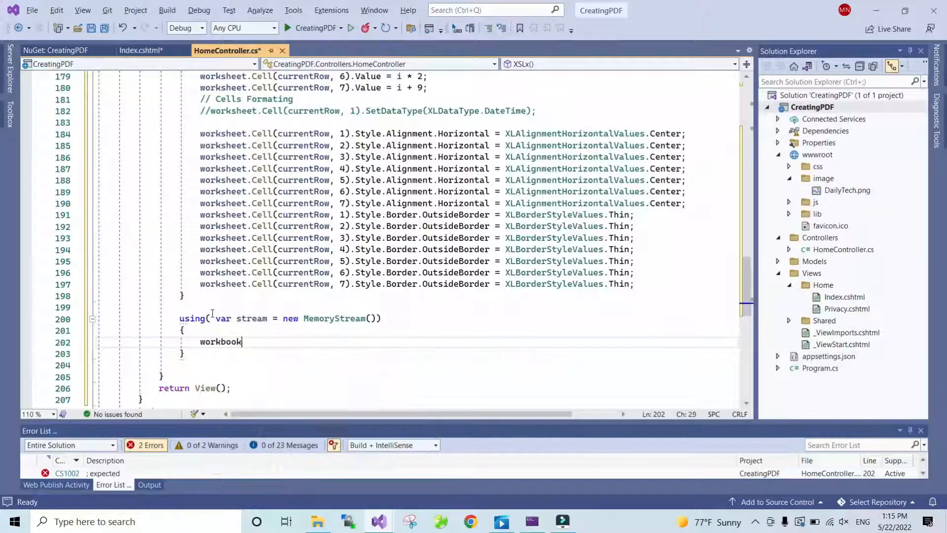
text(.sav)
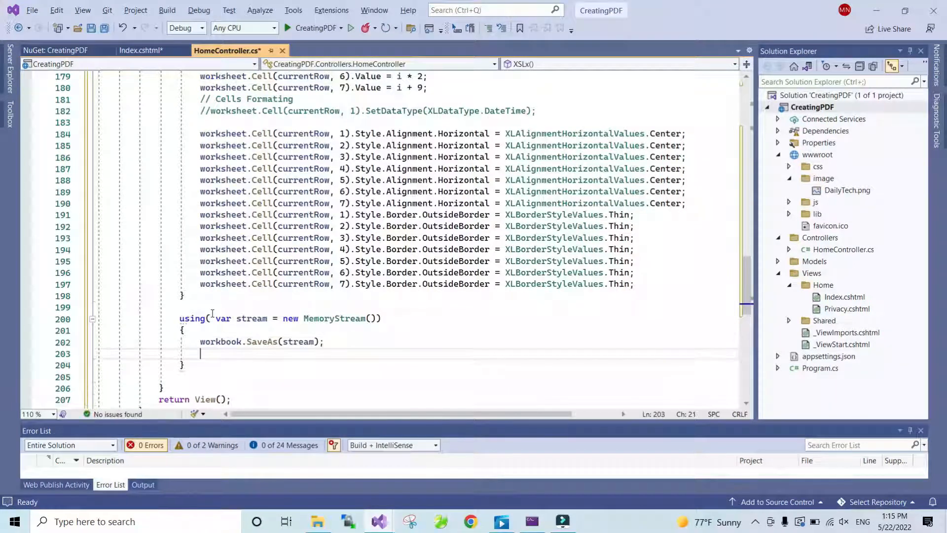
Inside the using block, store stream.ToArray() in var constant.
text(var c)
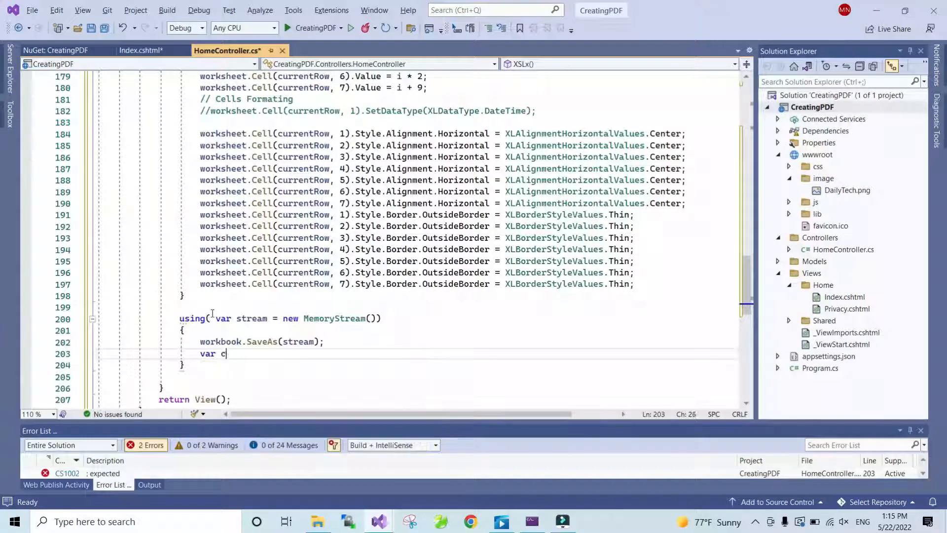
text(onstant)
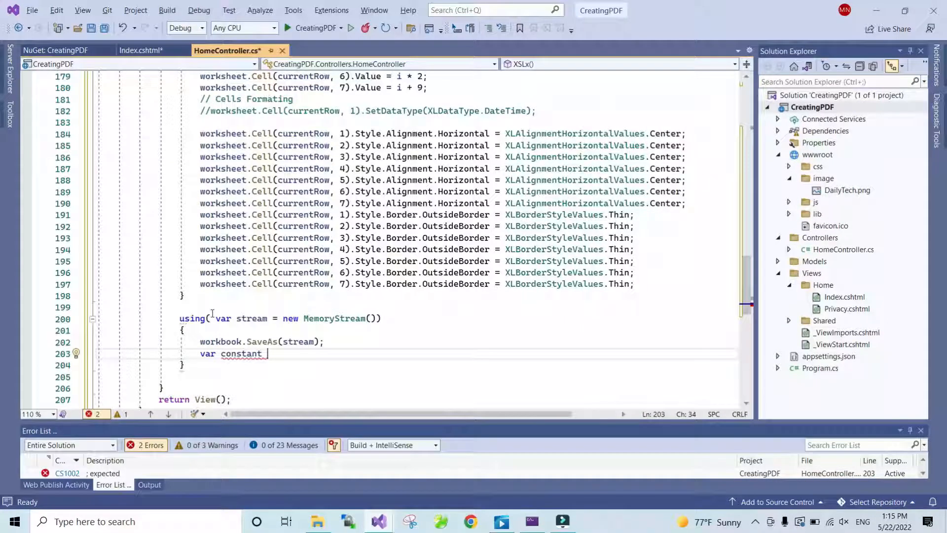
text(= s)
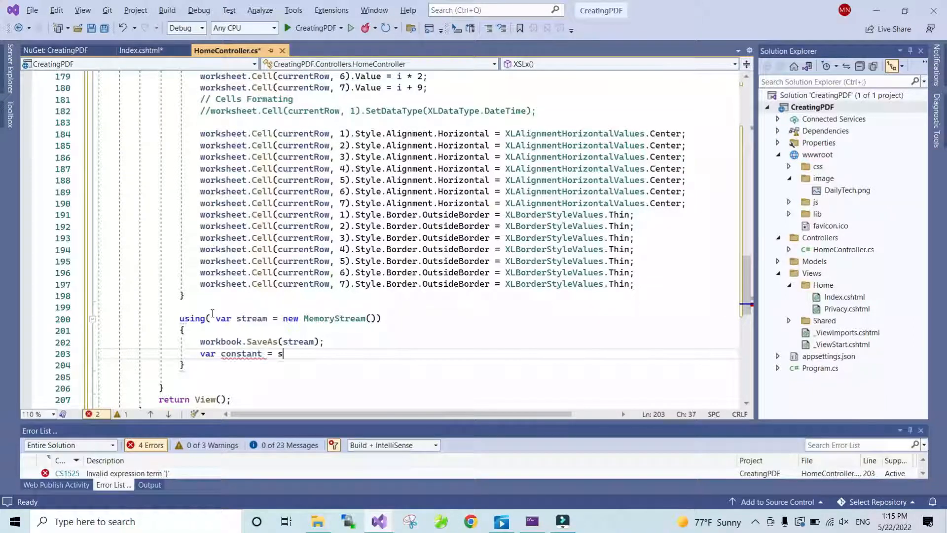
text(tream.ToArray()
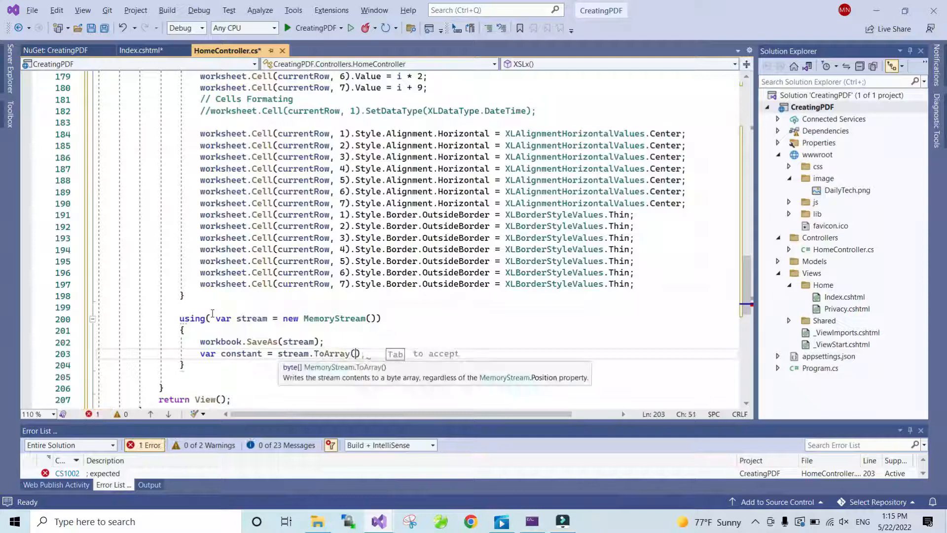
text(str)
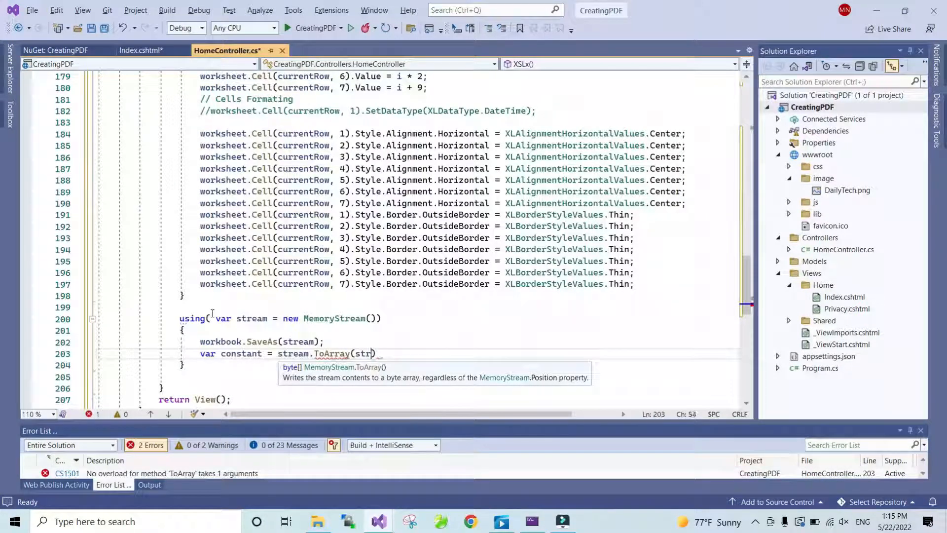
key(BackSpace)
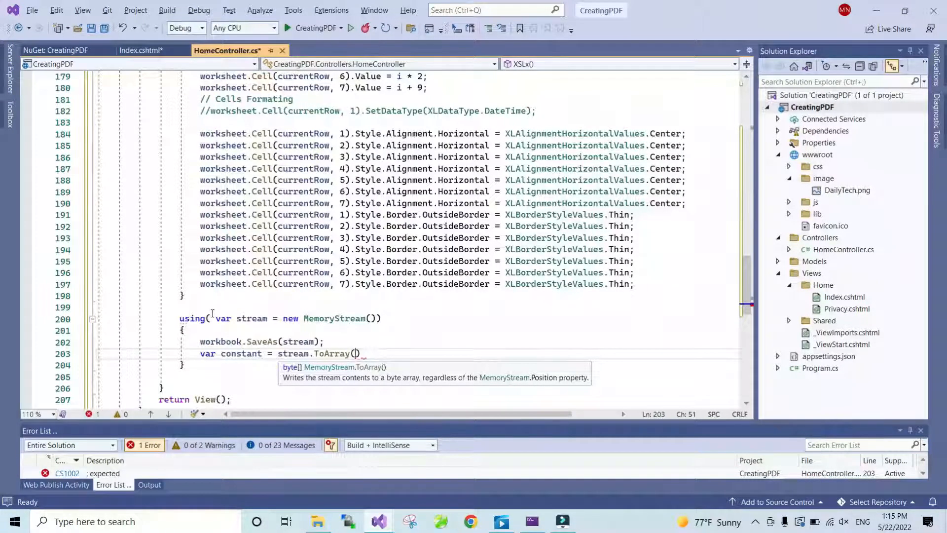
text();)
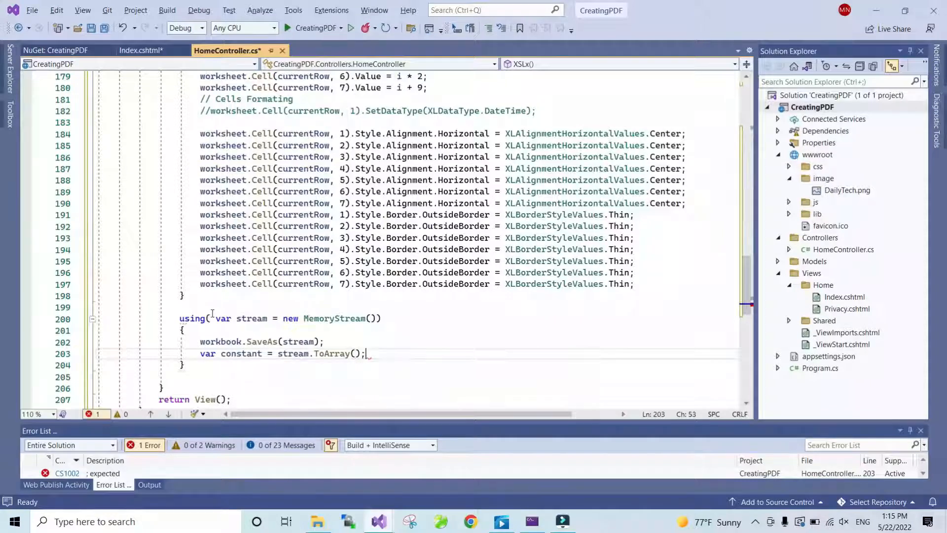
Return File(constant, spreadsheet MIME type, "Dailytech" + ".xlsx").
key(enter)
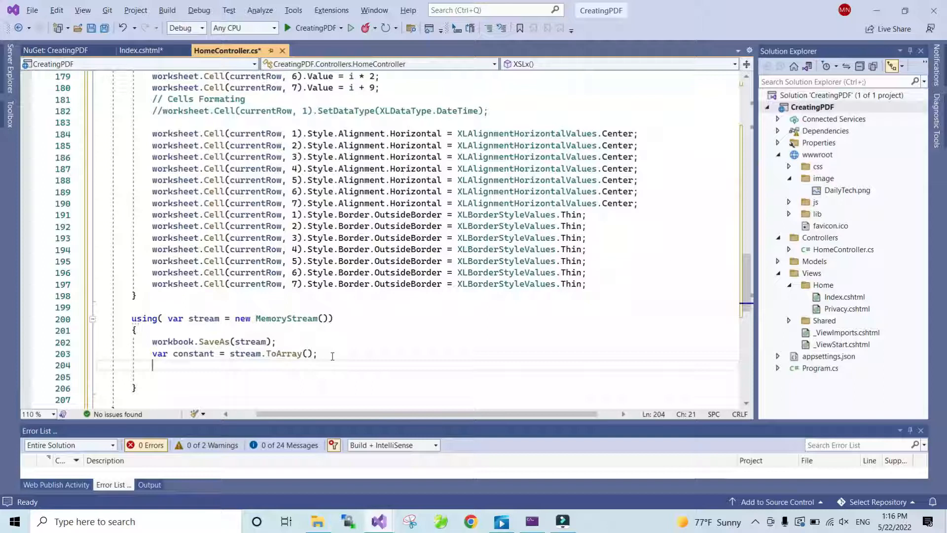
text(return File(constant, "application/vnd.openxmlformats-officedocument.spreadsheetml.sheet", "Dailytech" + ".xlsx");)
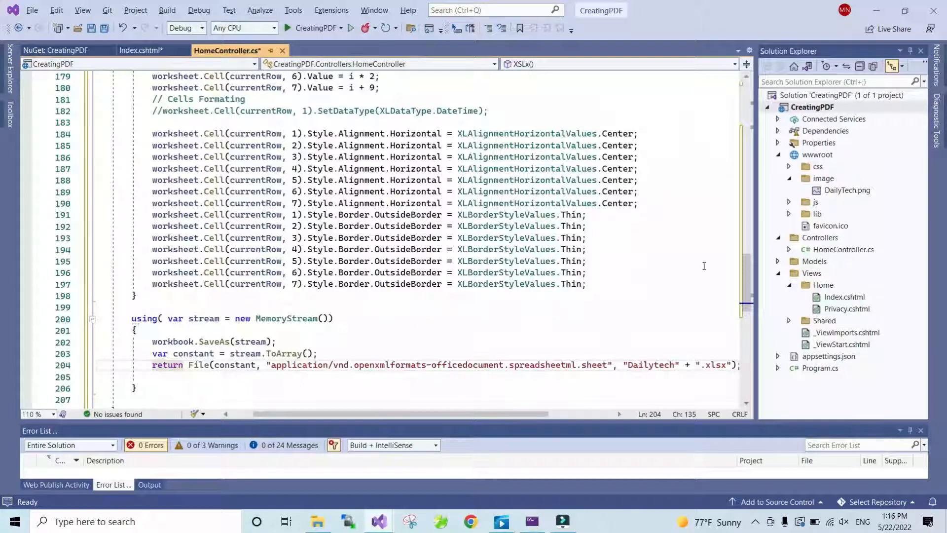
scroll(down, 3)
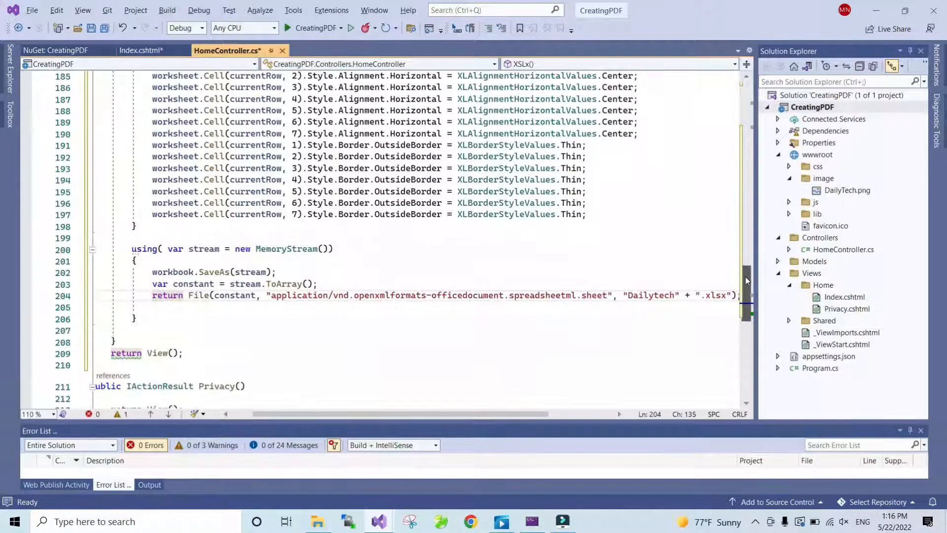
Build and run CreatingPDF so its Welcome page opens in the browser.
click(185, 354)
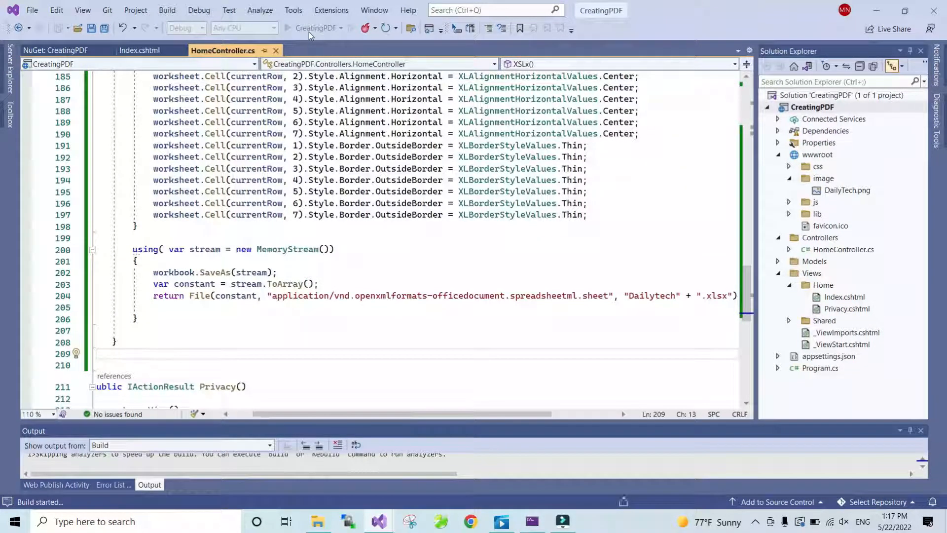
click(313, 28)
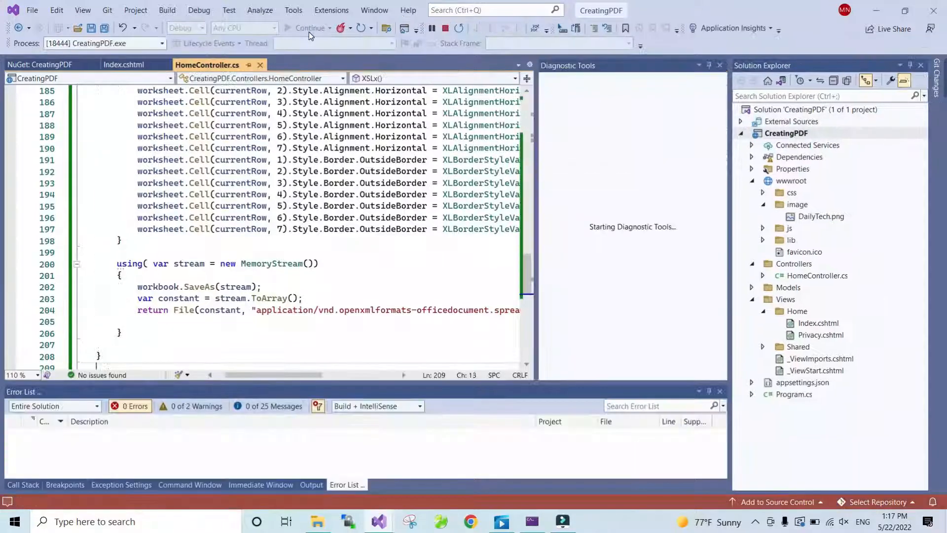
click(469, 521)
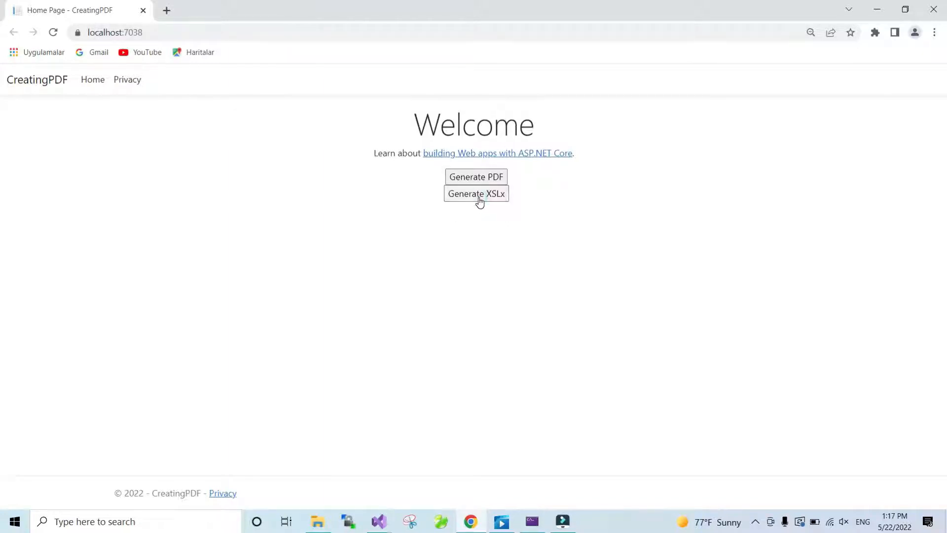
Generate the XSLx from the Welcome page and open the downloaded Dailytech.xlsx.
click(476, 194)
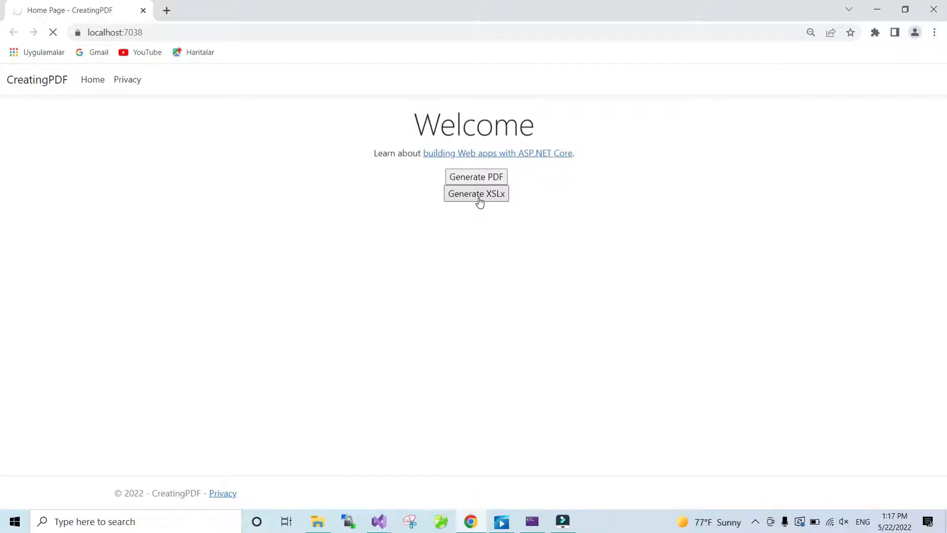
click(476, 194)
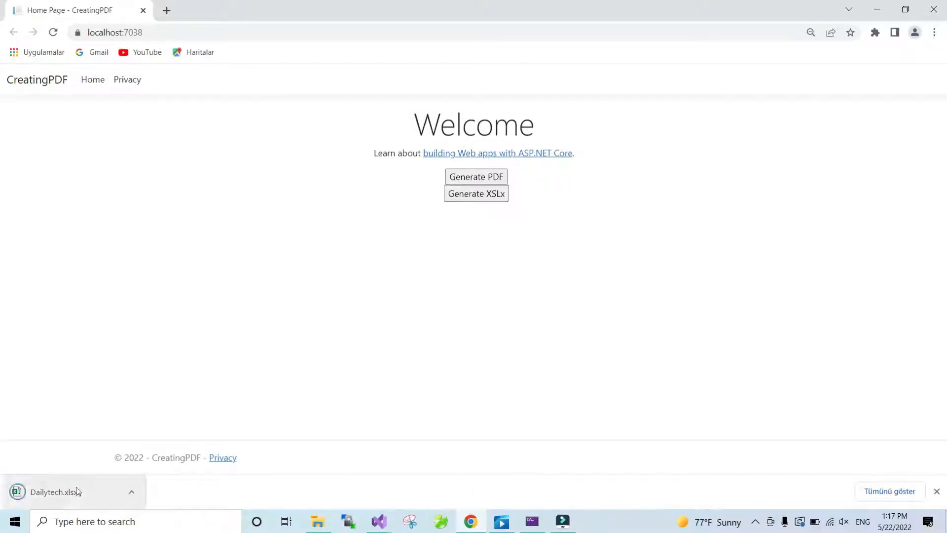
click(55, 491)
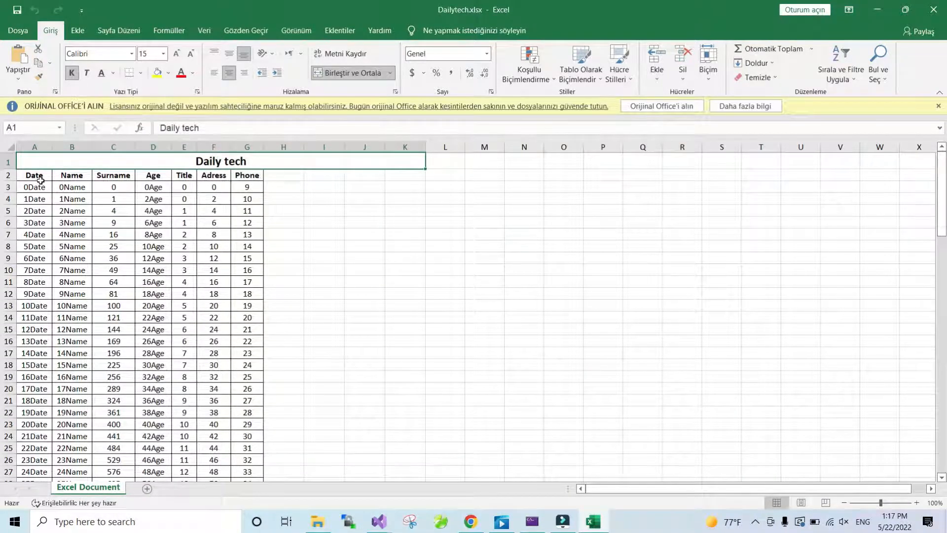
Check the Name, Age, Adress and Phone headers and the 100 data rows, then return to the browser.
click(71, 176)
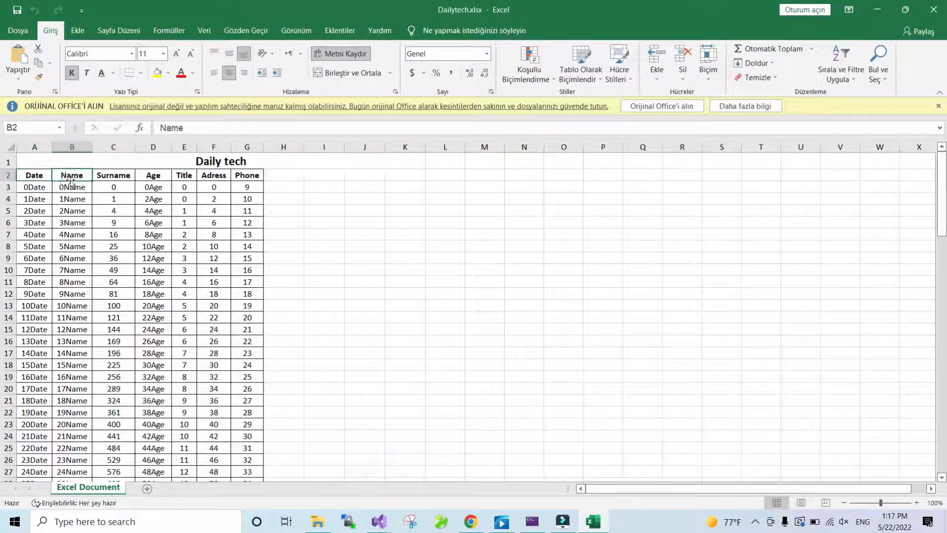
click(153, 176)
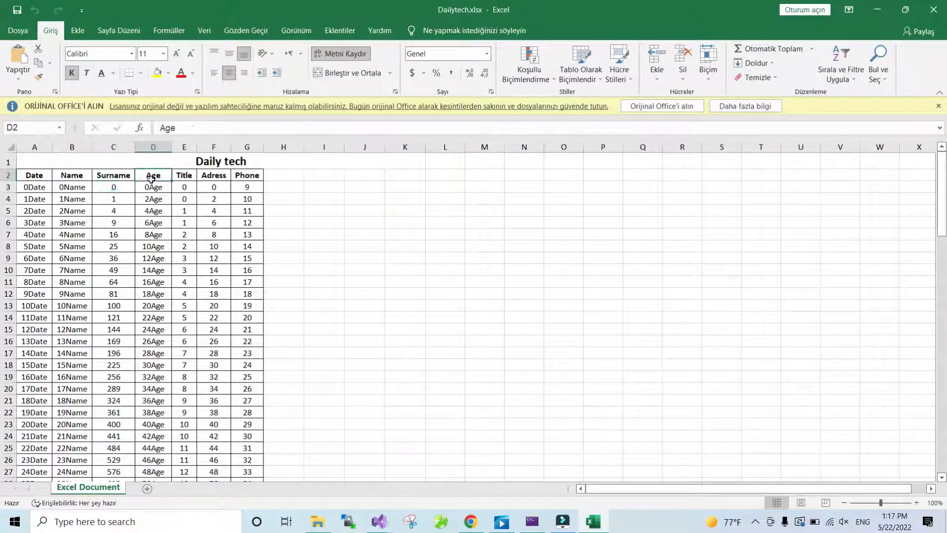
click(213, 176)
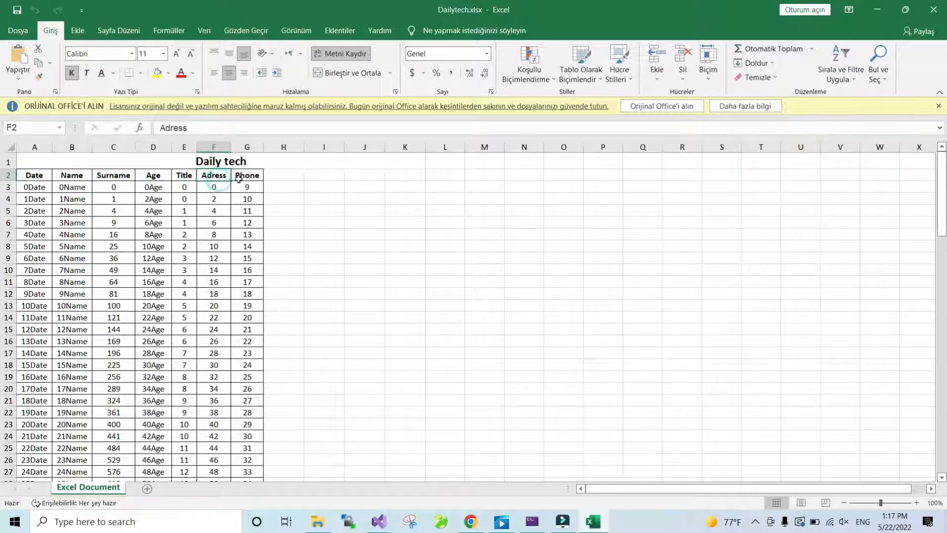
click(247, 175)
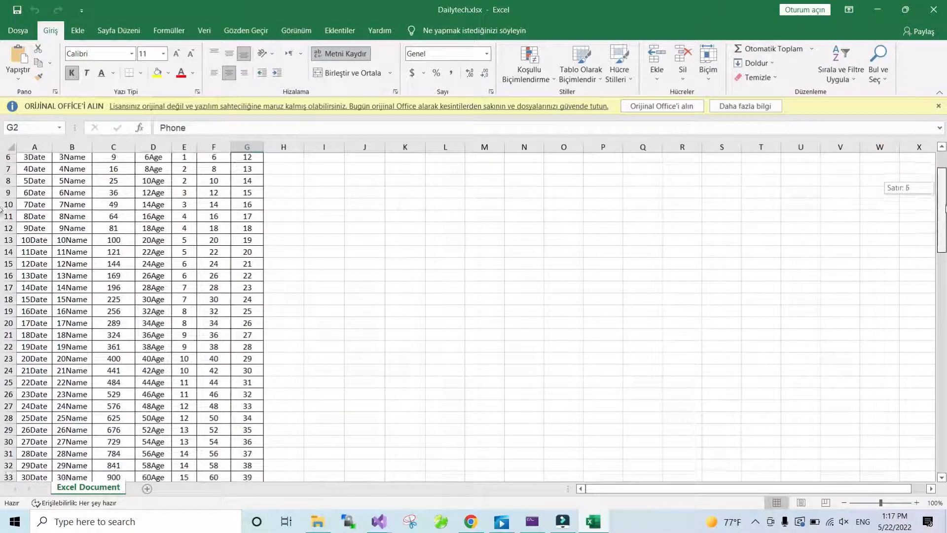
scroll(down, 3)
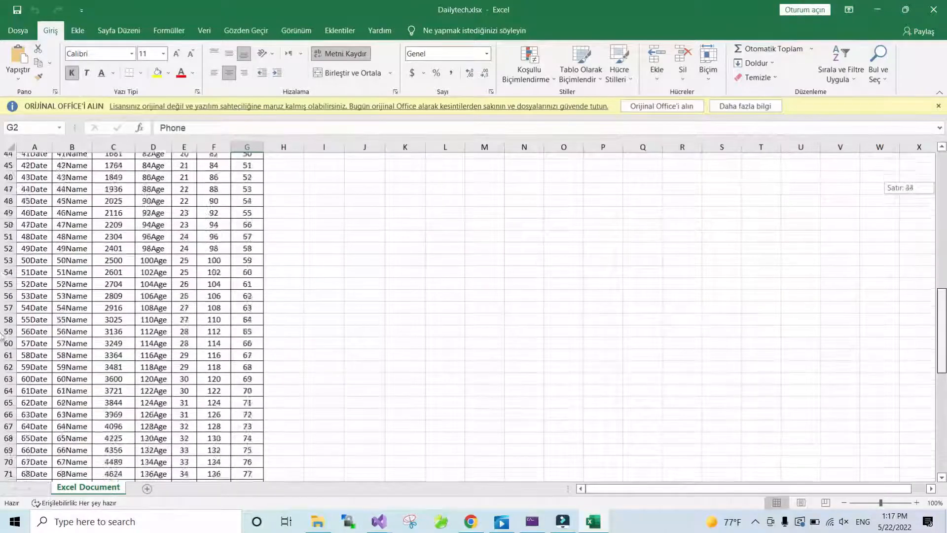
scroll(down, 3)
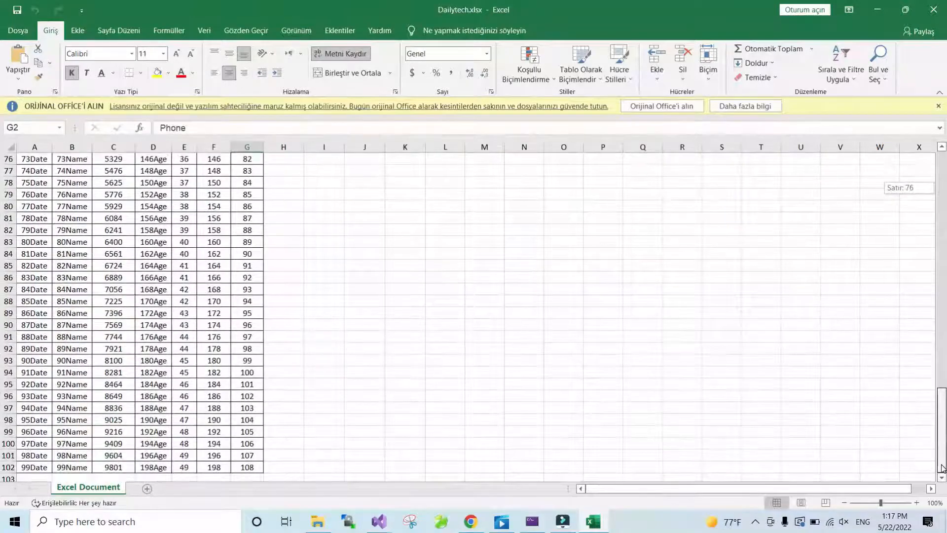
scroll(up, 3)
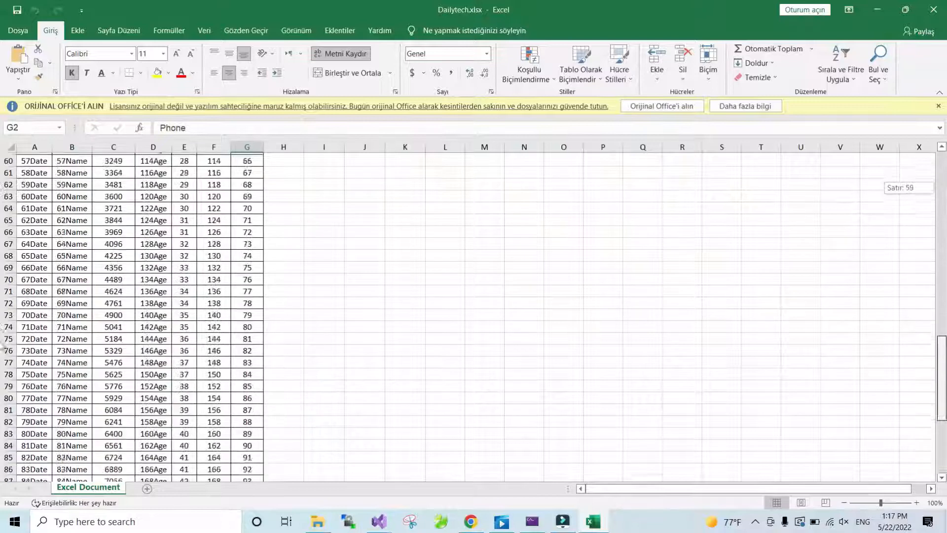
scroll(up, 3)
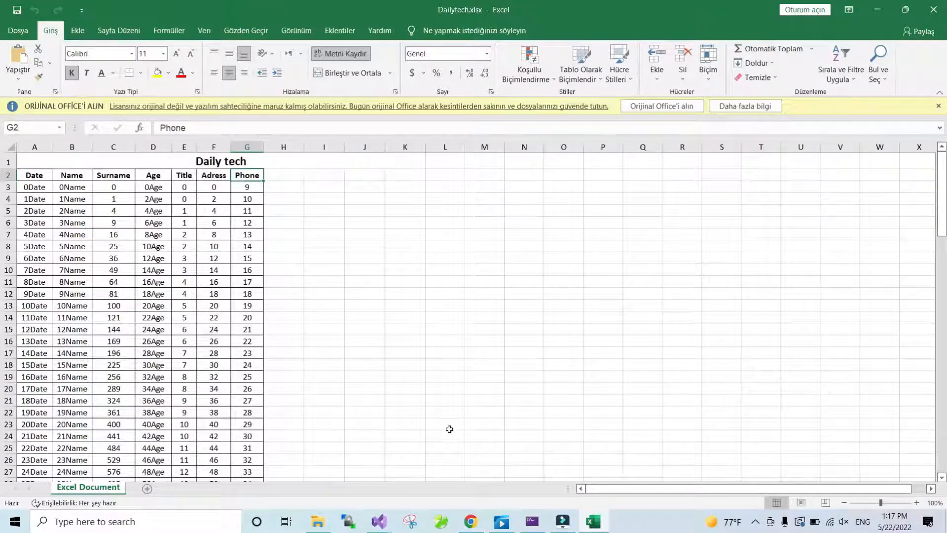
click(470, 521)
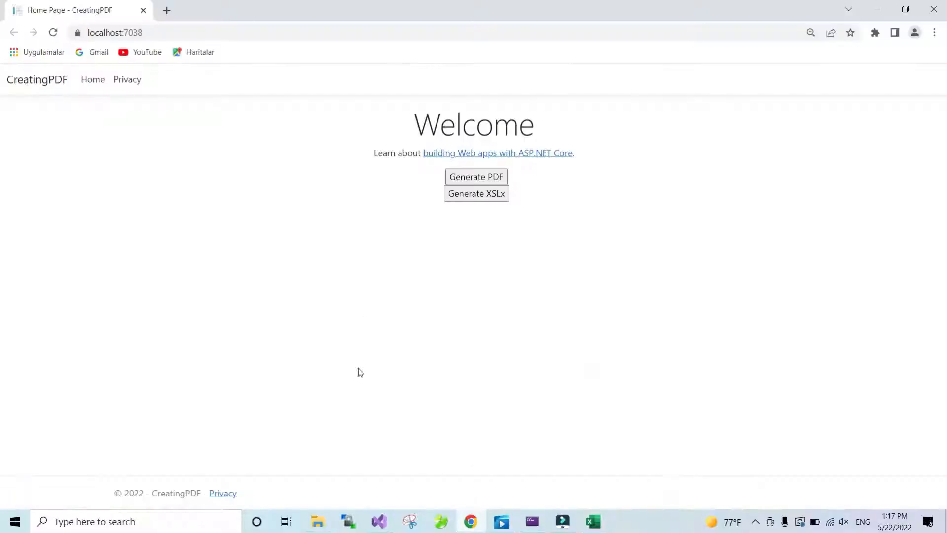
Stop the running app and scroll back to the top of the XSLx action in HomeController.cs.
click(378, 521)
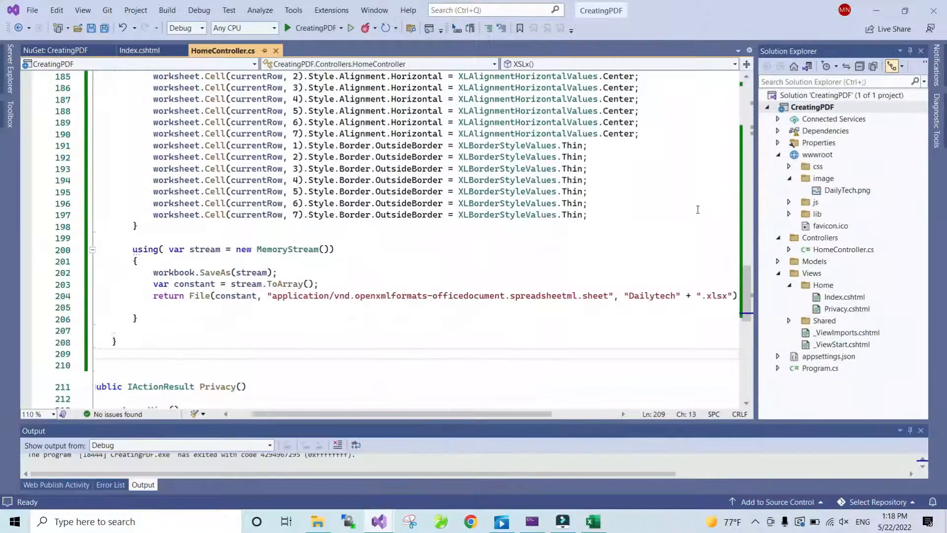
scroll(up, 3)
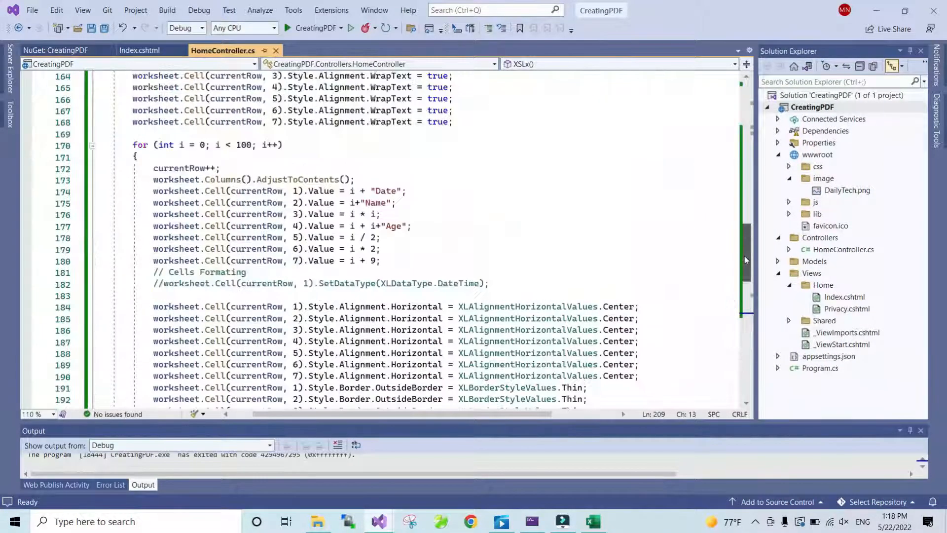
scroll(up, 3)
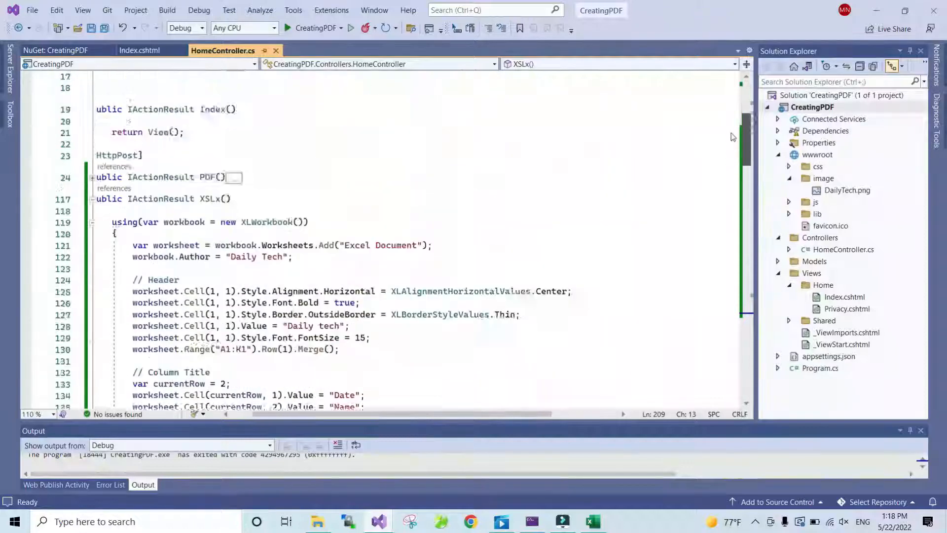